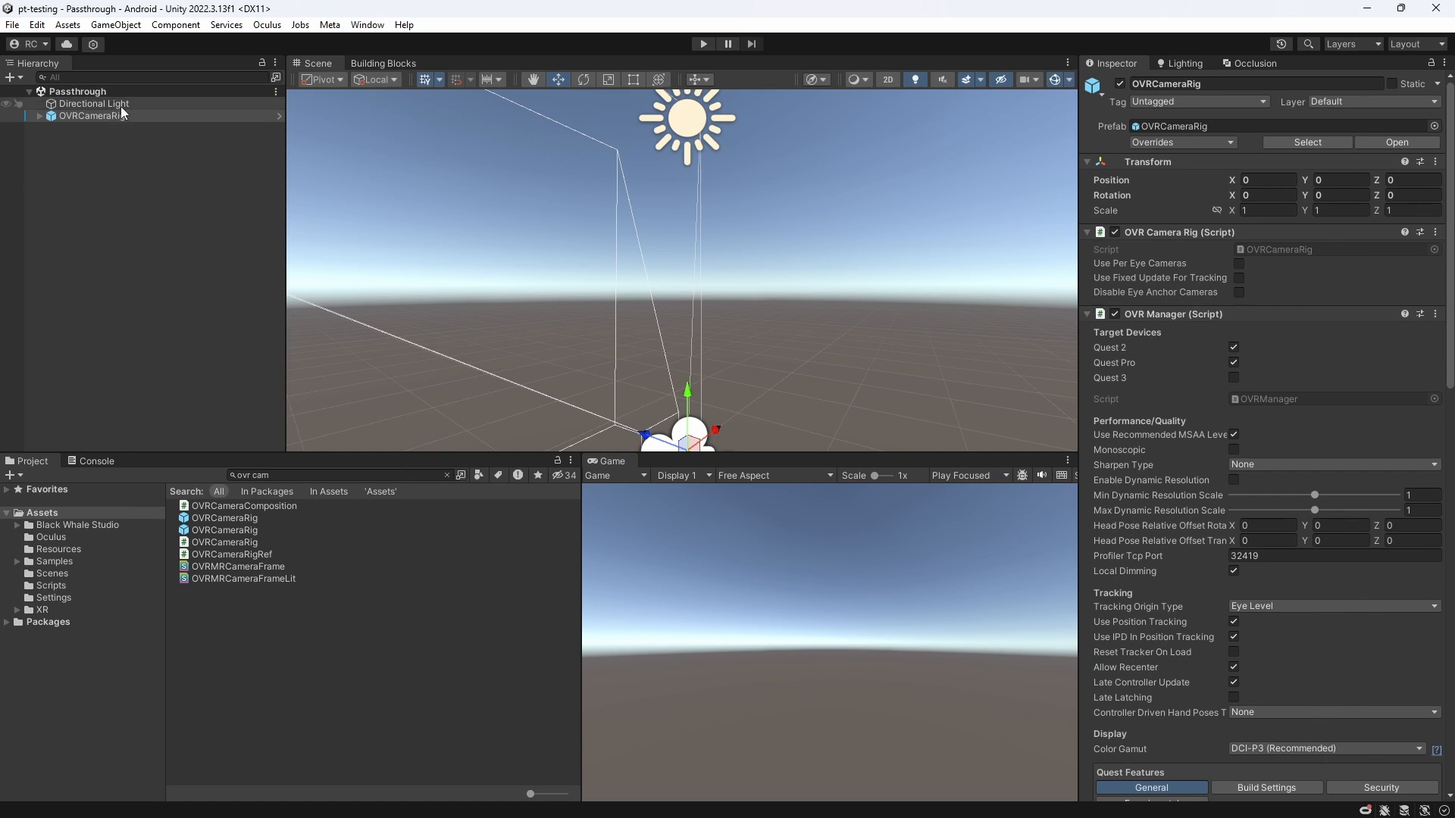
pyautogui.moveTo(125, 127)
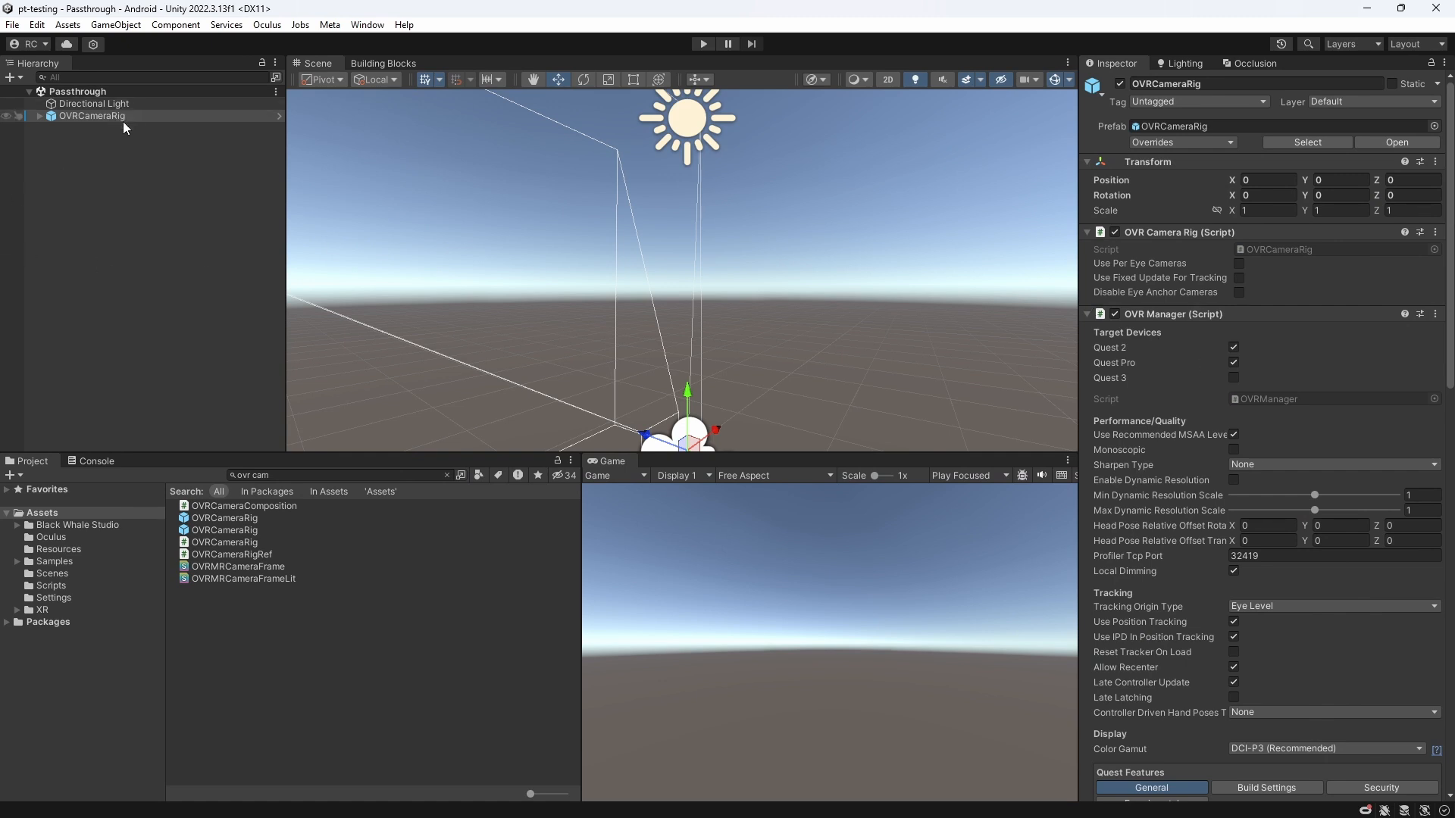
# Remove the old OVRCameraRig and add the Passthrough building block (with its Camera Rig).
pyautogui.click(91, 115)
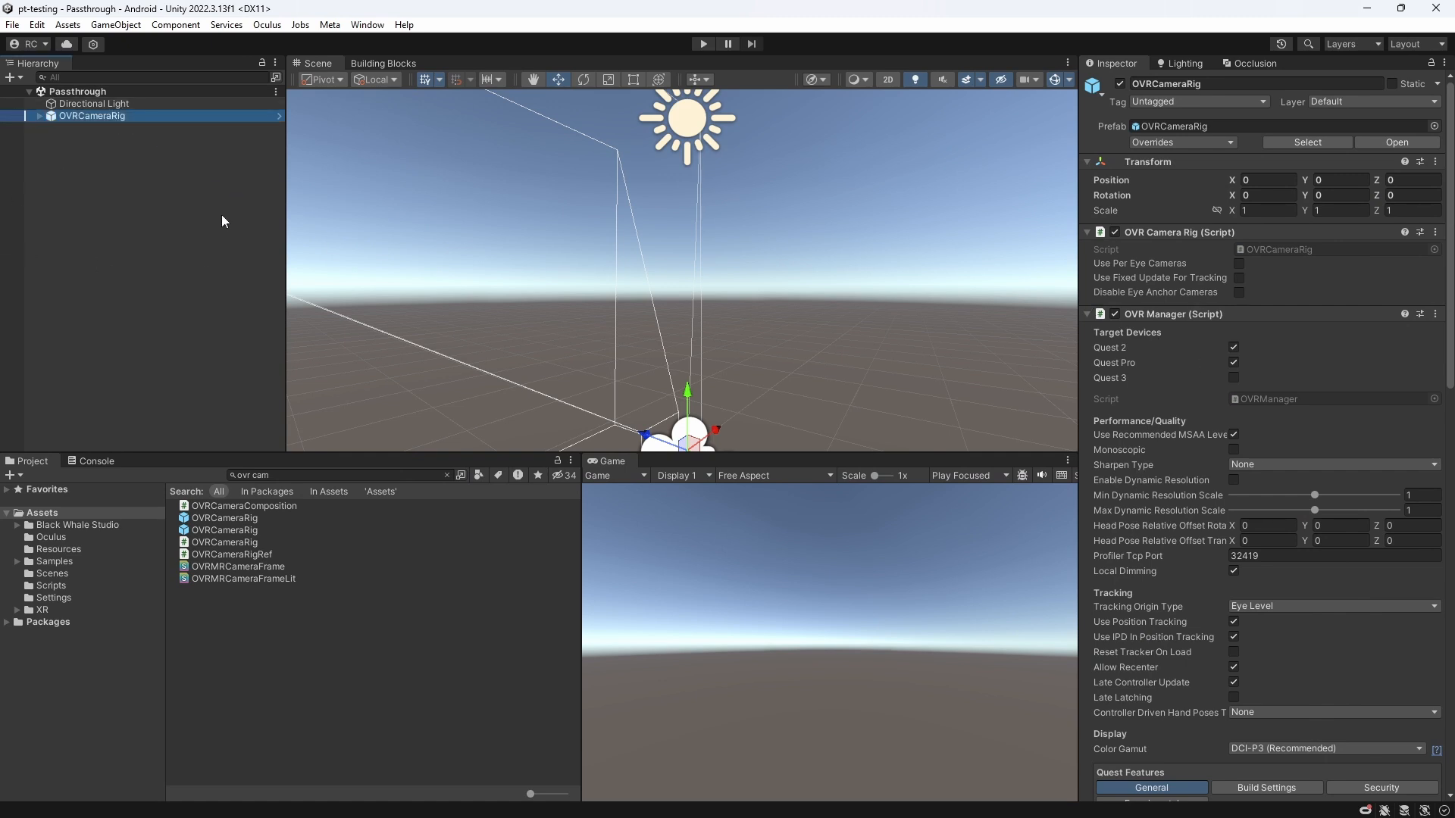
pyautogui.press('Delete')
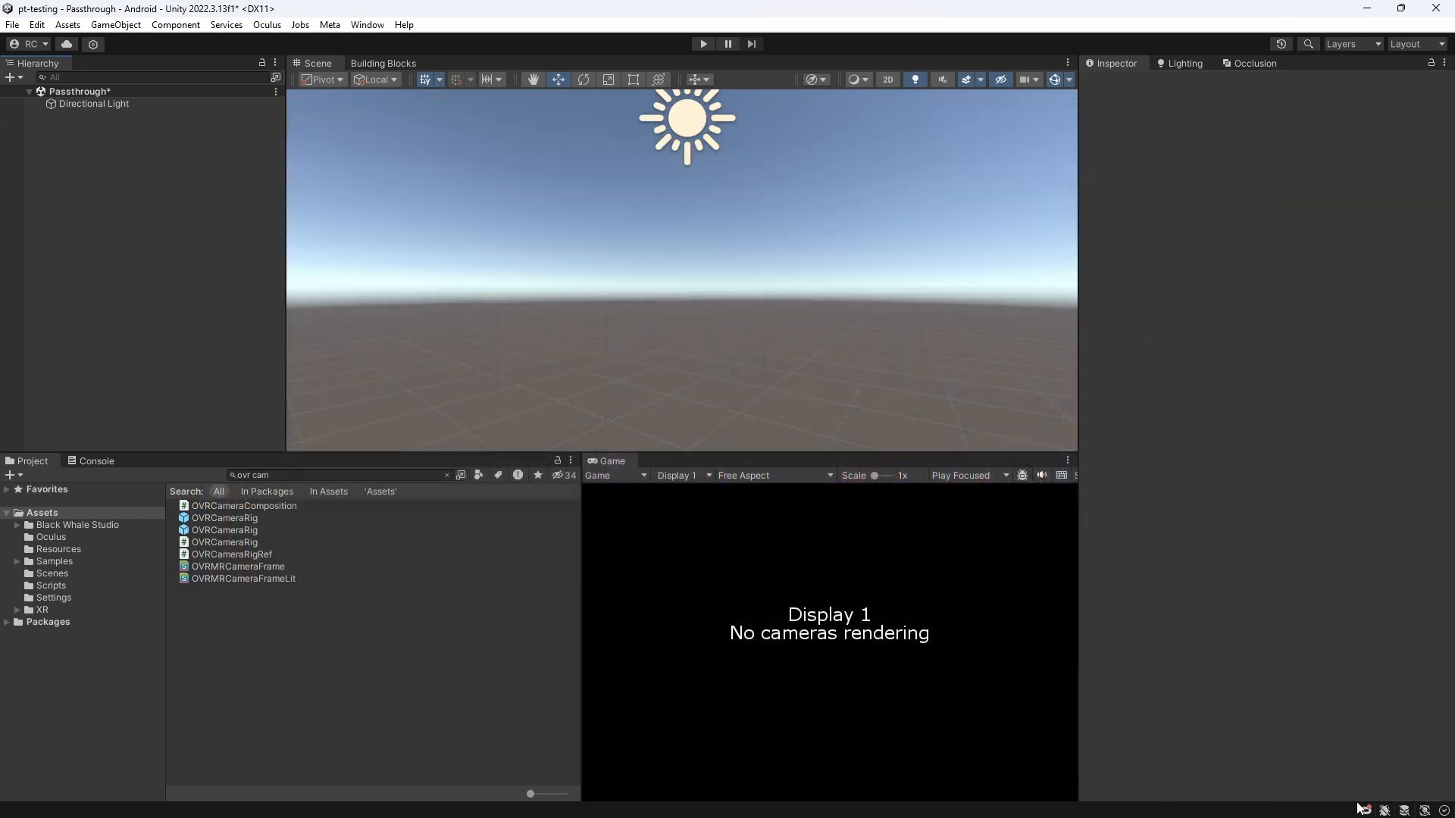
pyautogui.click(383, 63)
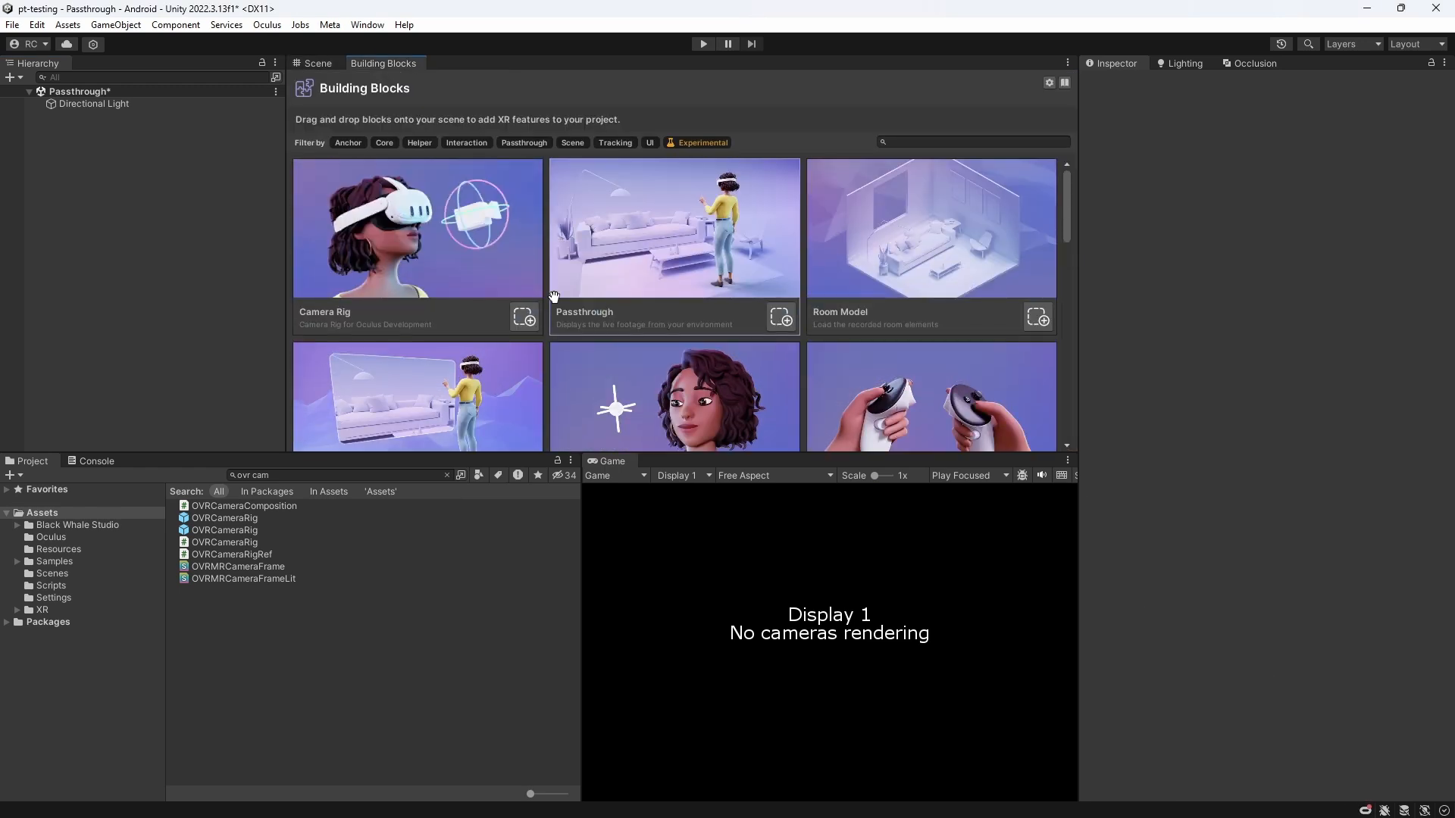
pyautogui.click(781, 316)
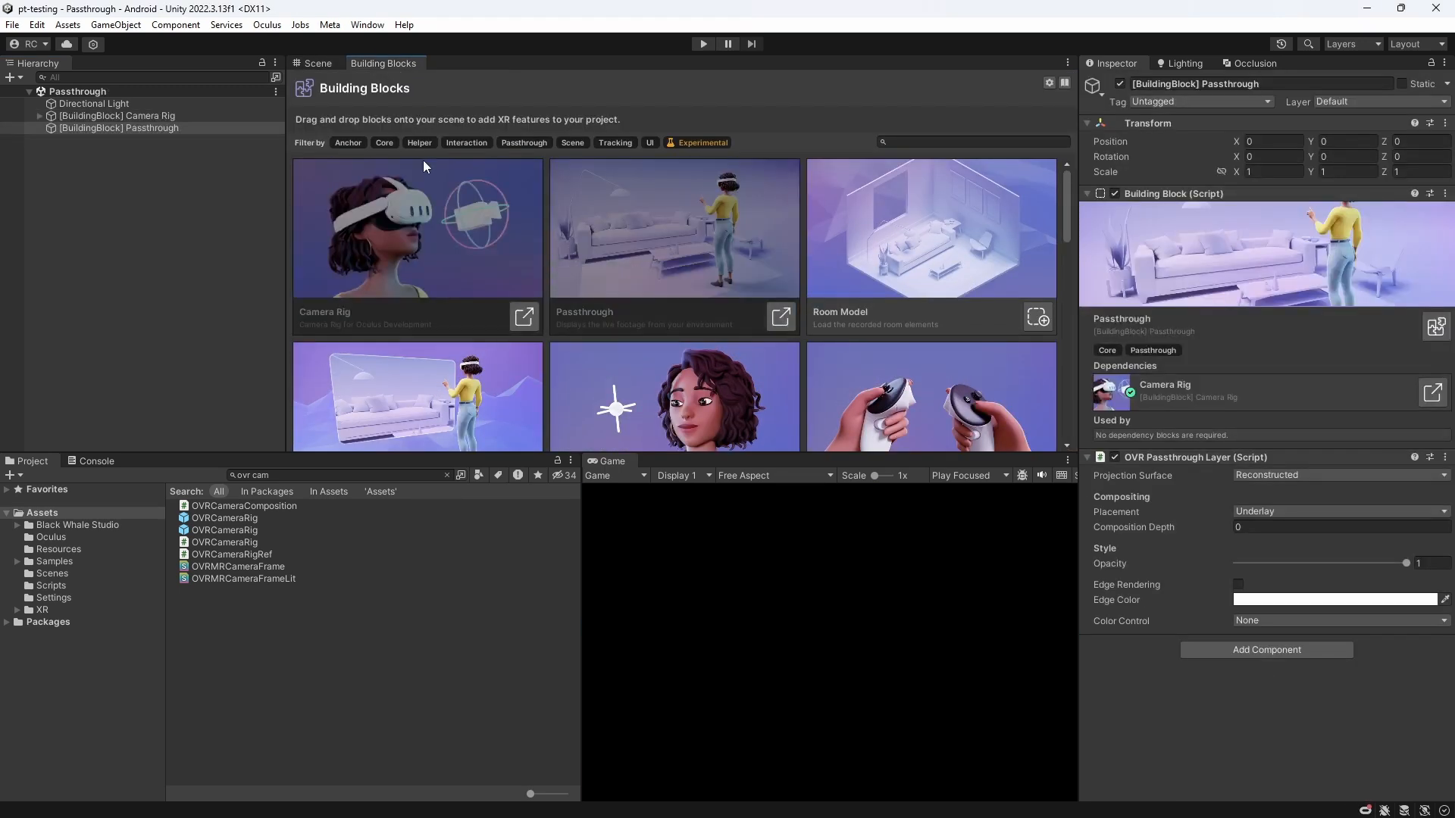
# Turn on Enable Passthrough in the new Camera Rig's settings.
pyautogui.click(317, 64)
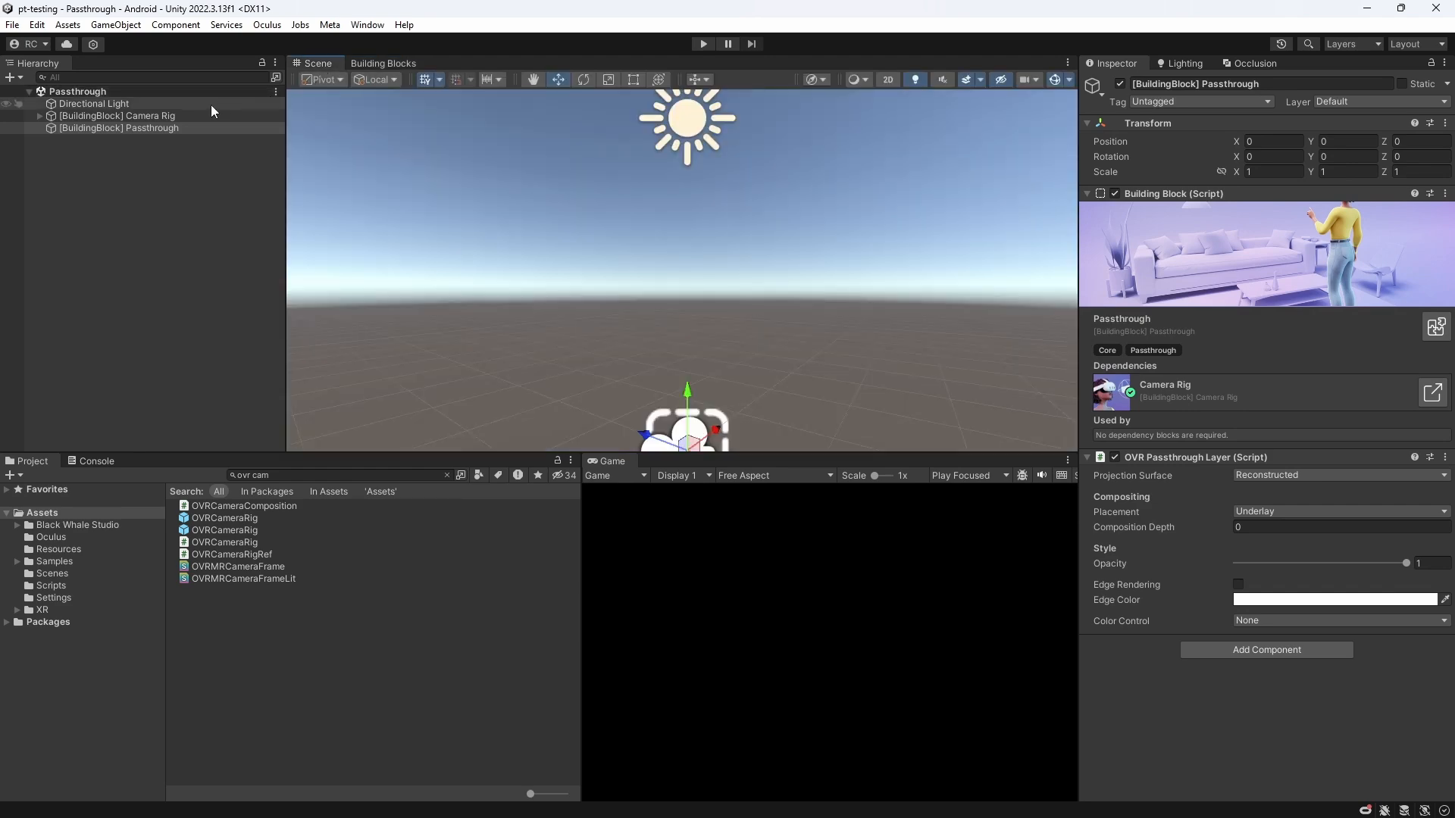
pyautogui.click(117, 115)
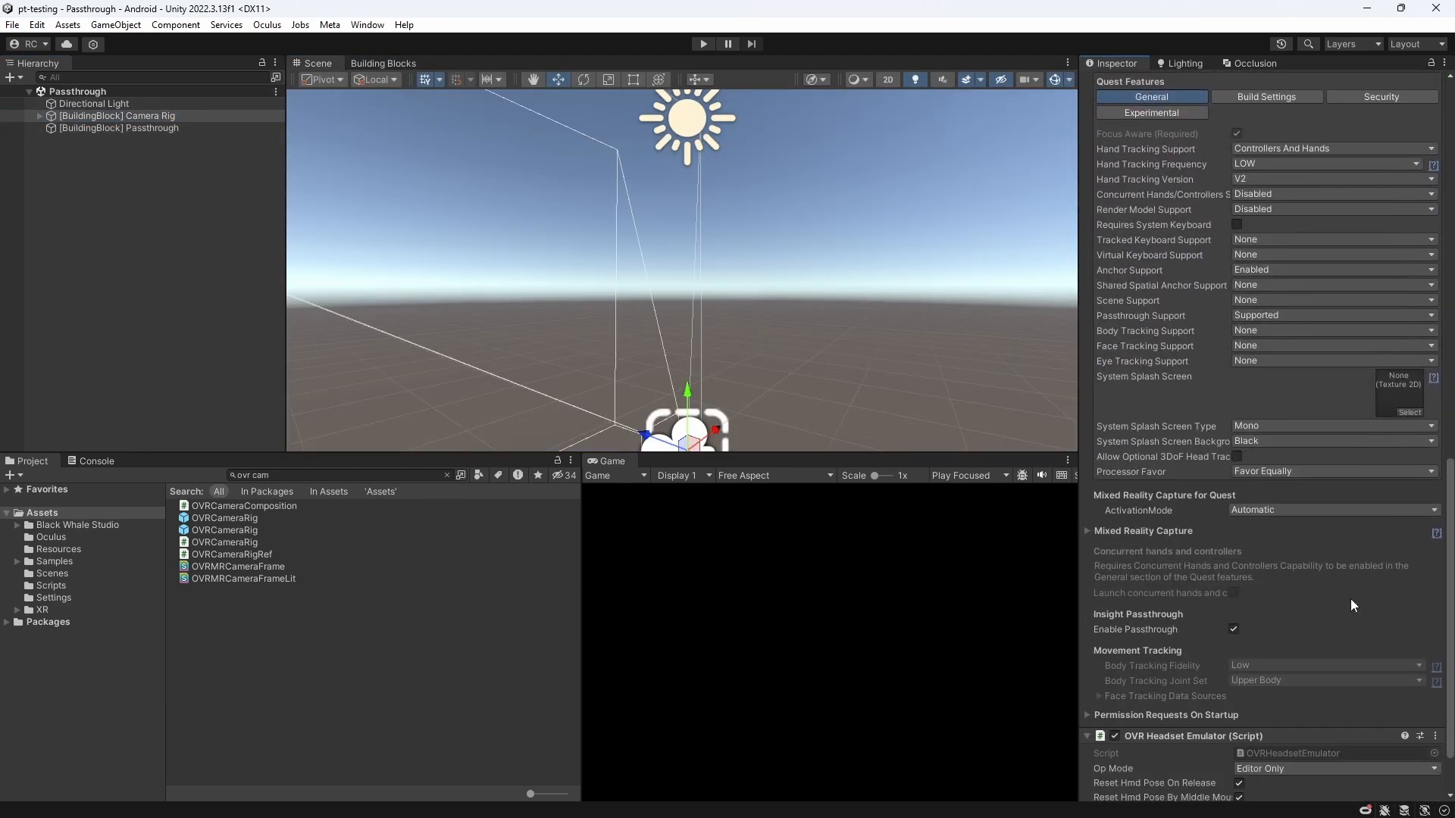
pyautogui.click(119, 127)
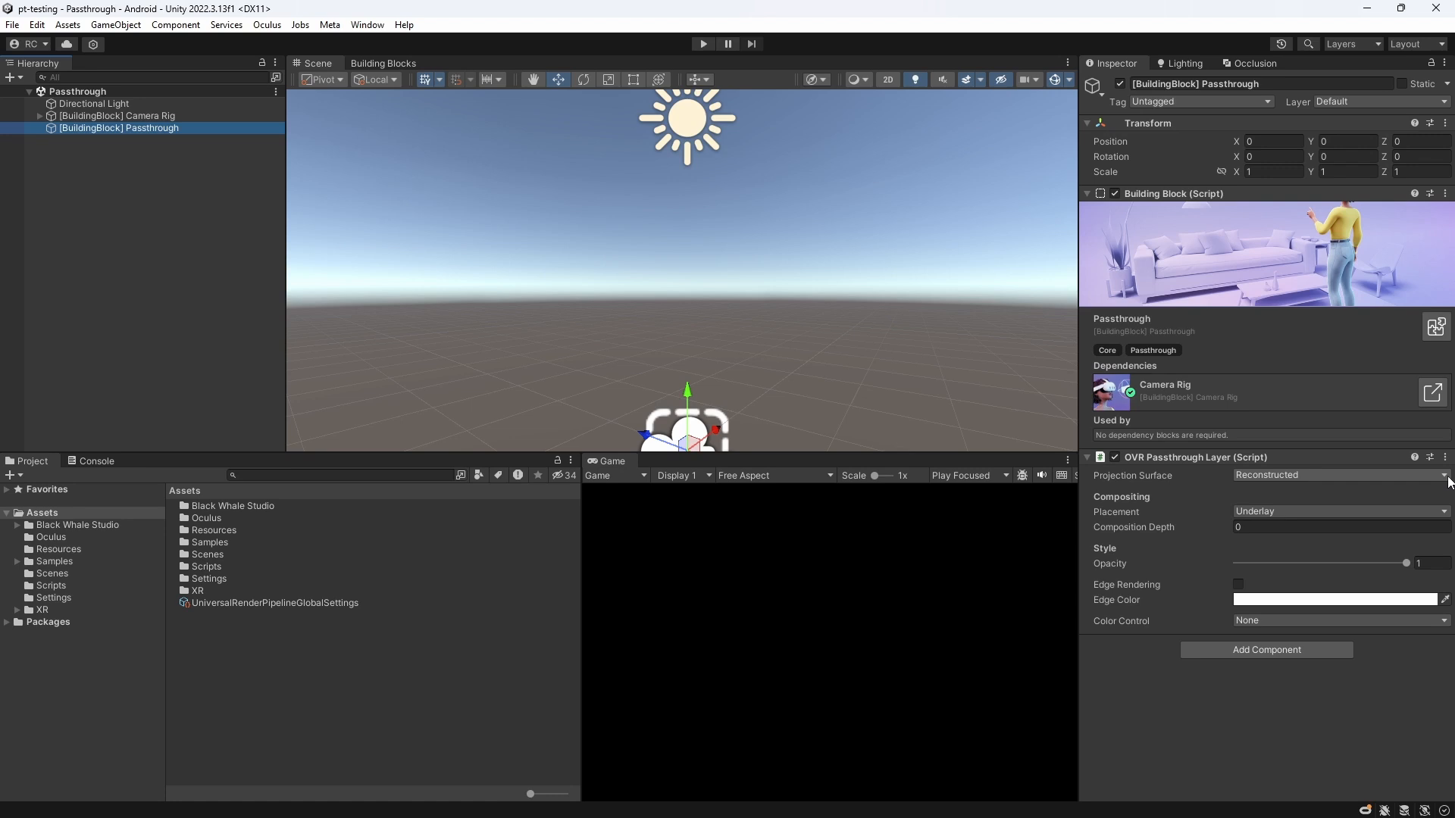
# Keep the passthrough layer's projection surface on Reconstructed.
pyautogui.click(1340, 475)
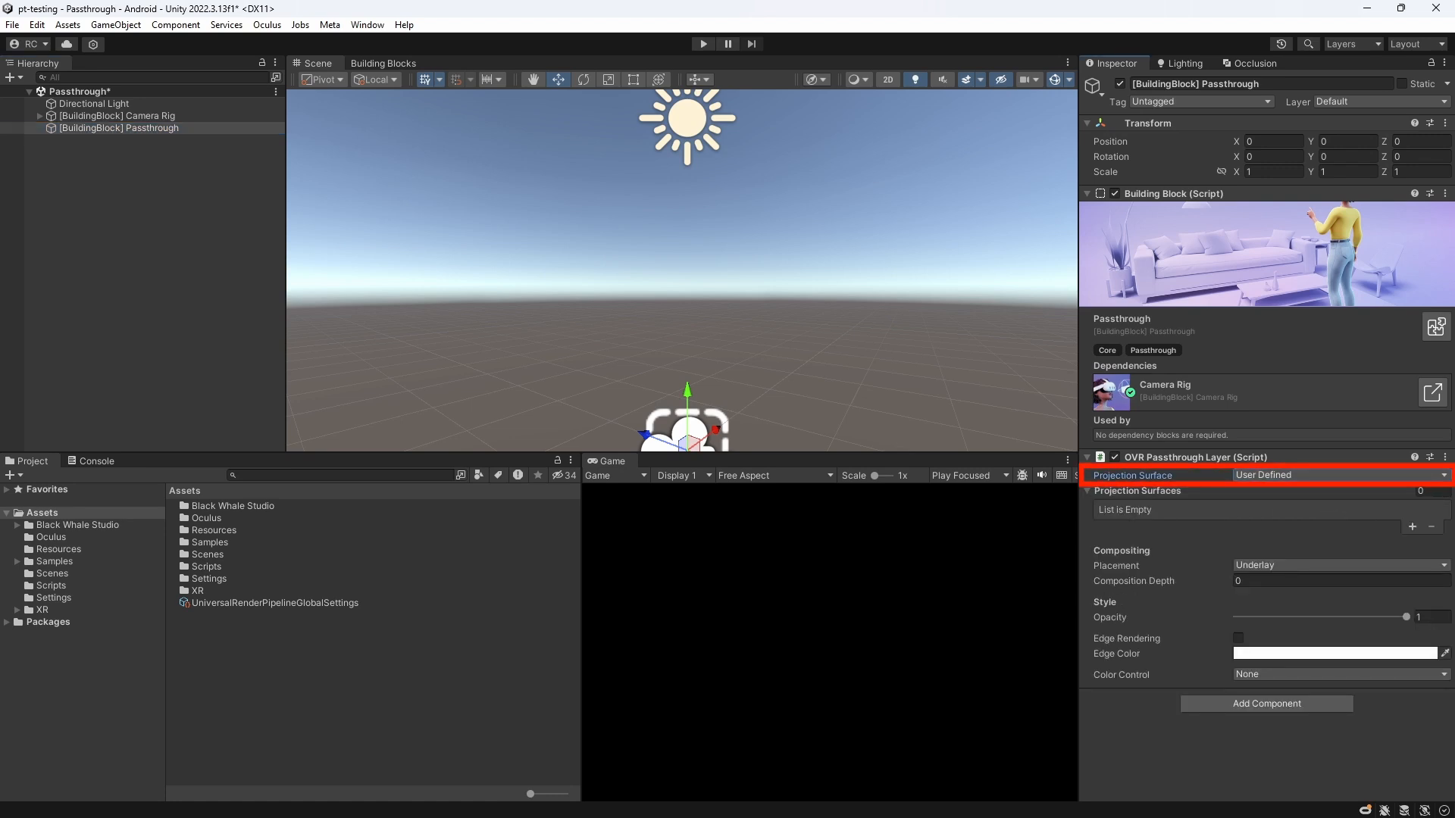
pyautogui.click(1339, 475)
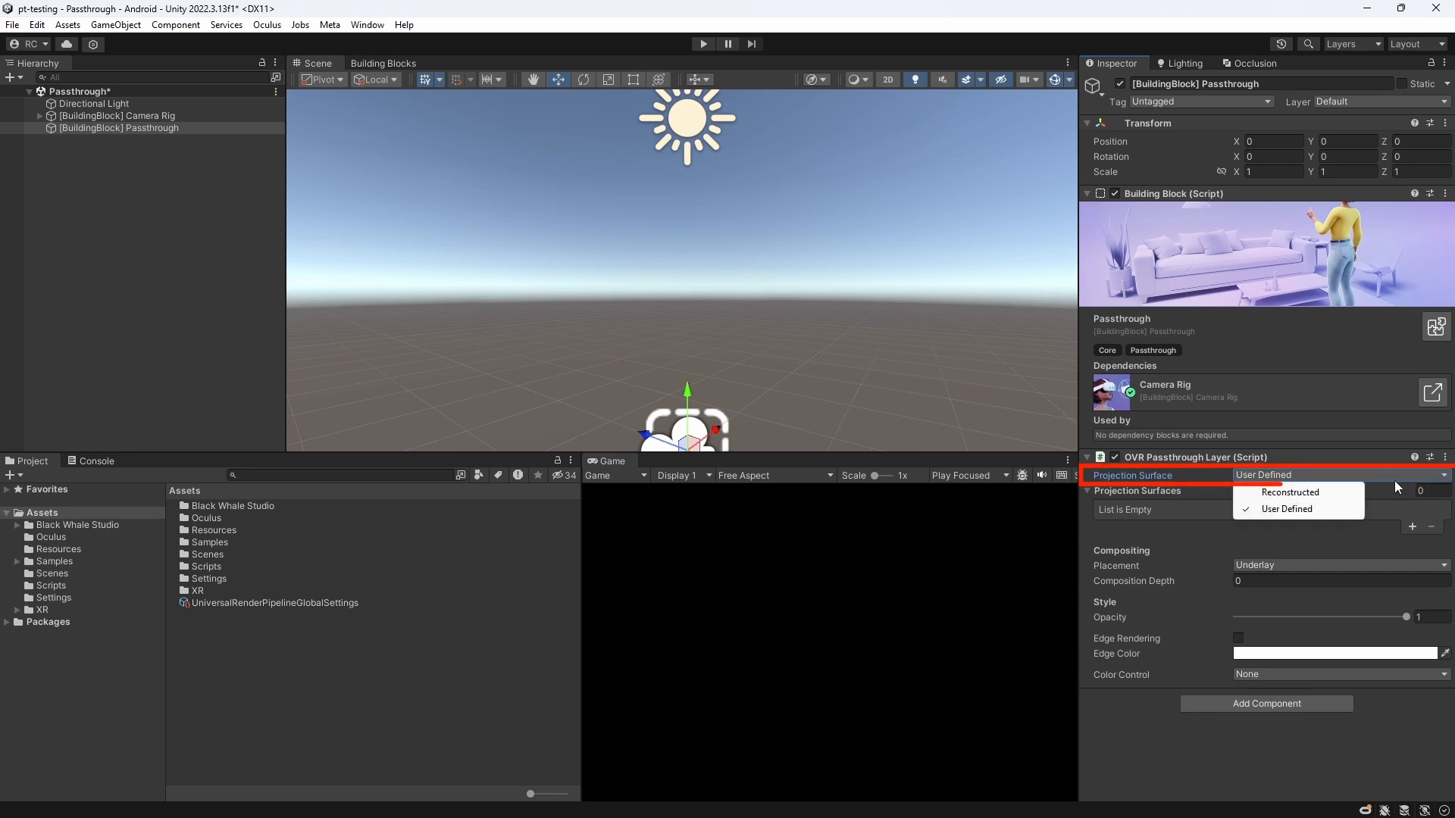
pyautogui.click(1290, 491)
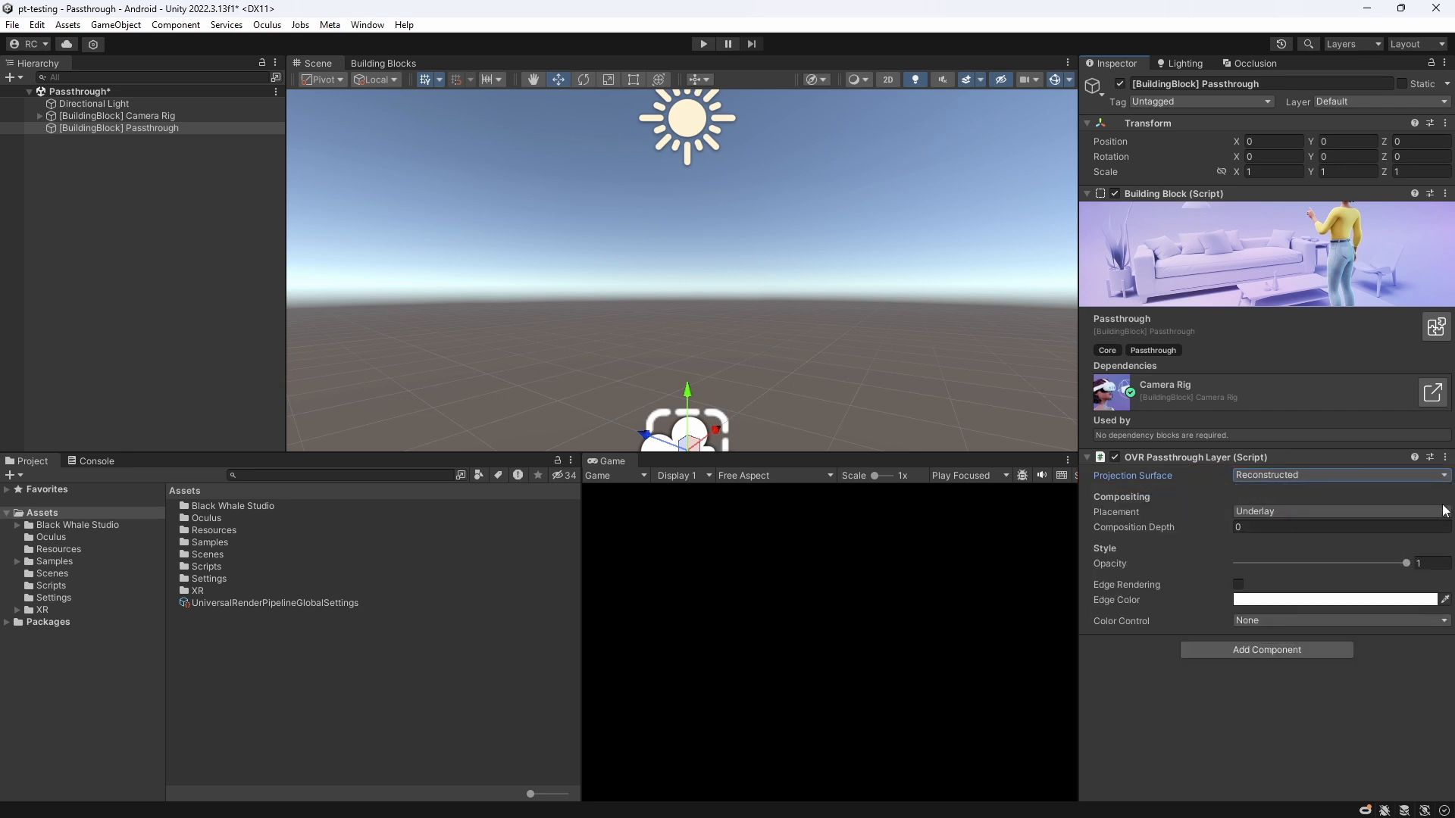
# Try Overlay placement, then leave the layer placed as Underlay.
pyautogui.click(1339, 512)
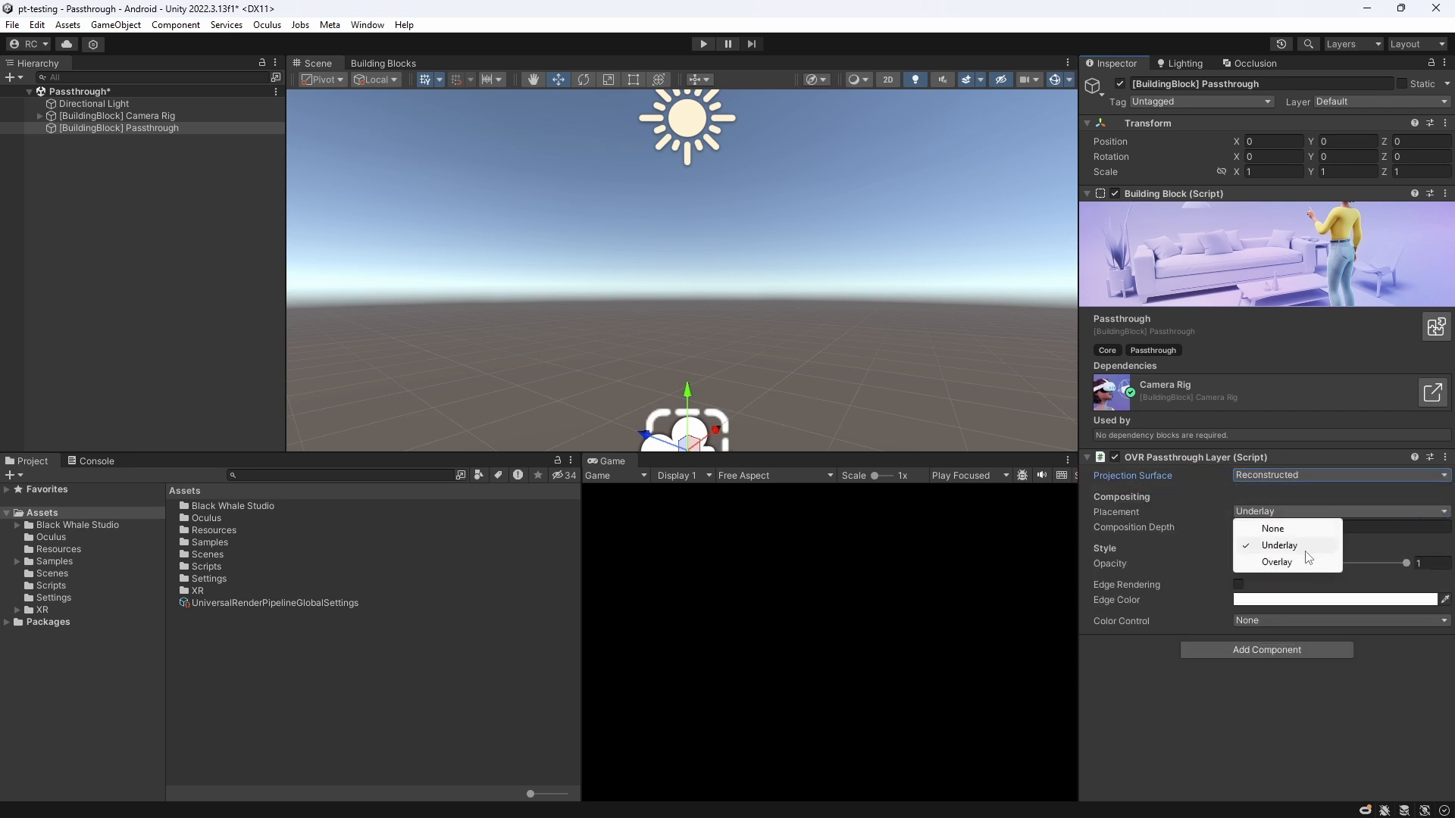
pyautogui.click(1276, 561)
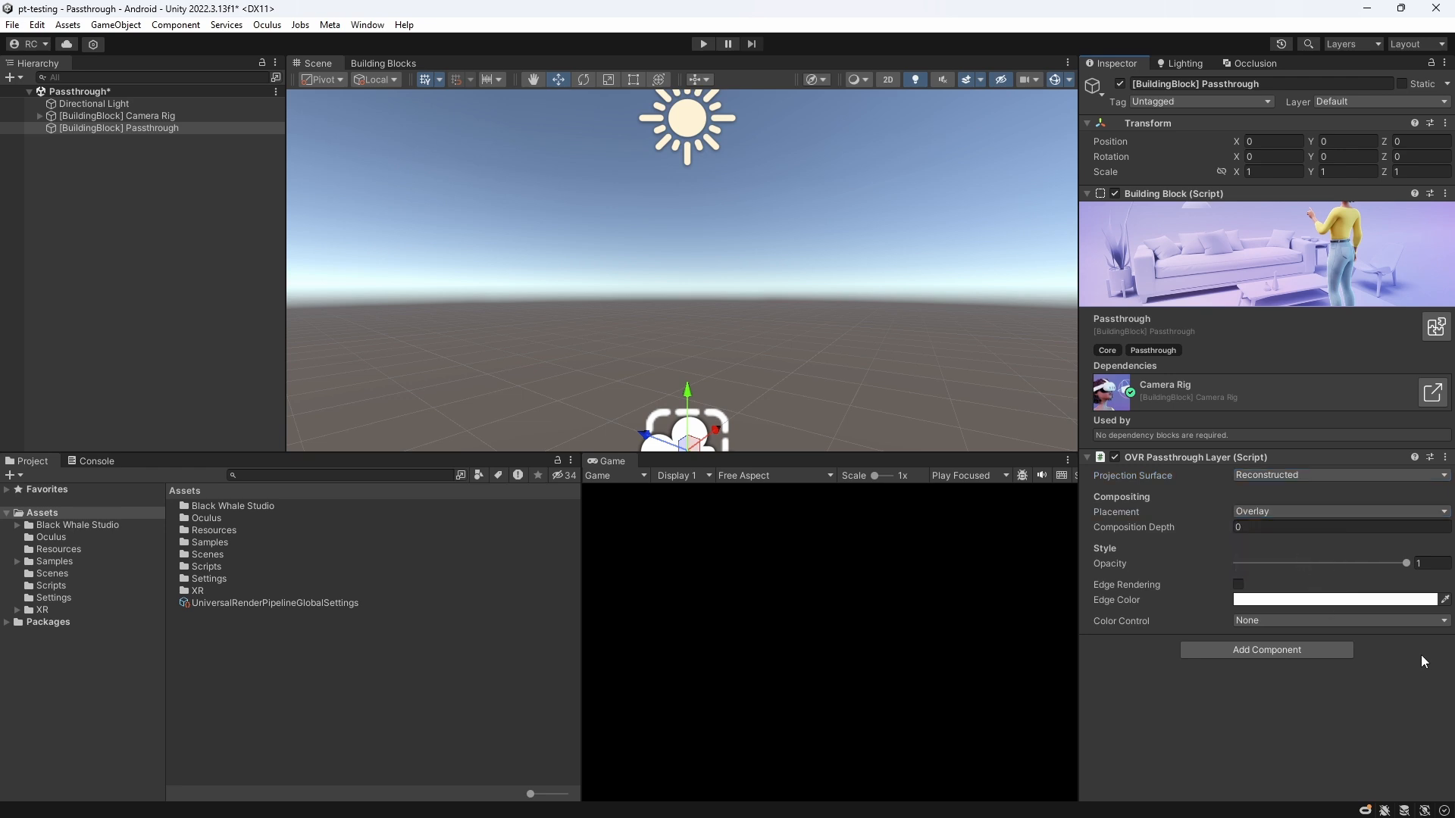
pyautogui.click(1340, 512)
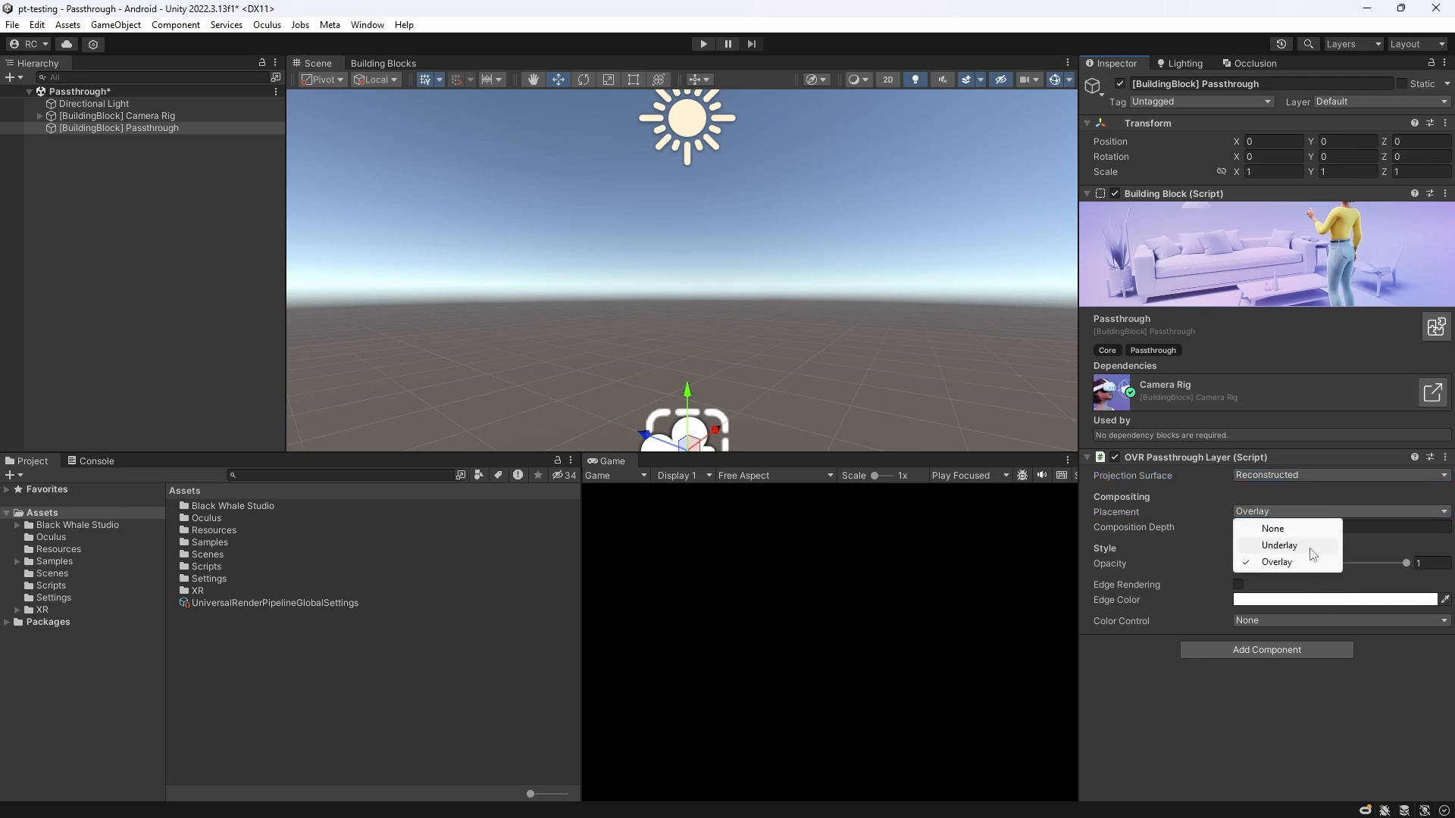
pyautogui.click(1279, 544)
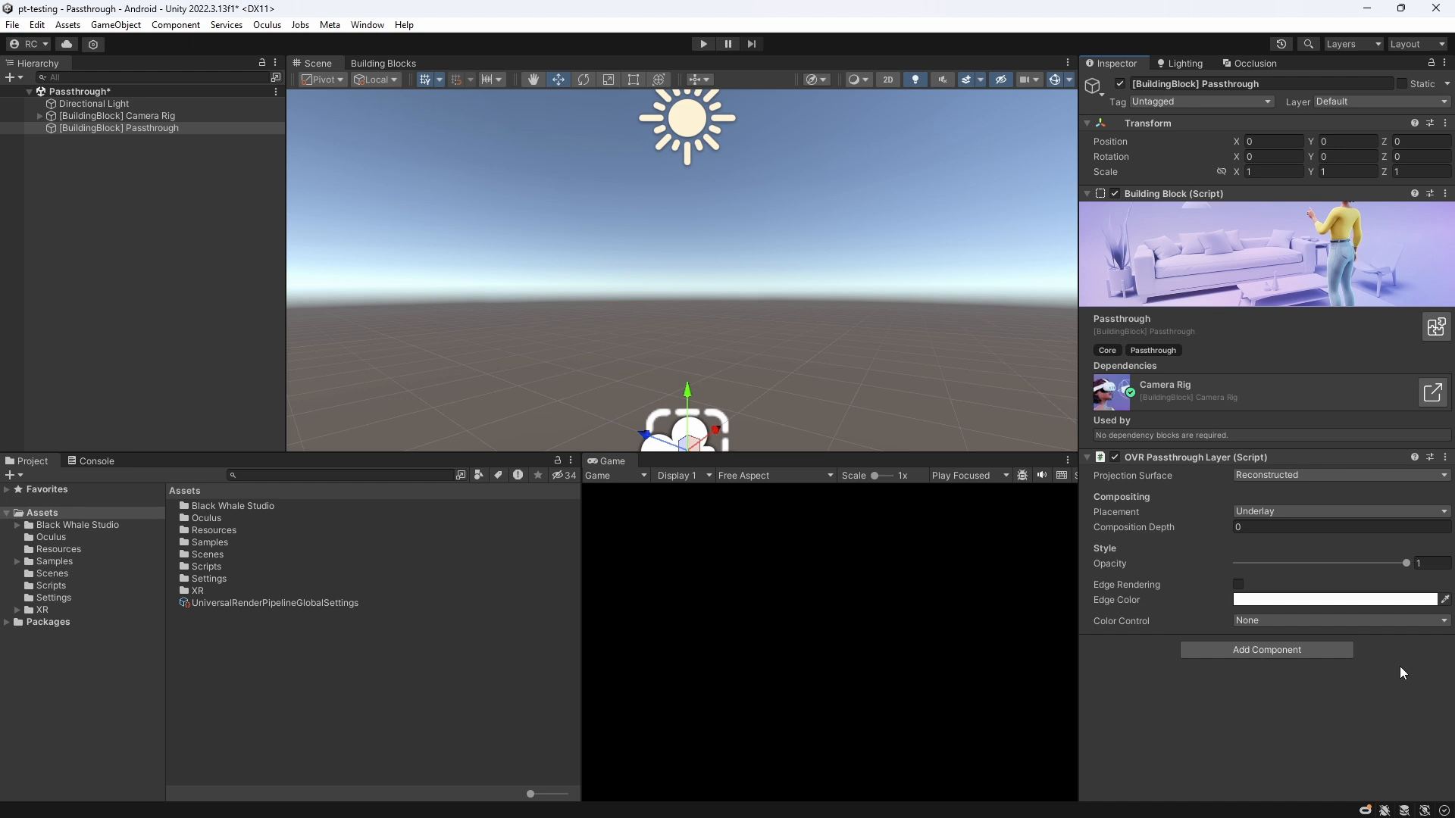
pyautogui.click(383, 64)
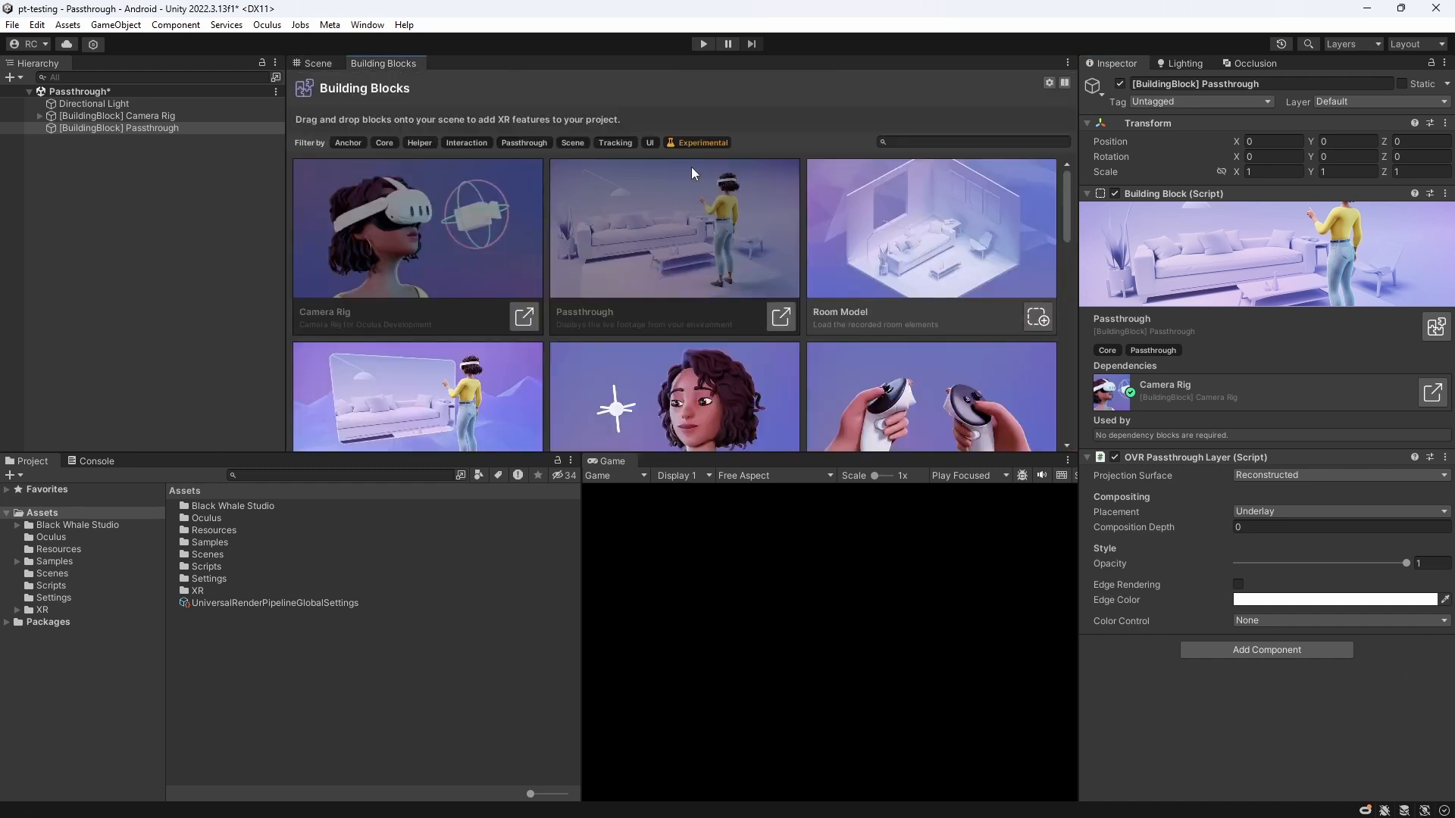
# Add the Grabbable Item block and position its cube 1.3 in front of the camera.
pyautogui.scroll(-3)
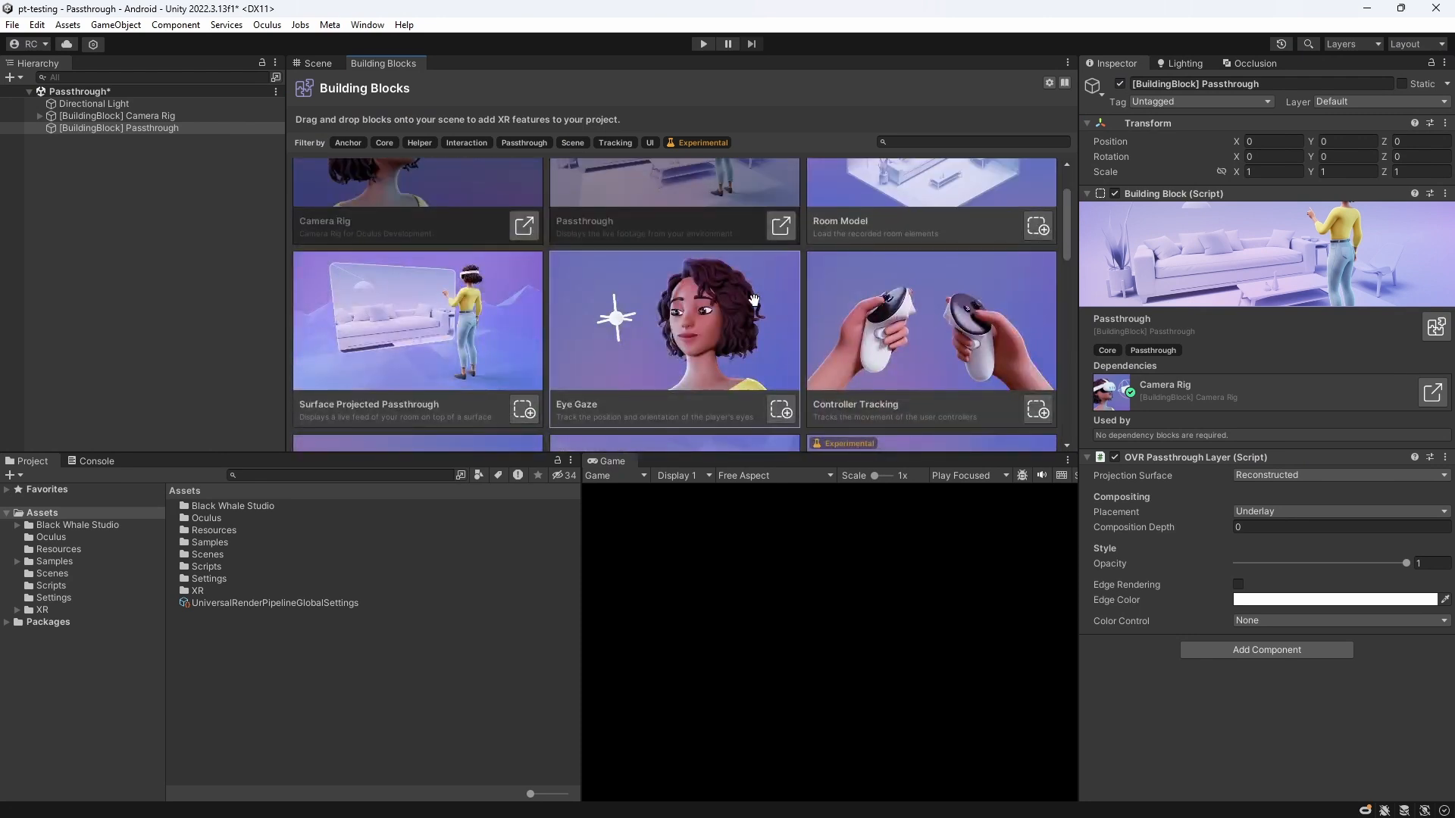
pyautogui.scroll(-3)
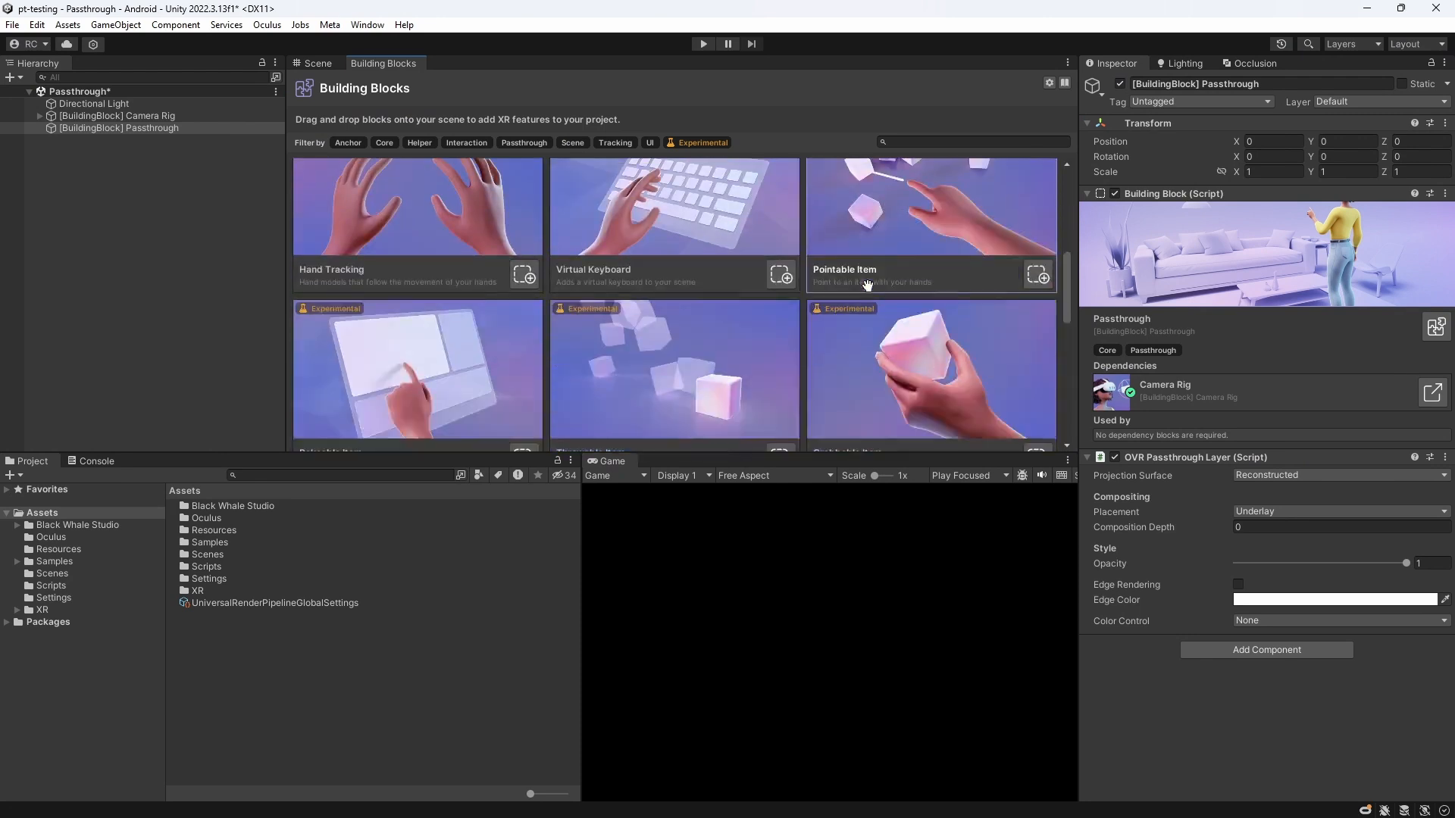
pyautogui.click(1007, 412)
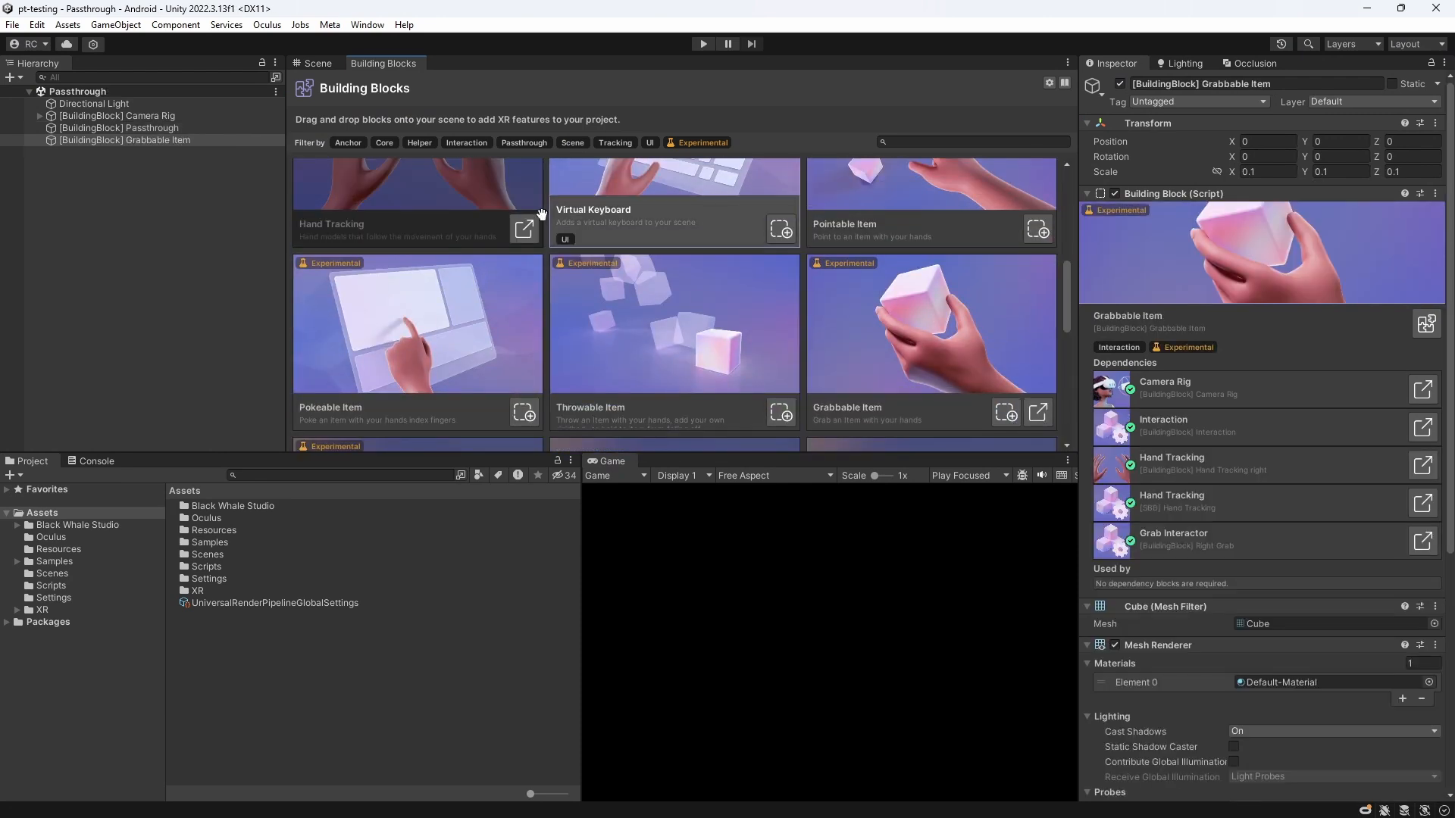
pyautogui.click(317, 64)
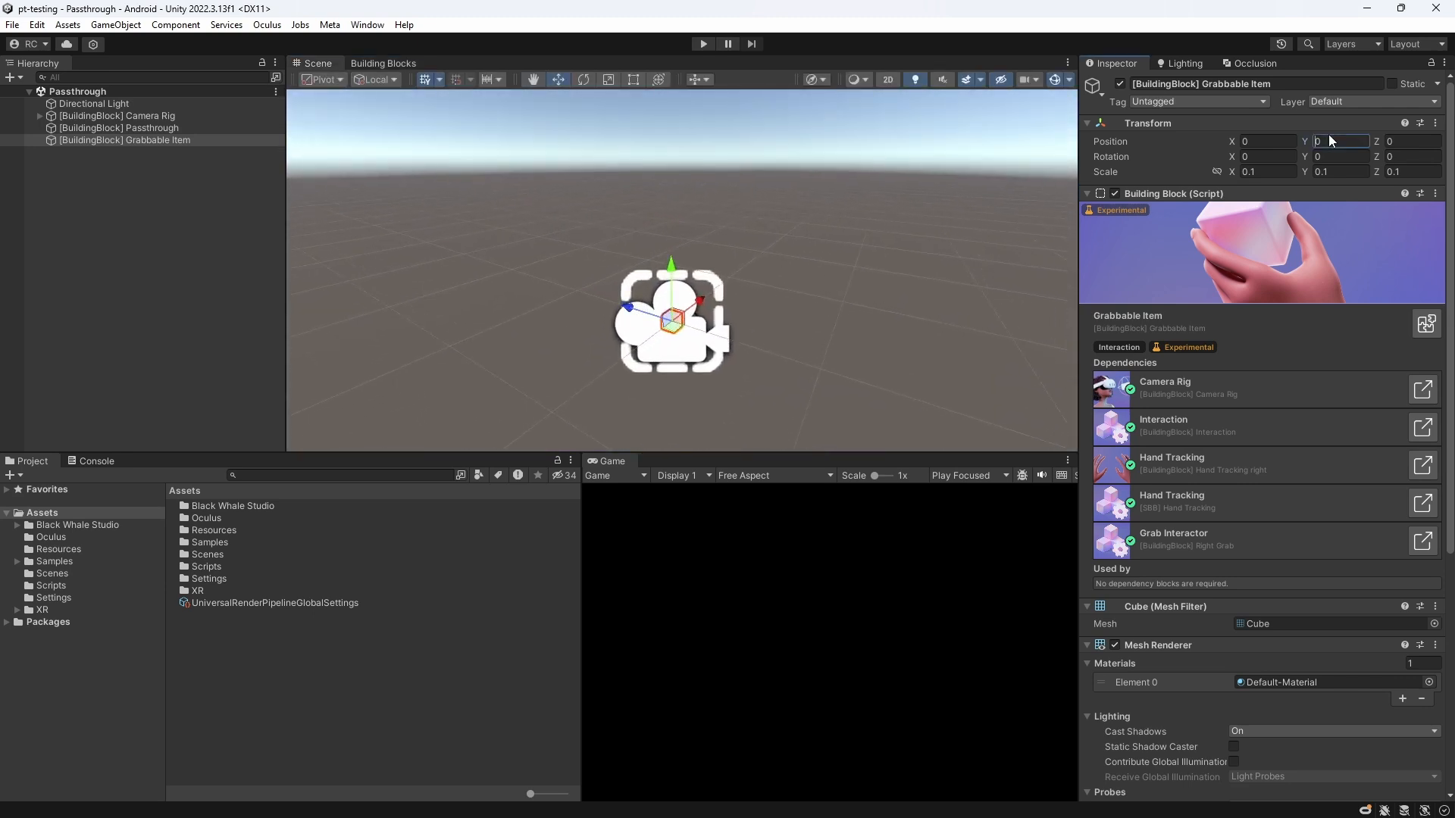
pyautogui.write('1.3')
pyautogui.click(1412, 141)
pyautogui.write('.467')
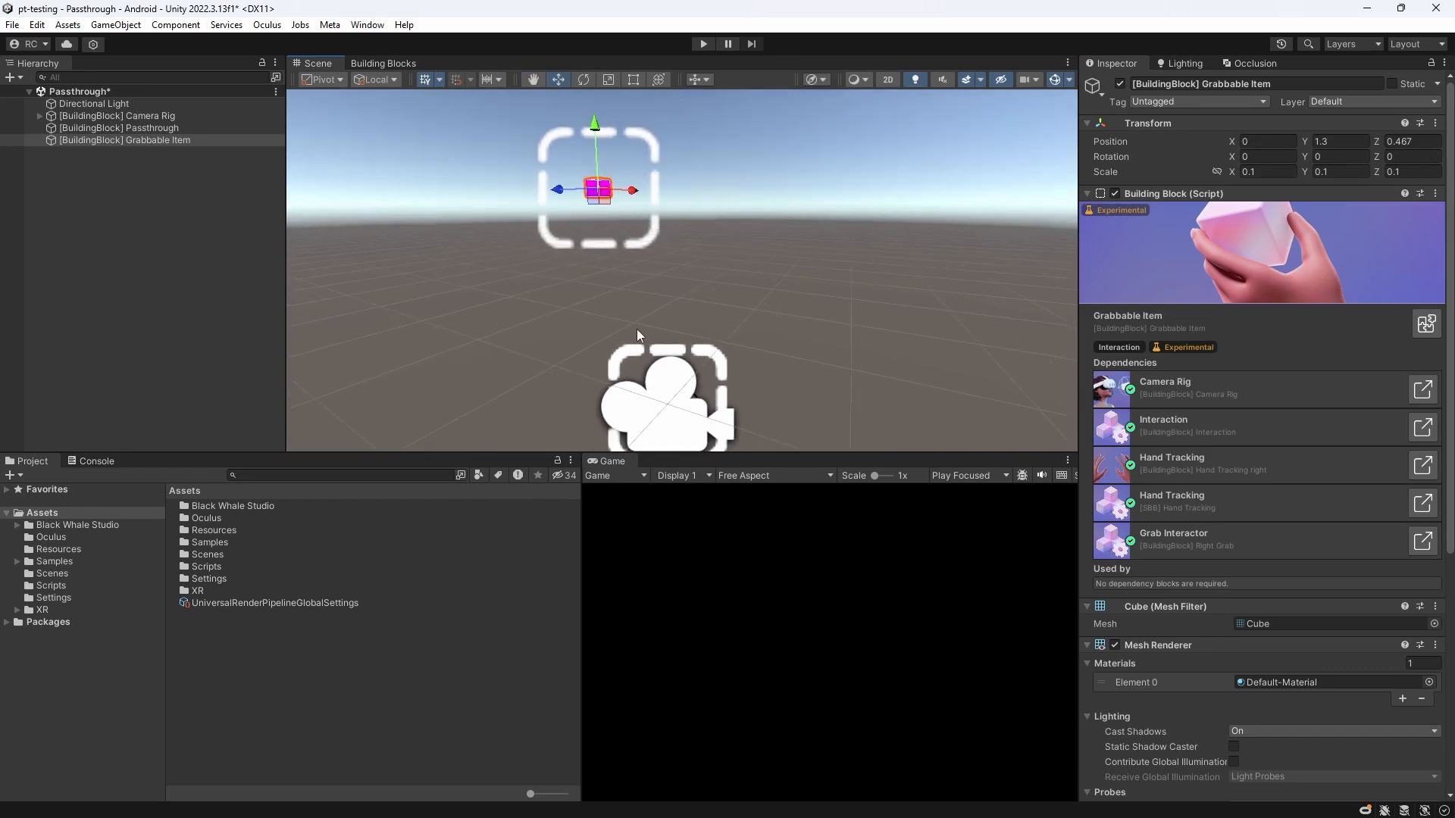
pyautogui.moveTo(230, 352)
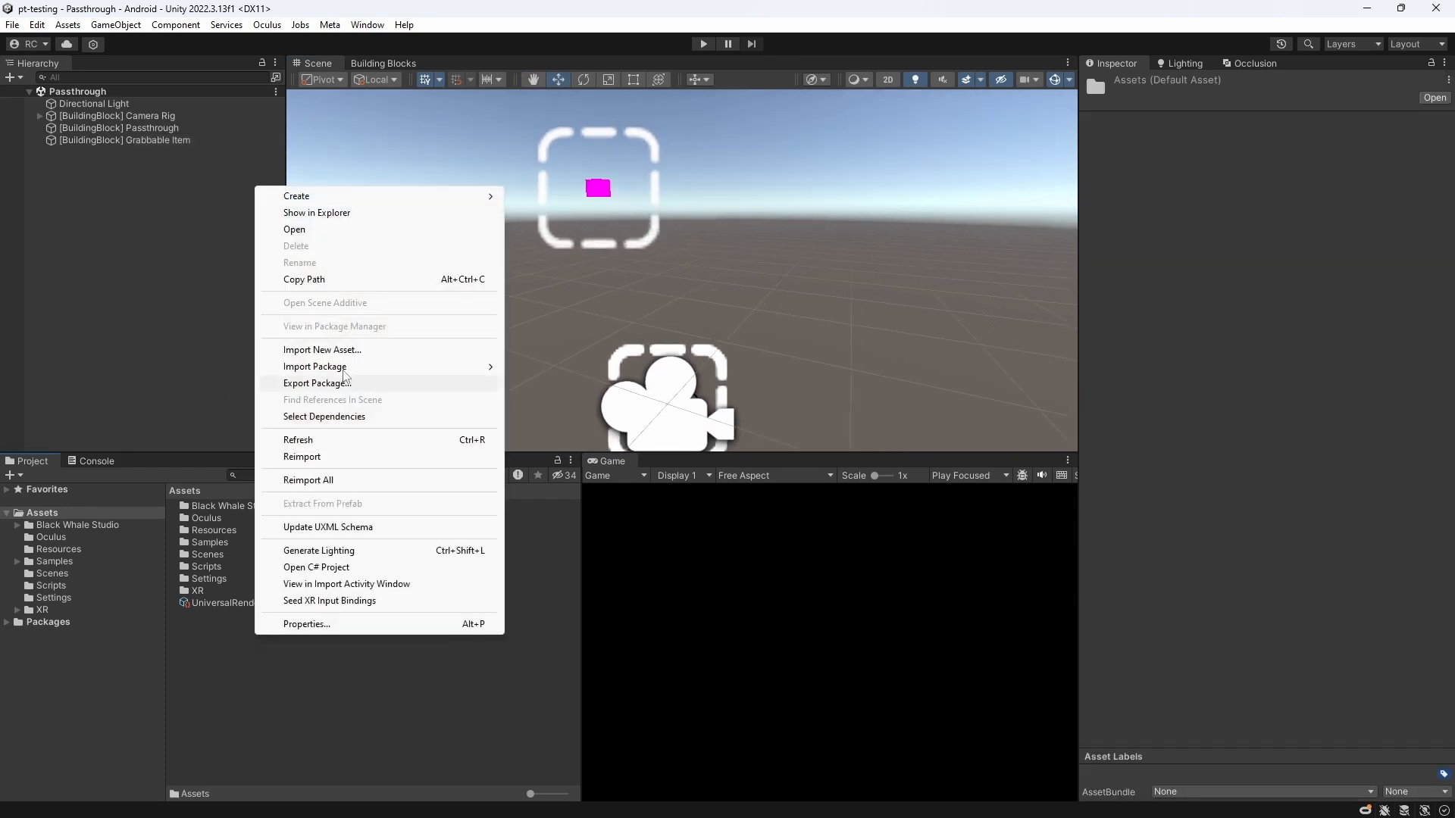
# Create a material named Cube and apply it to the grabbable cube.
pyautogui.click(297, 196)
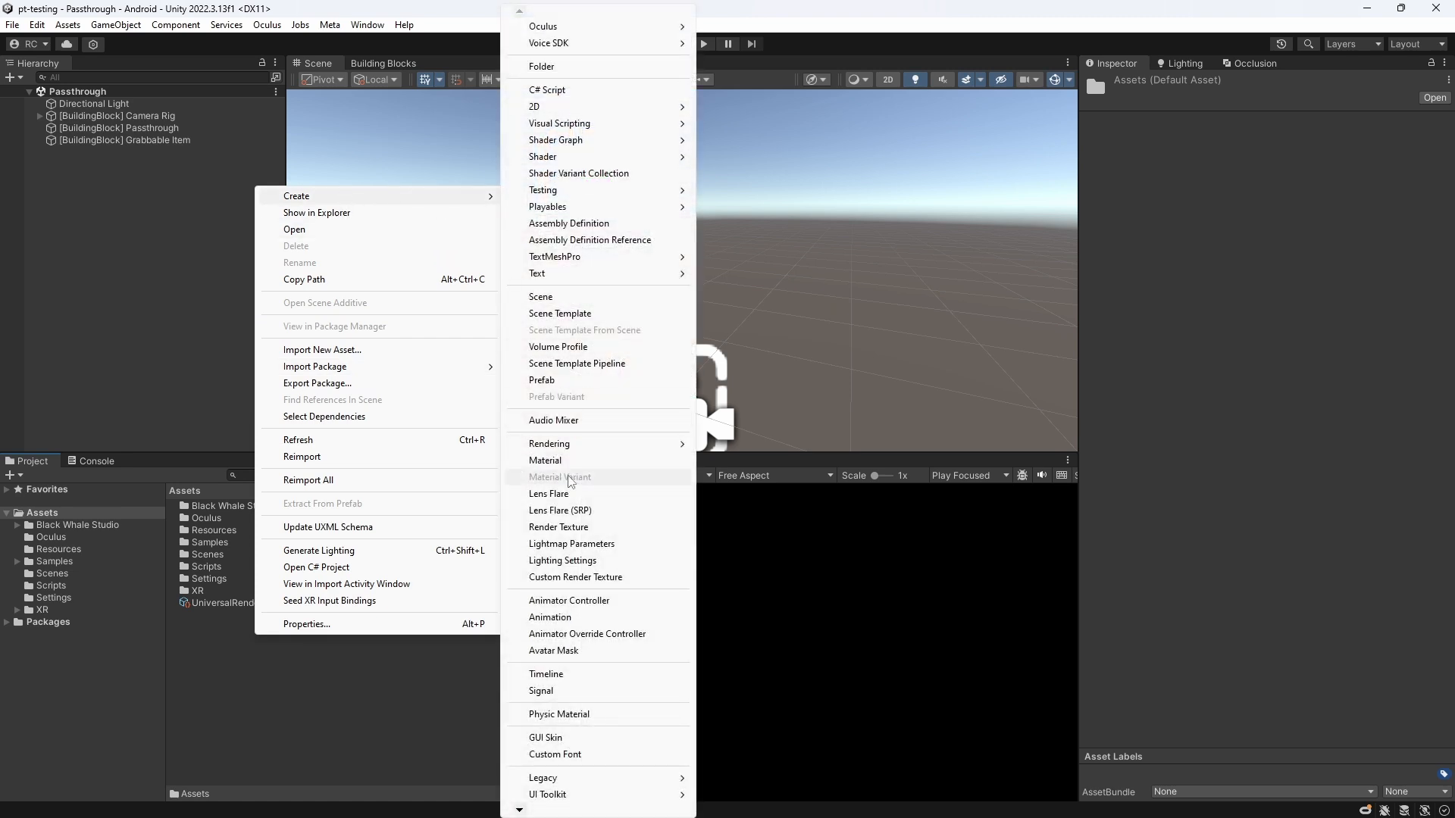
pyautogui.click(546, 461)
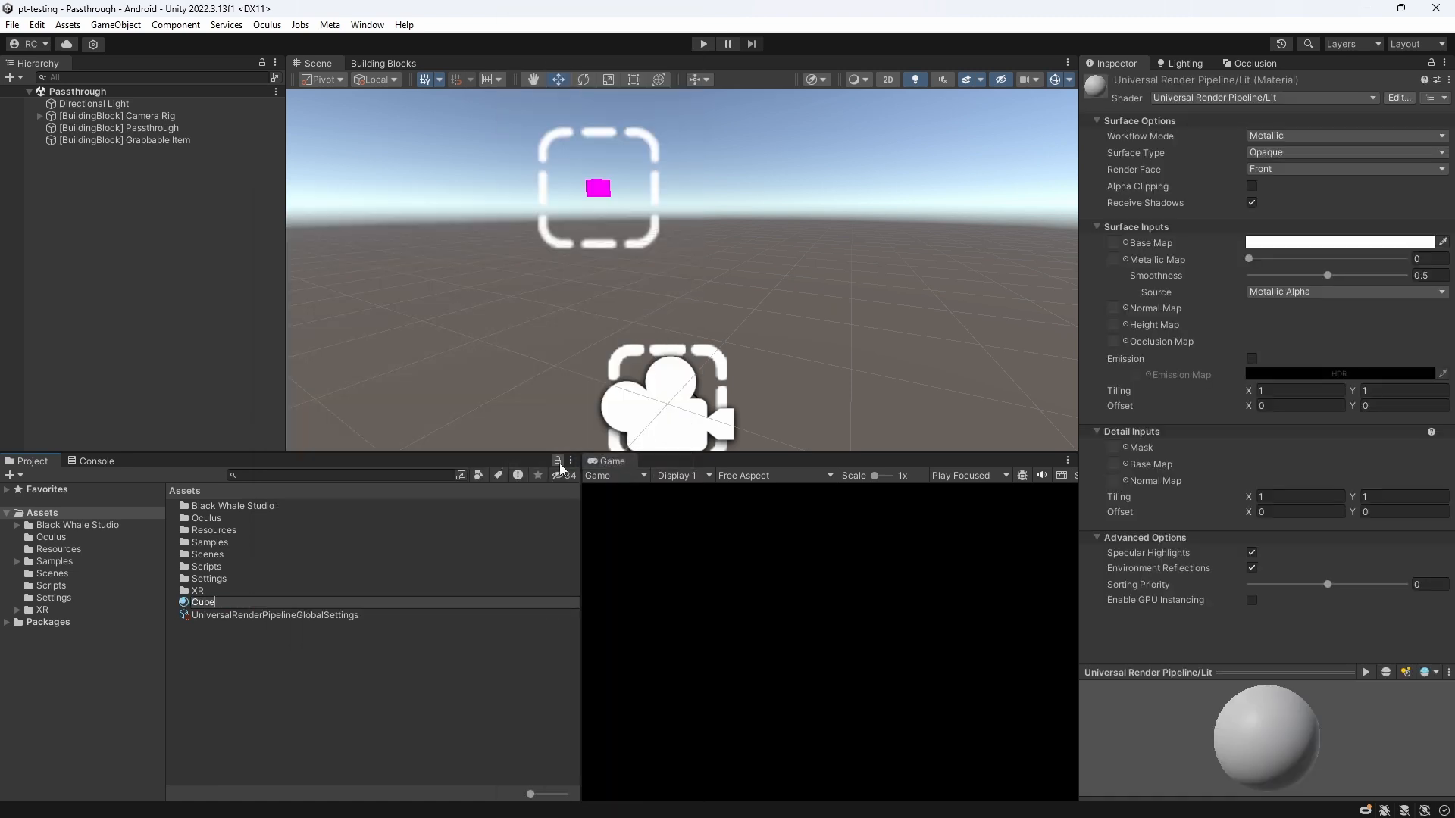
pyautogui.click(203, 603)
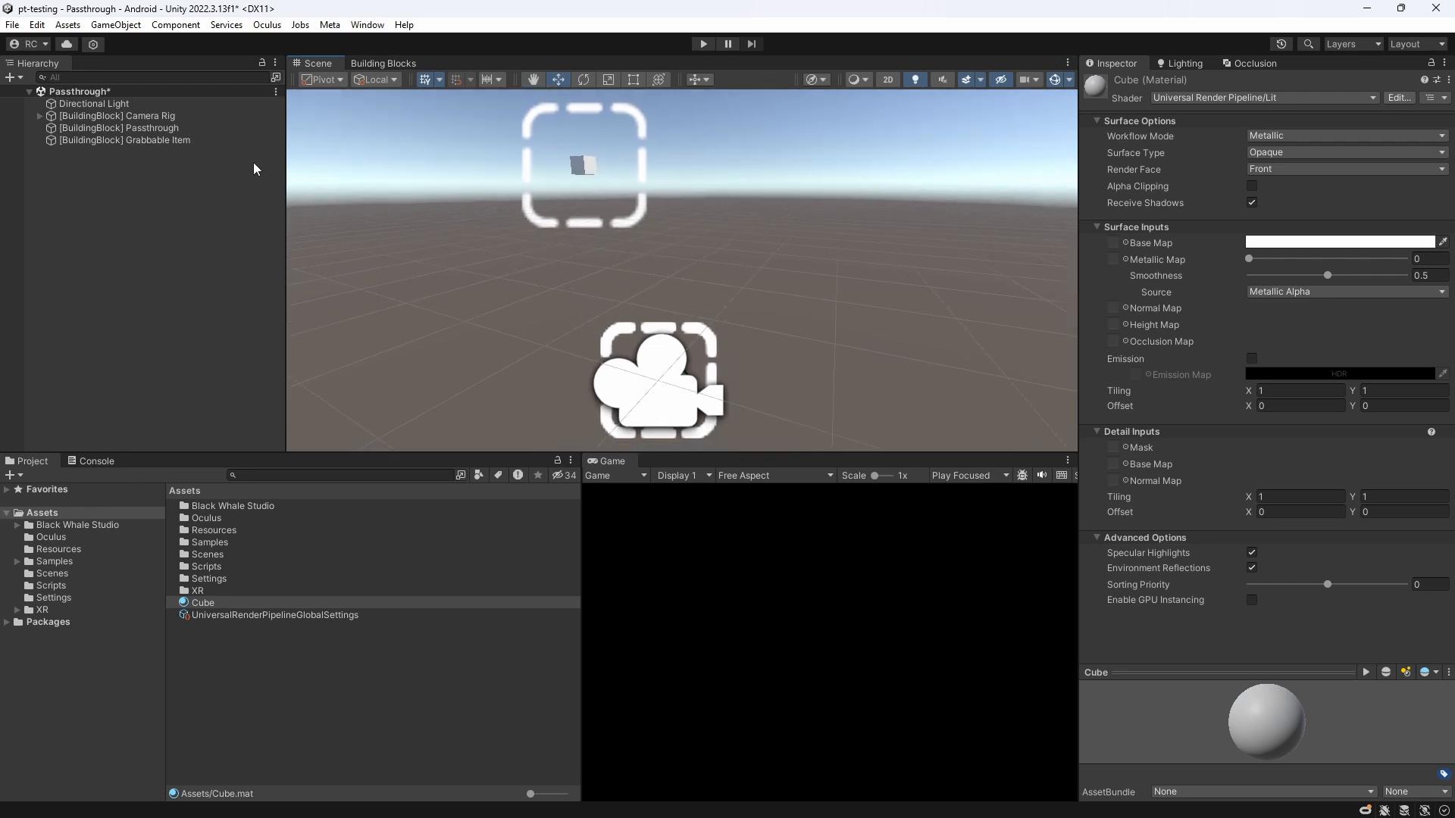
pyautogui.click(384, 63)
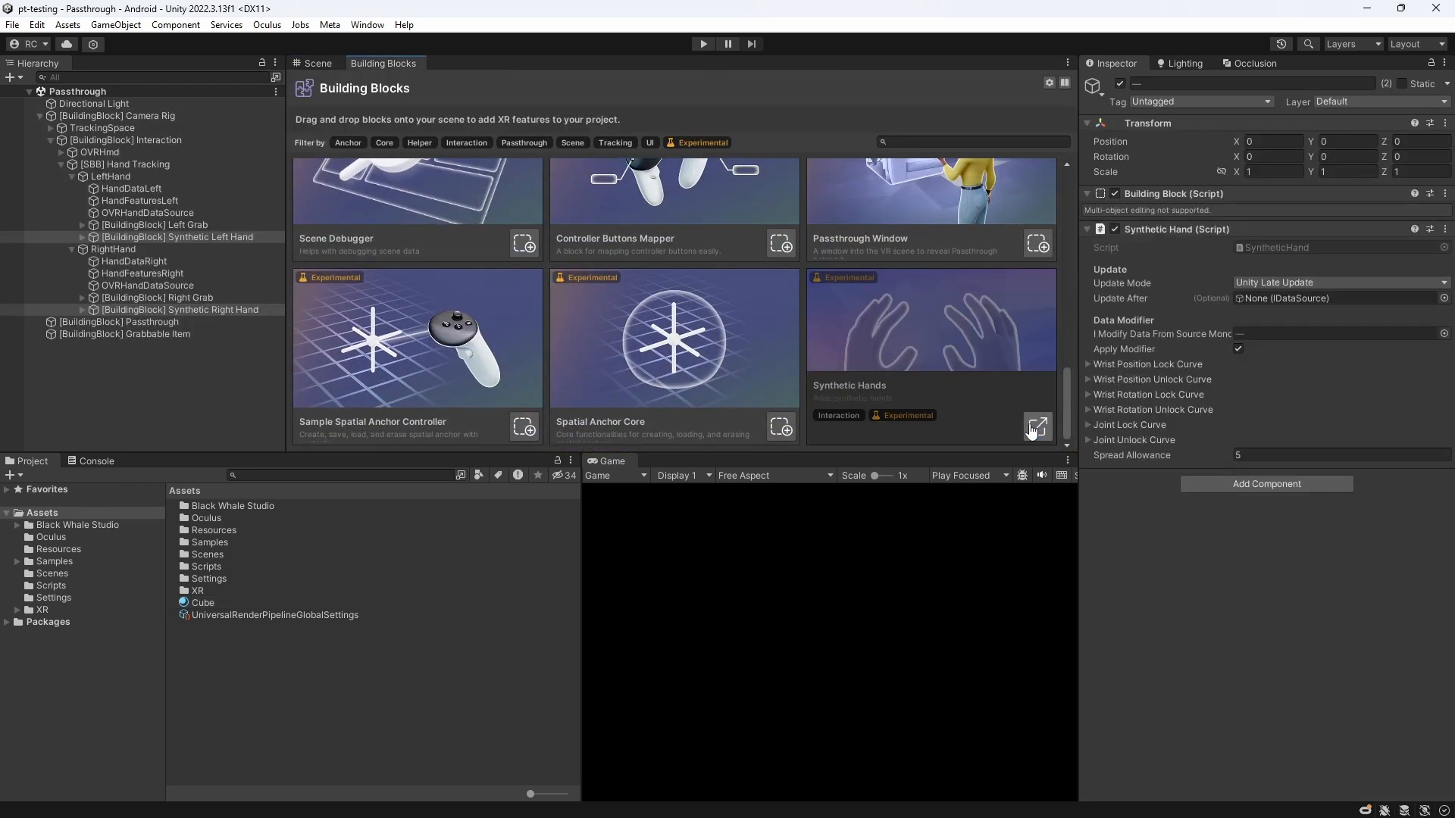
# Inspect the Visuals object under the camera rig's Left Grab hand hierarchy.
pyautogui.click(315, 63)
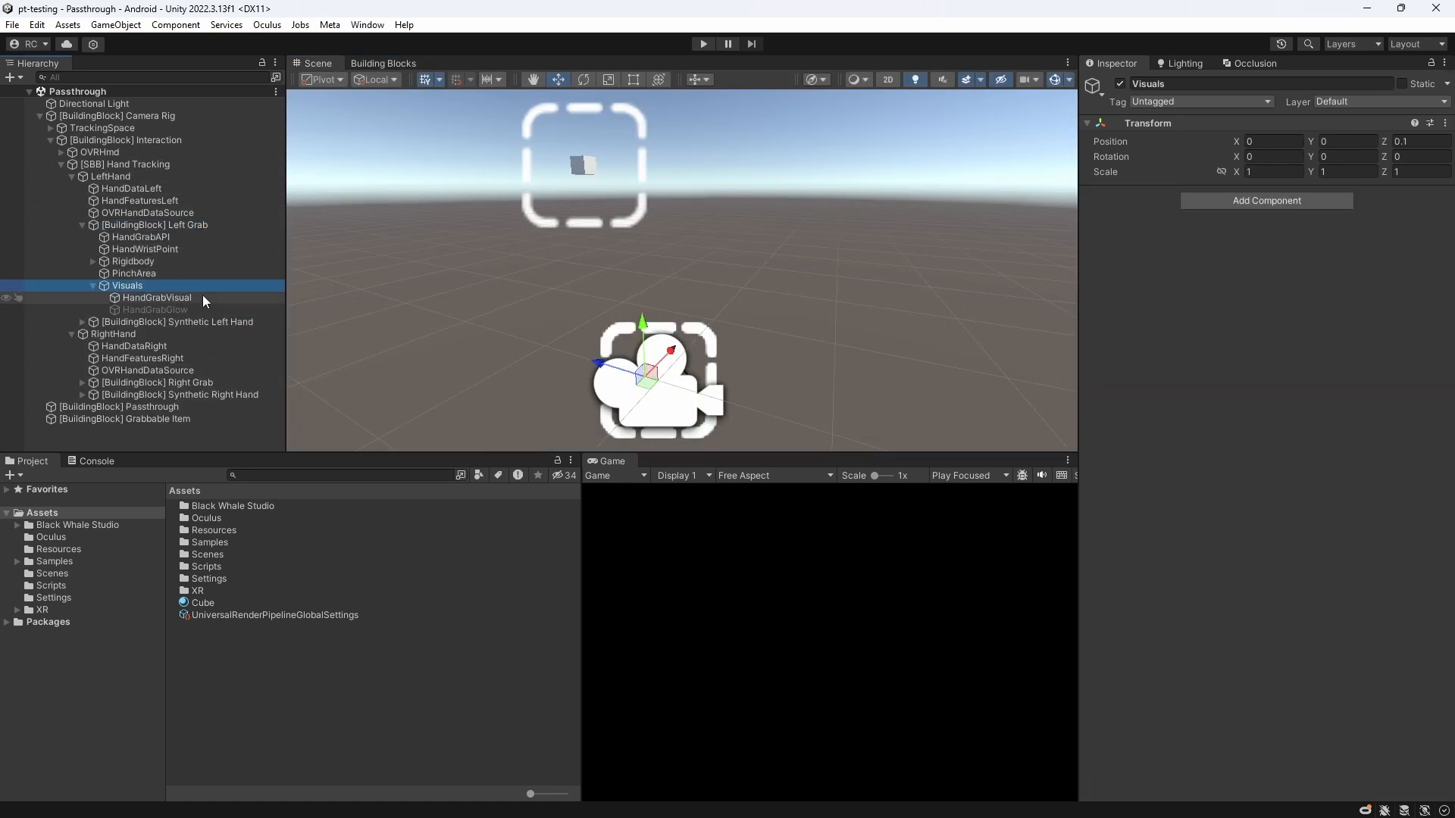
pyautogui.click(156, 297)
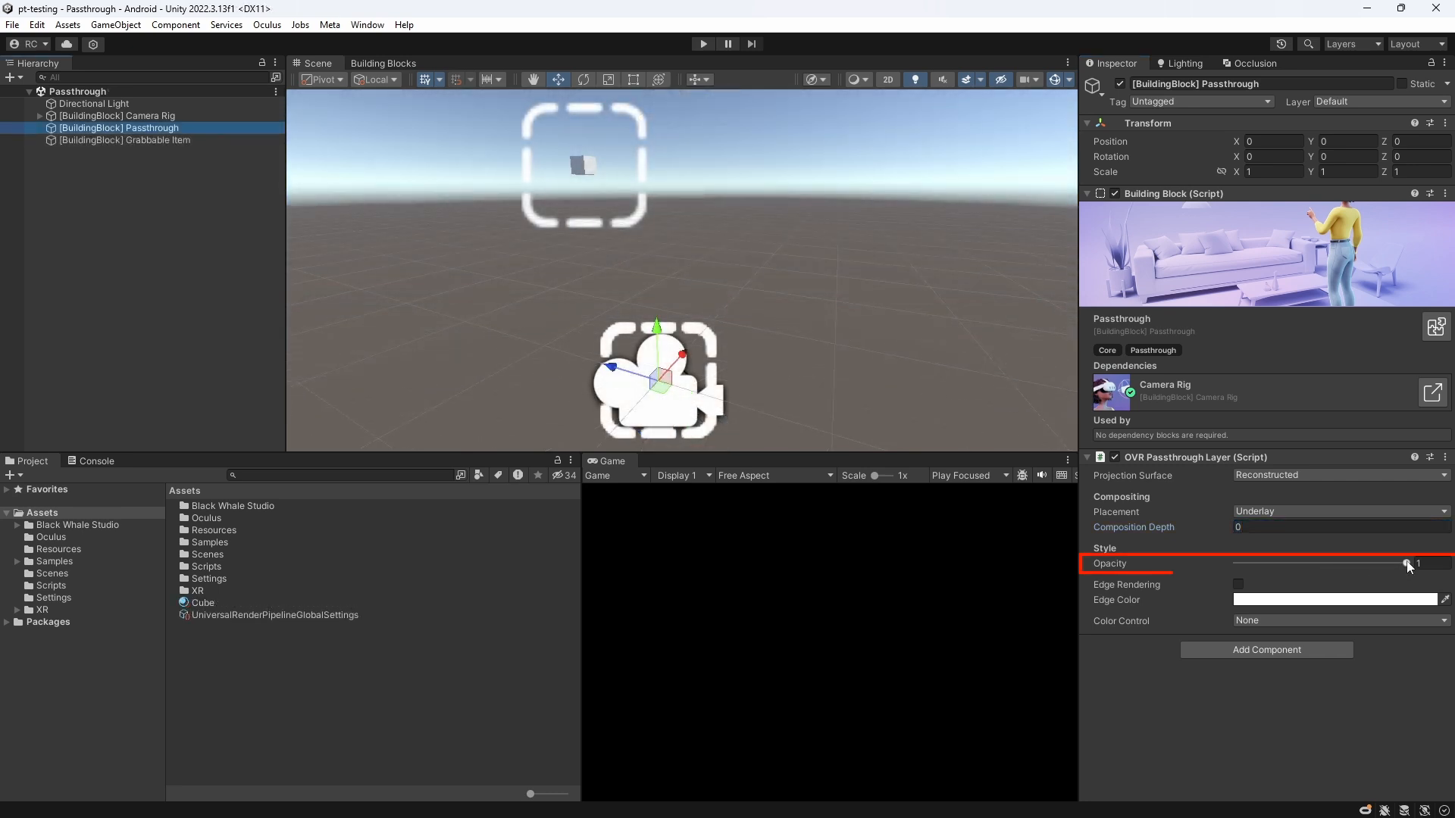
# Sweep the passthrough opacity from 0 back to 1 and try edge rendering.
pyautogui.moveTo(1400, 564); pyautogui.dragTo(1235, 564)
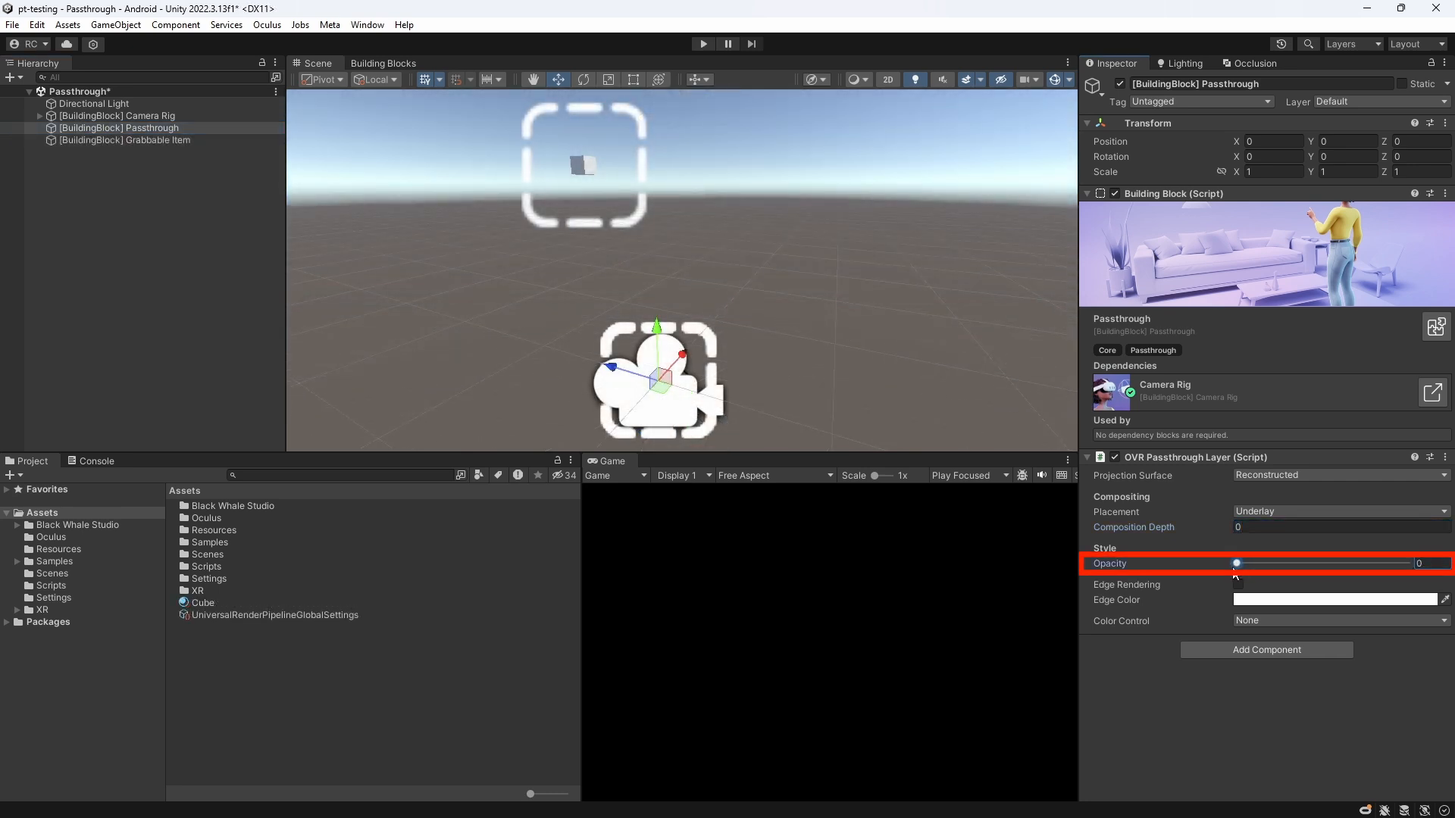
pyautogui.moveTo(1236, 563); pyautogui.dragTo(1301, 564)
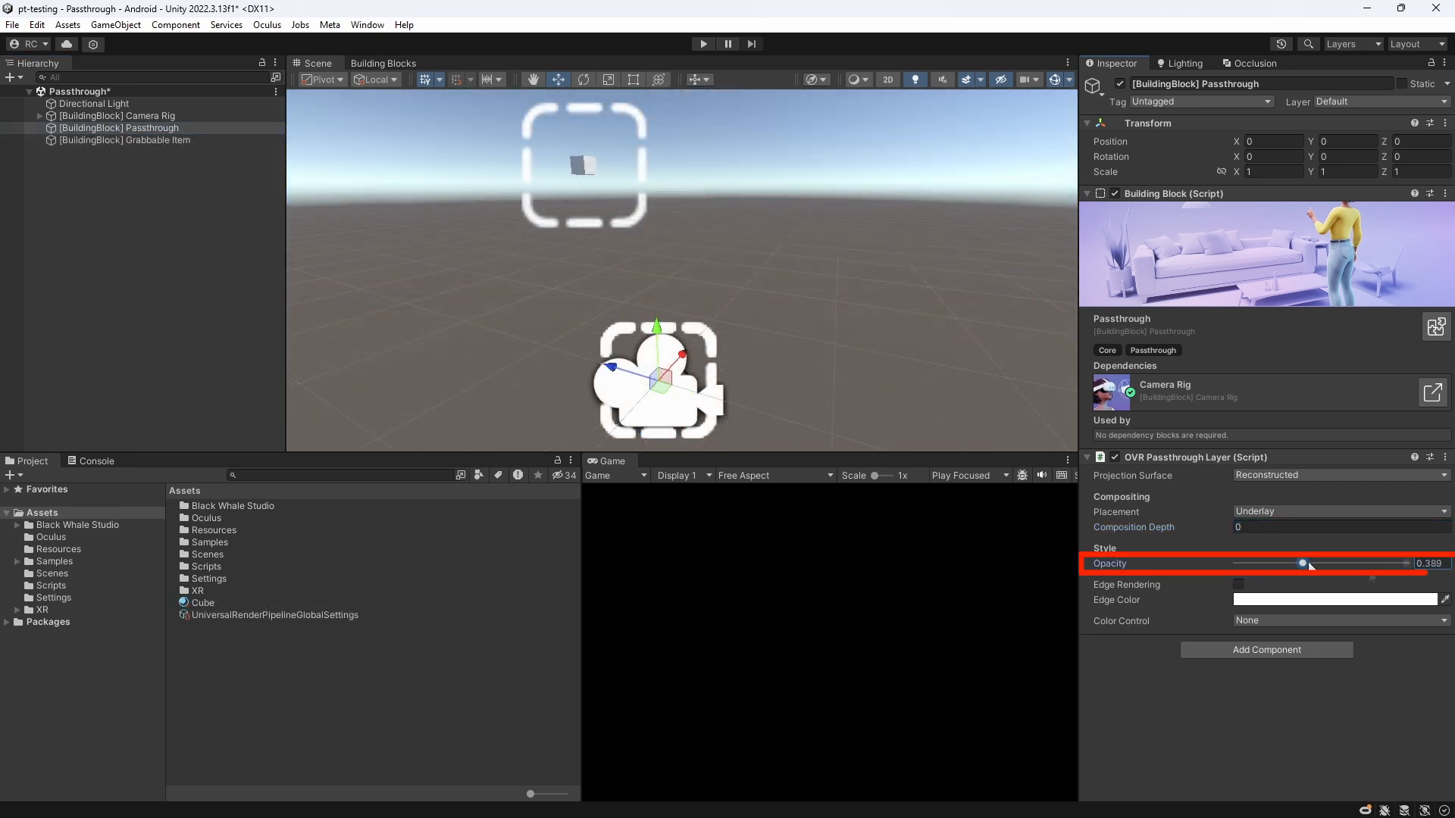
pyautogui.moveTo(1300, 564); pyautogui.dragTo(1406, 564)
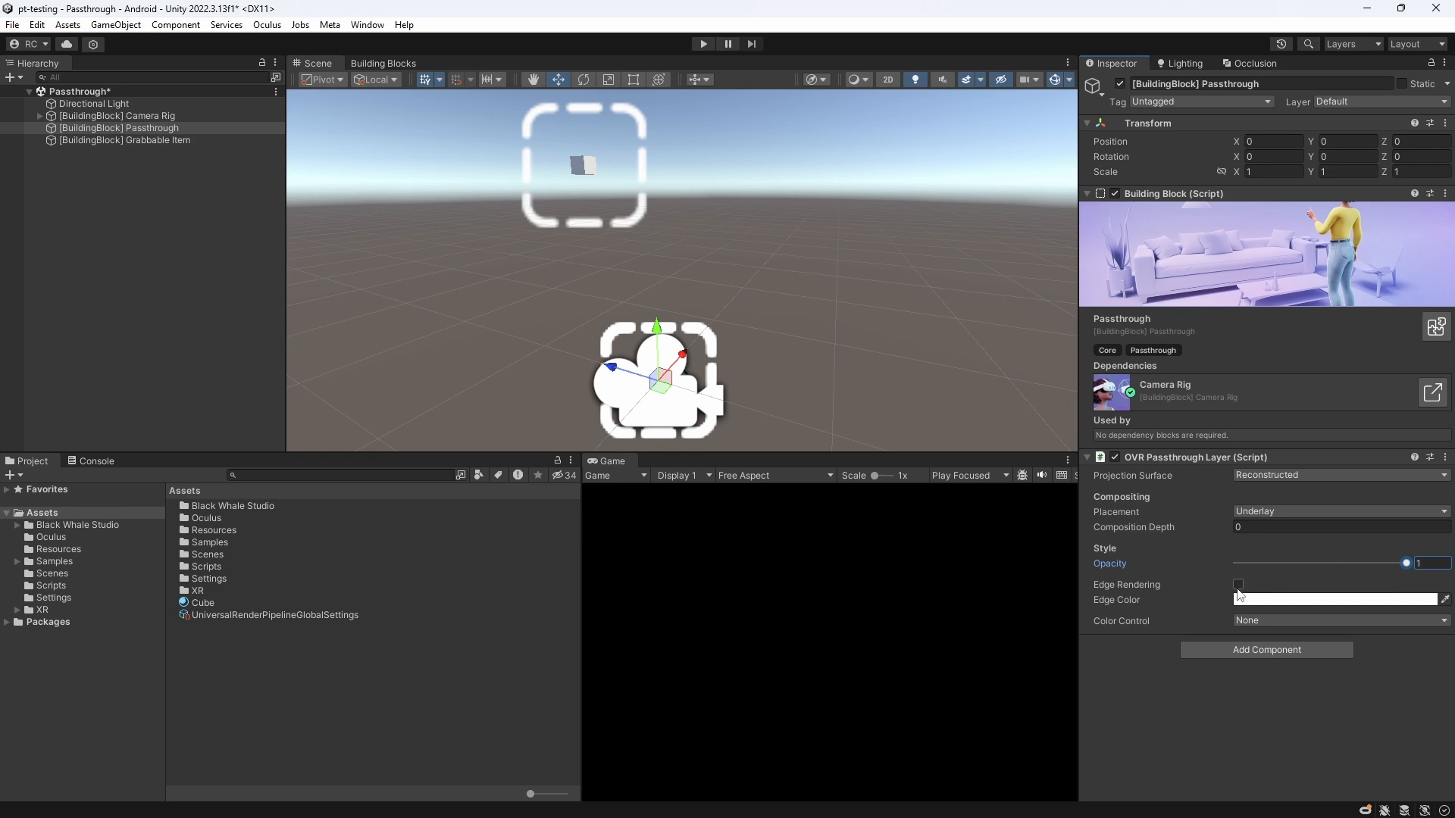
pyautogui.click(1236, 585)
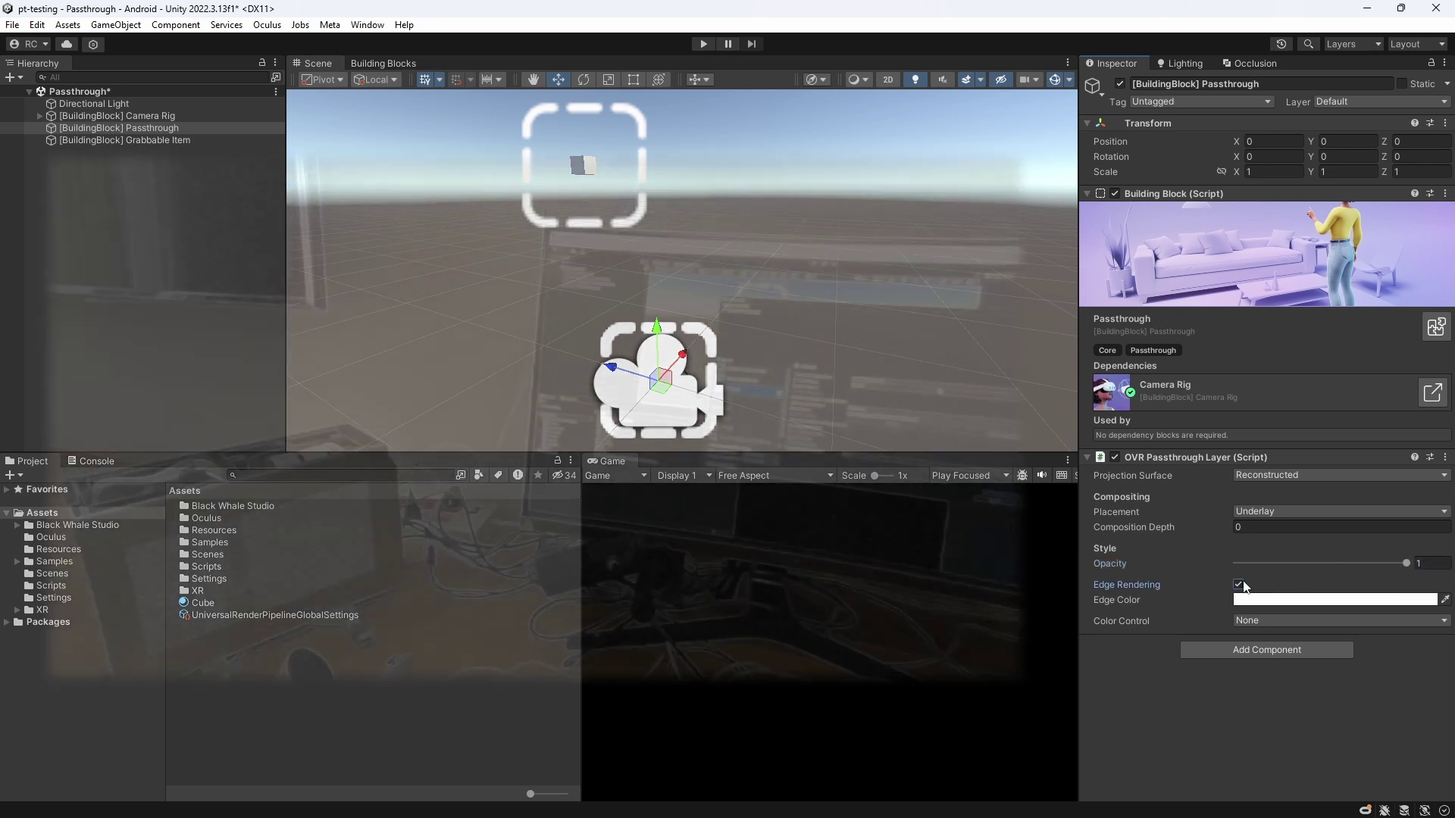
# Try the Color Adjustment and Grayscale to Color modes, leaving Color Adjustment set.
pyautogui.click(1339, 622)
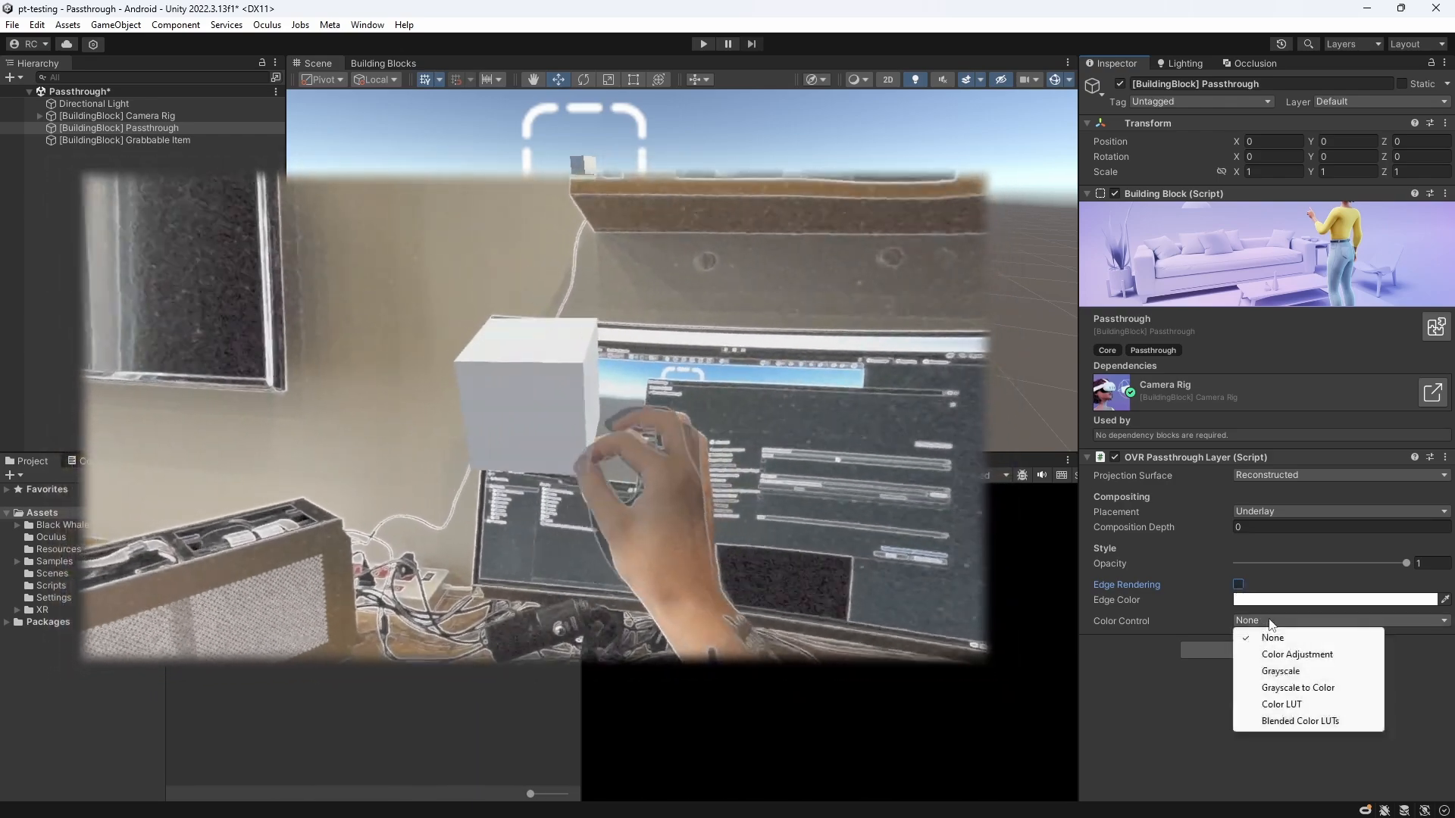
pyautogui.click(1297, 655)
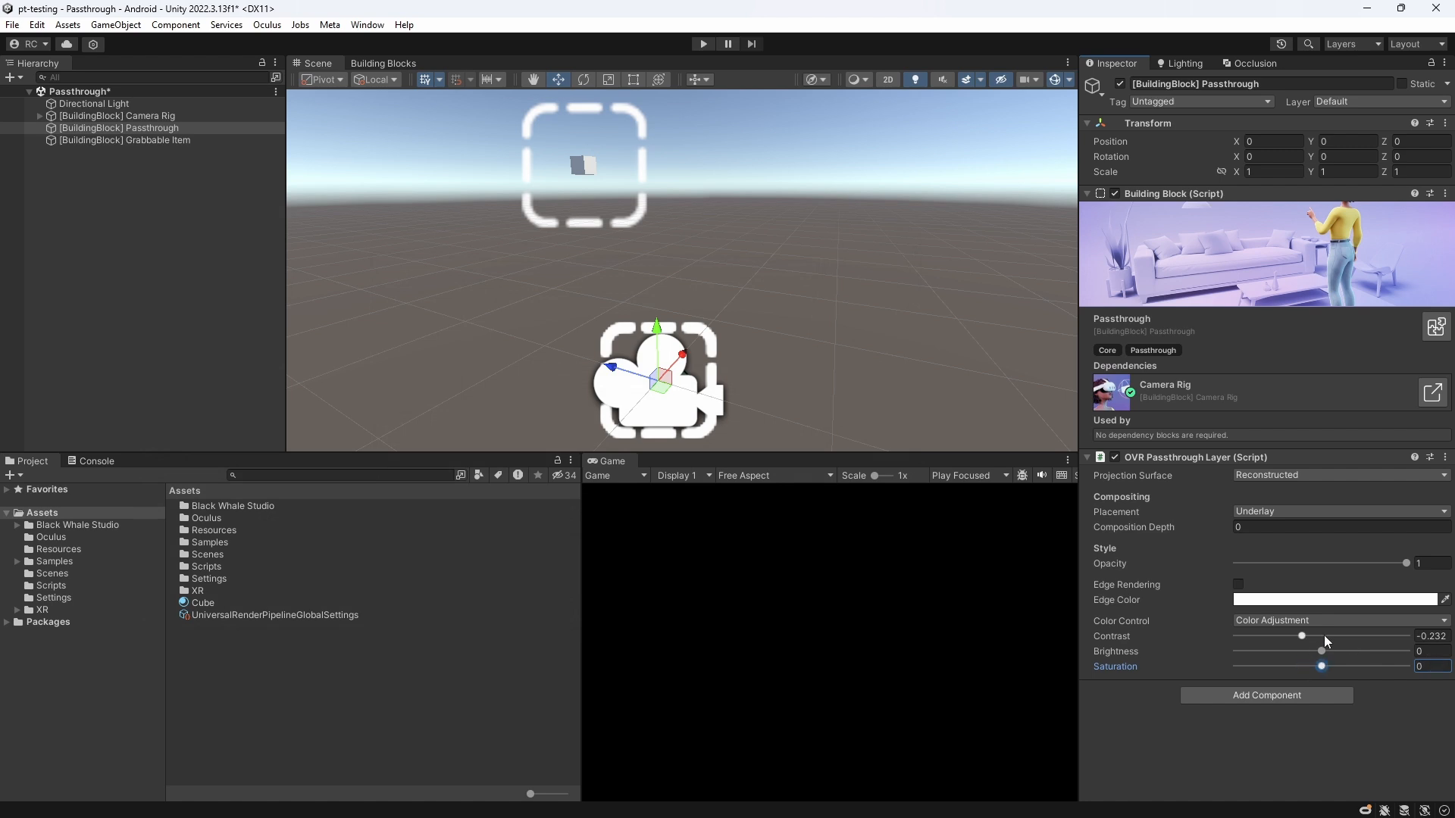
pyautogui.click(1340, 621)
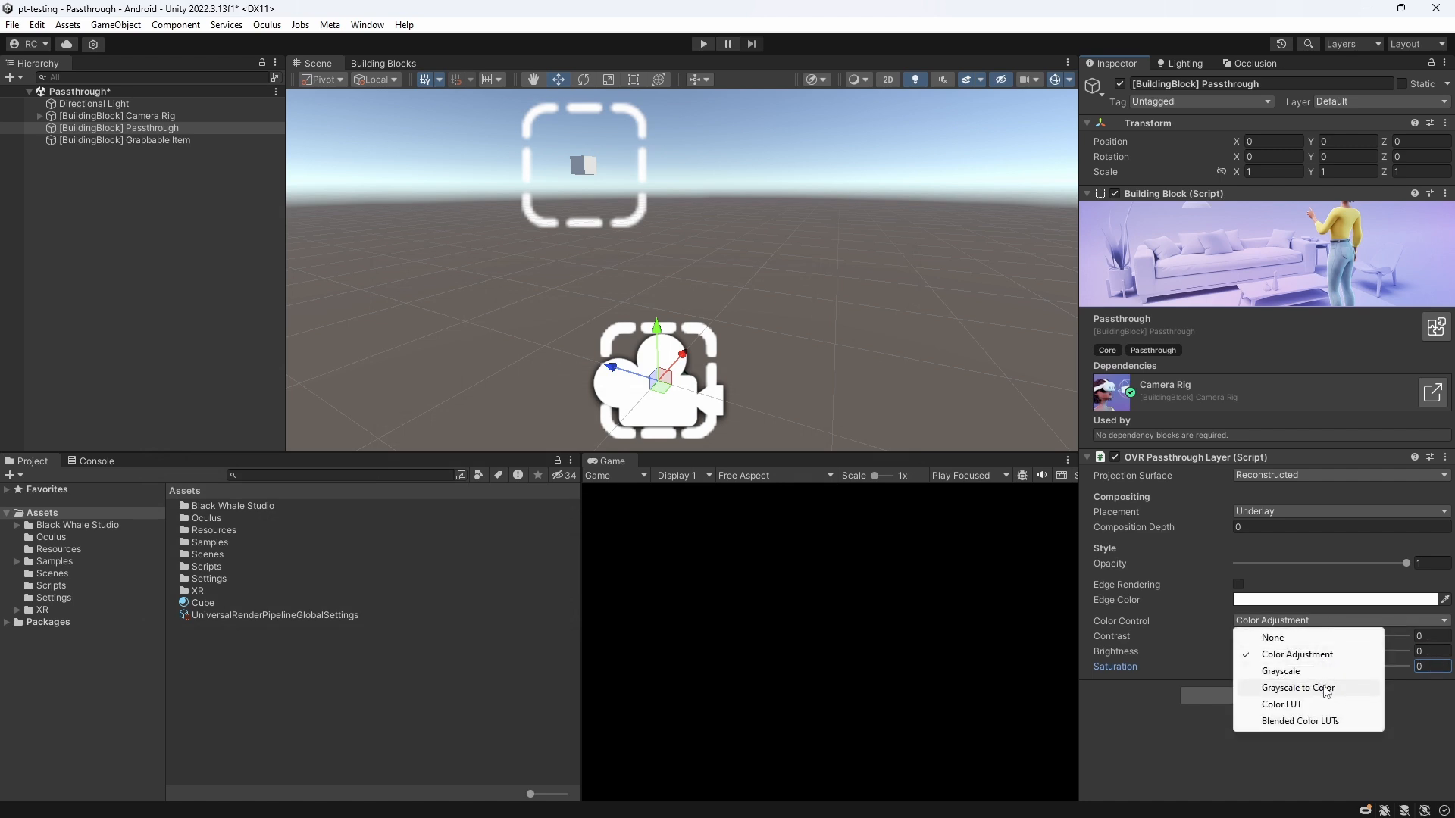
pyautogui.click(1297, 688)
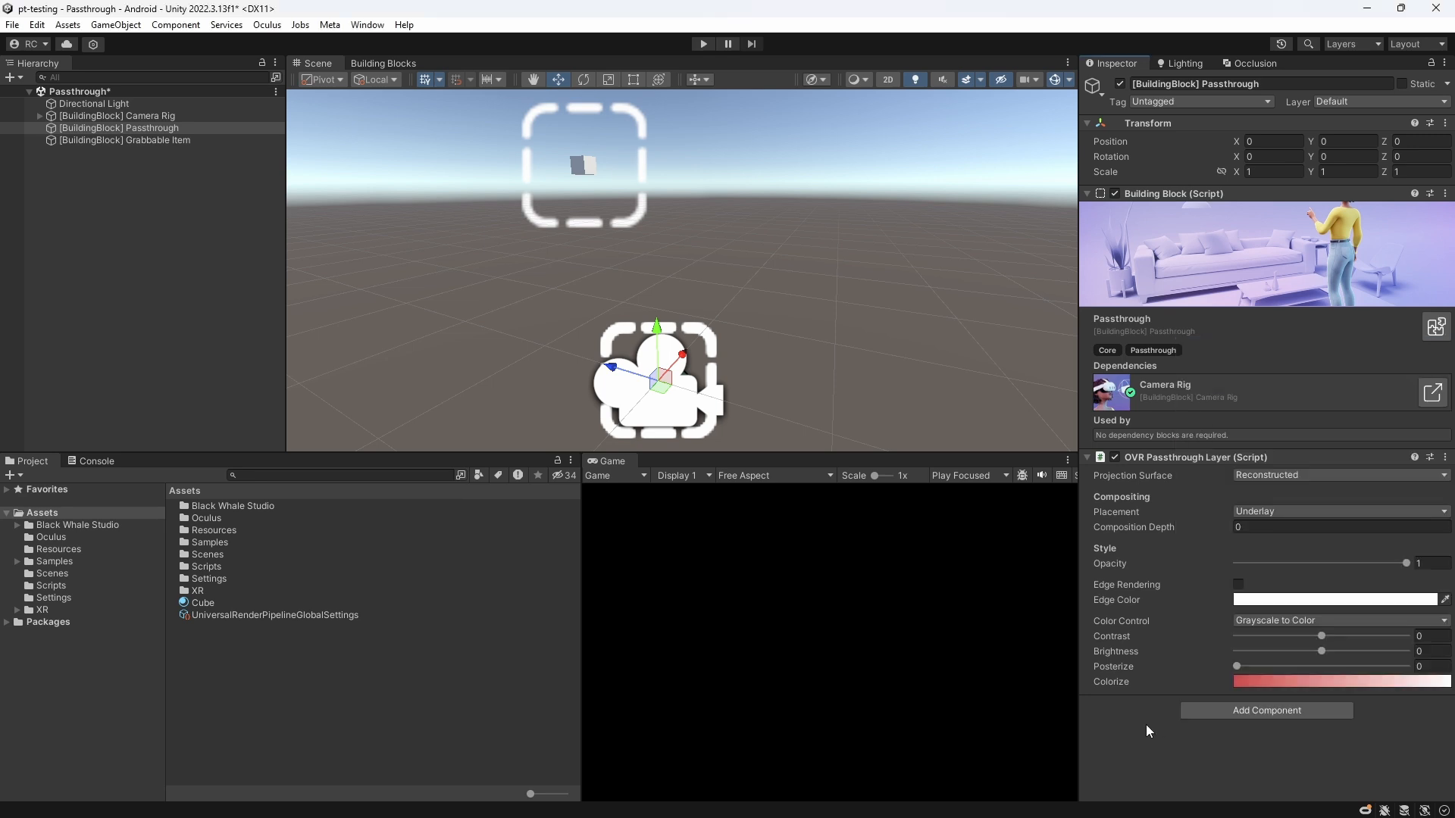
pyautogui.moveTo(1137, 730)
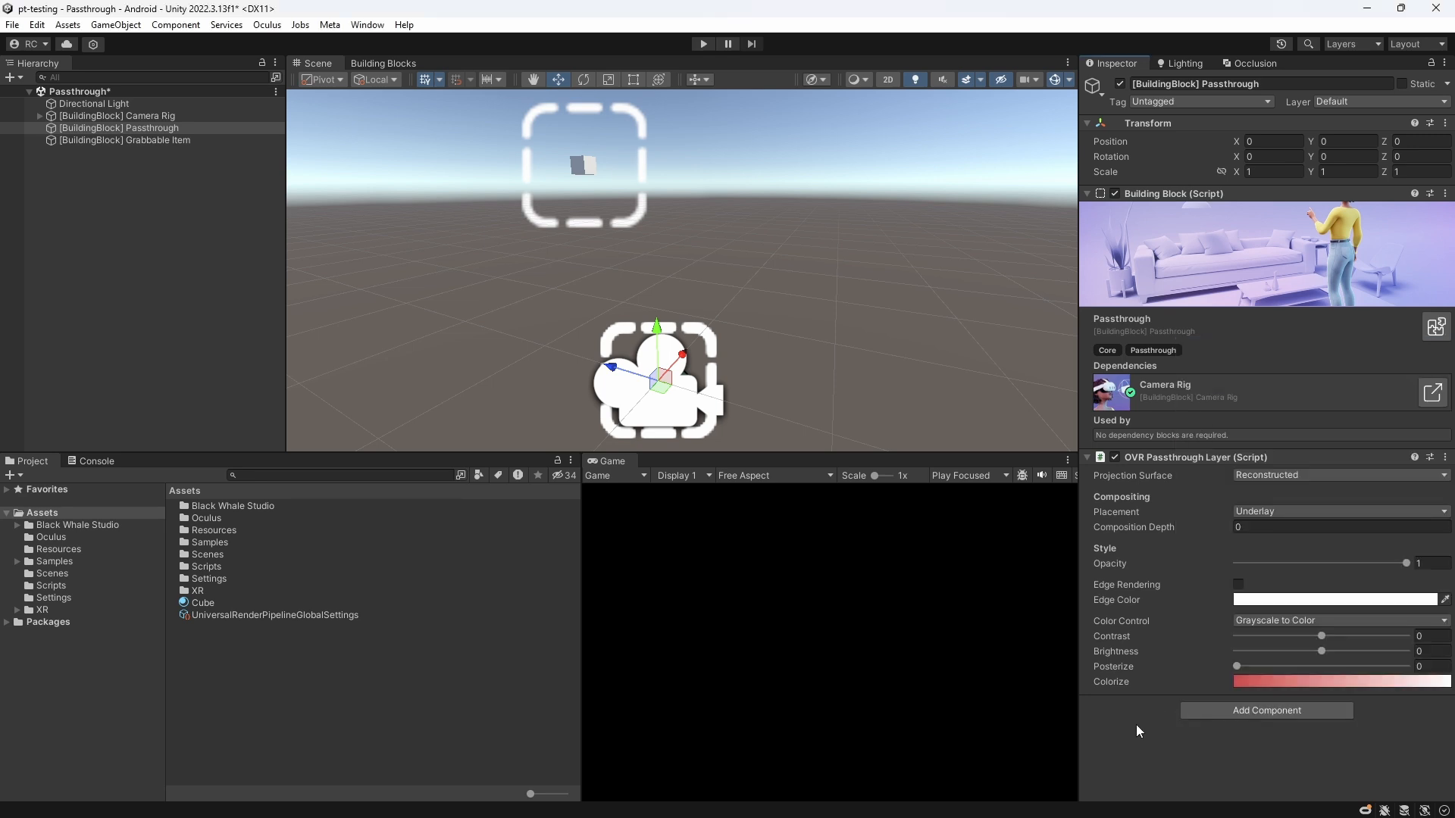
pyautogui.click(1340, 621)
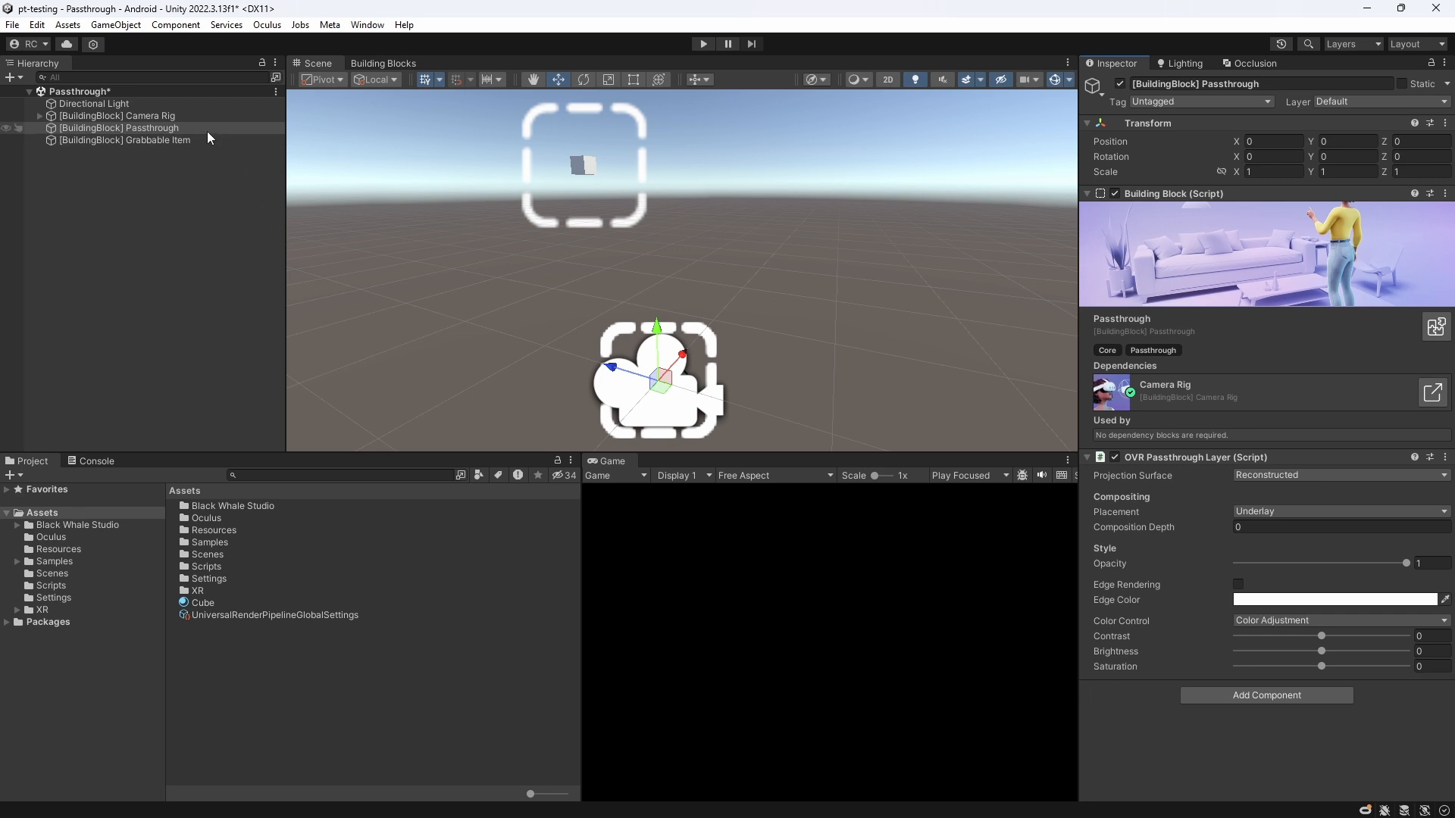
# Create a Passthrough Manager object with an empty child named Passthrough Layer 1.
pyautogui.click(117, 127)
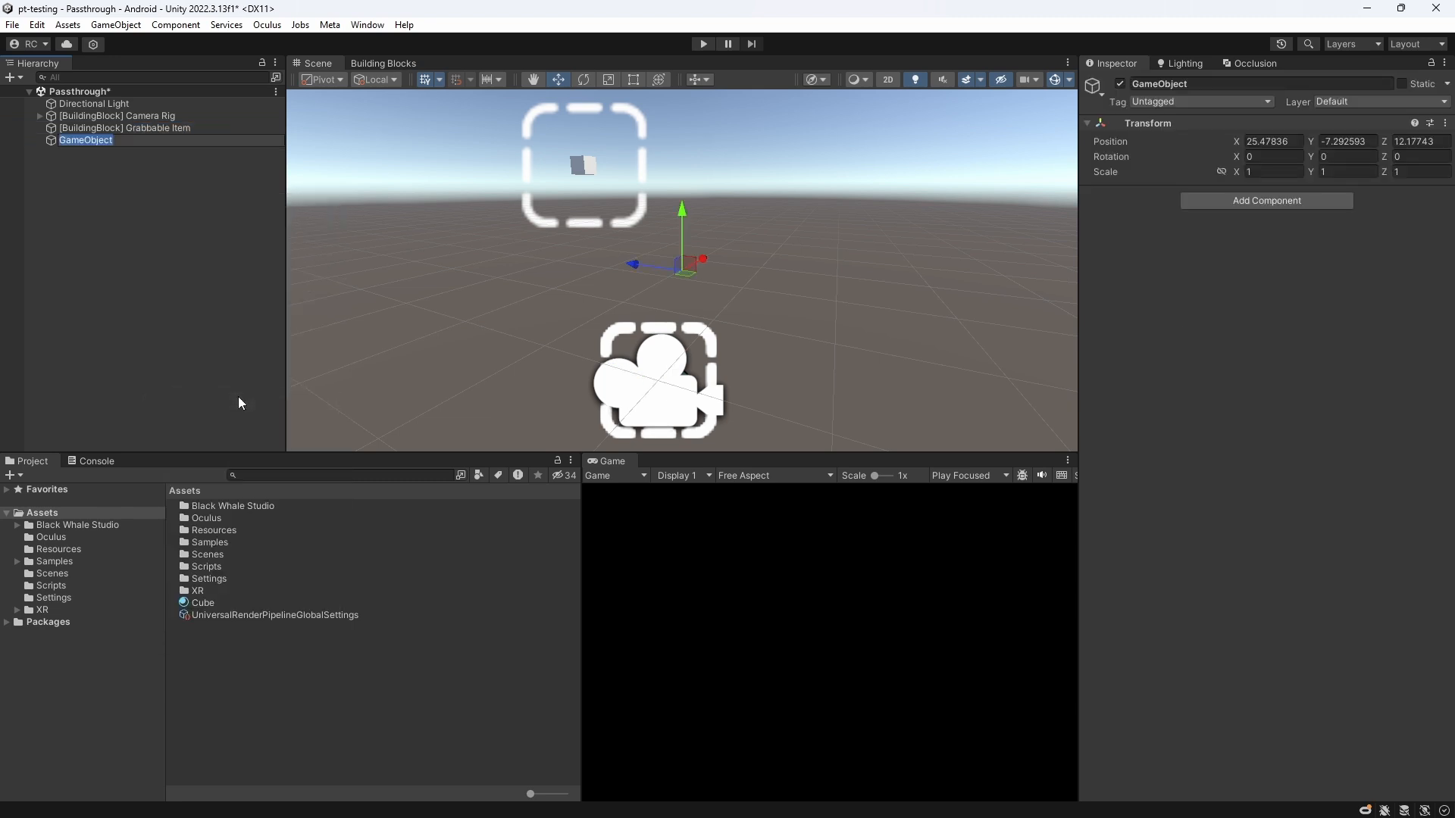
pyautogui.write('Passthrough Manager')
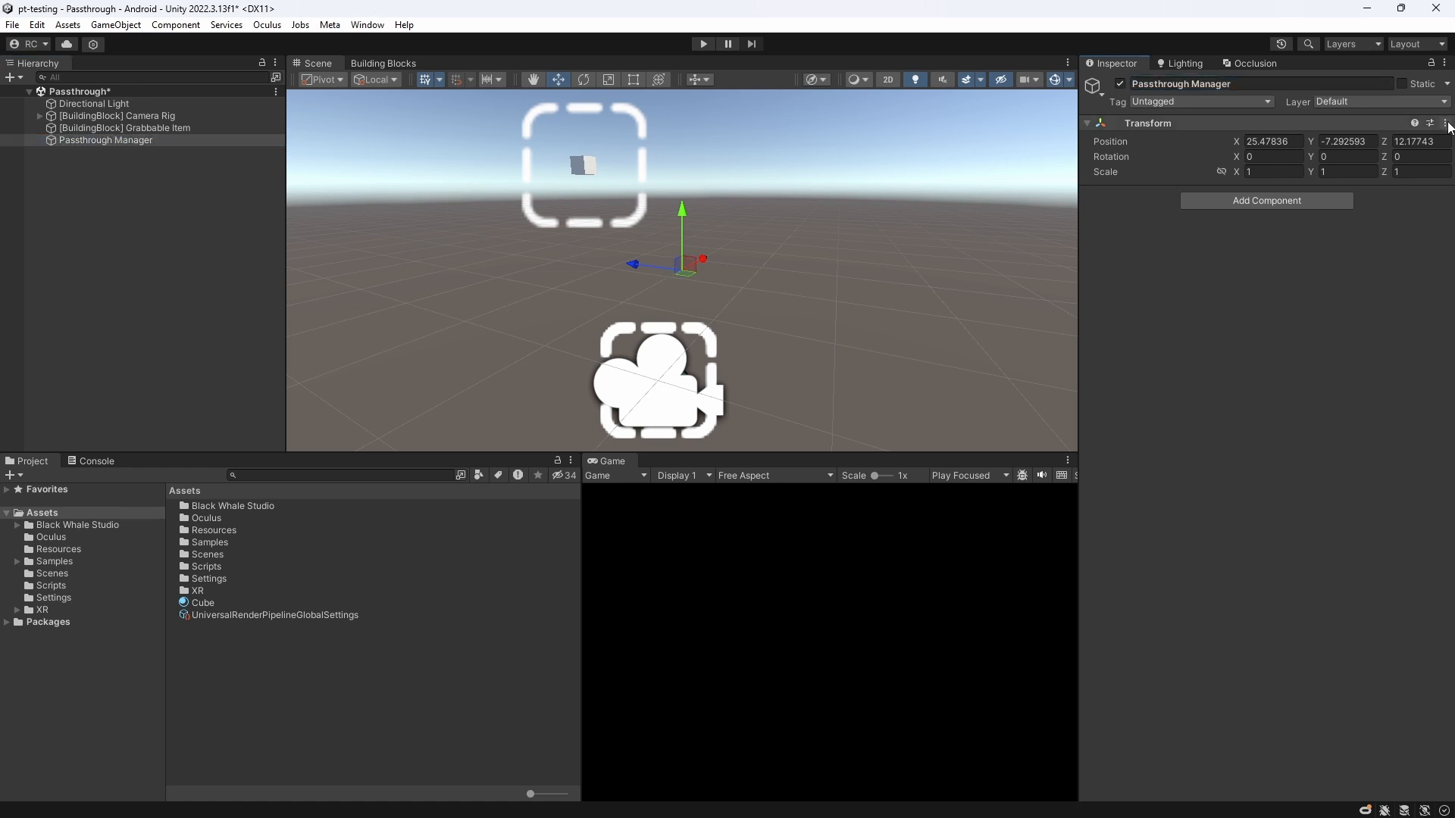
pyautogui.click(1447, 122)
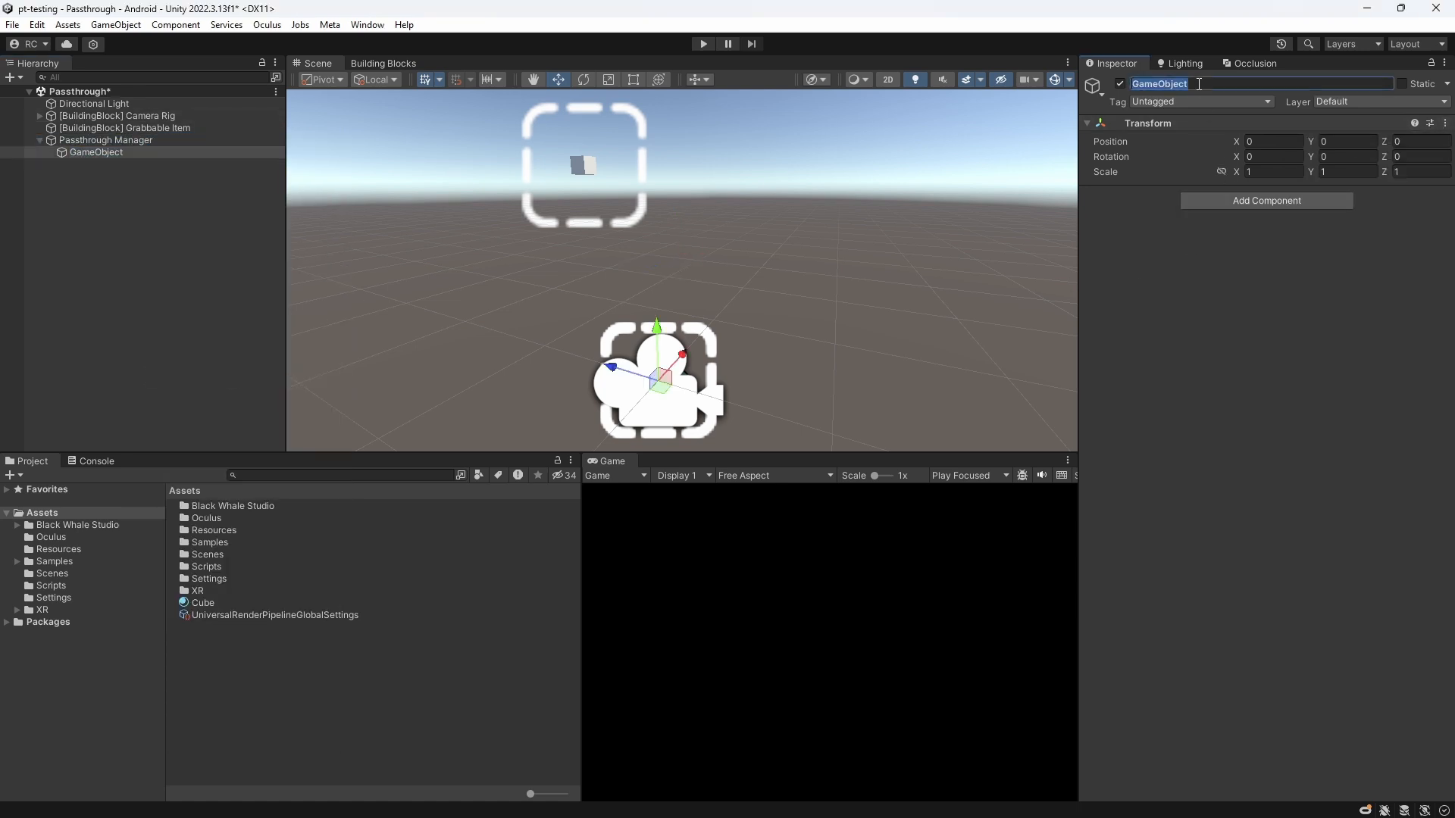
pyautogui.write('Passthrough')
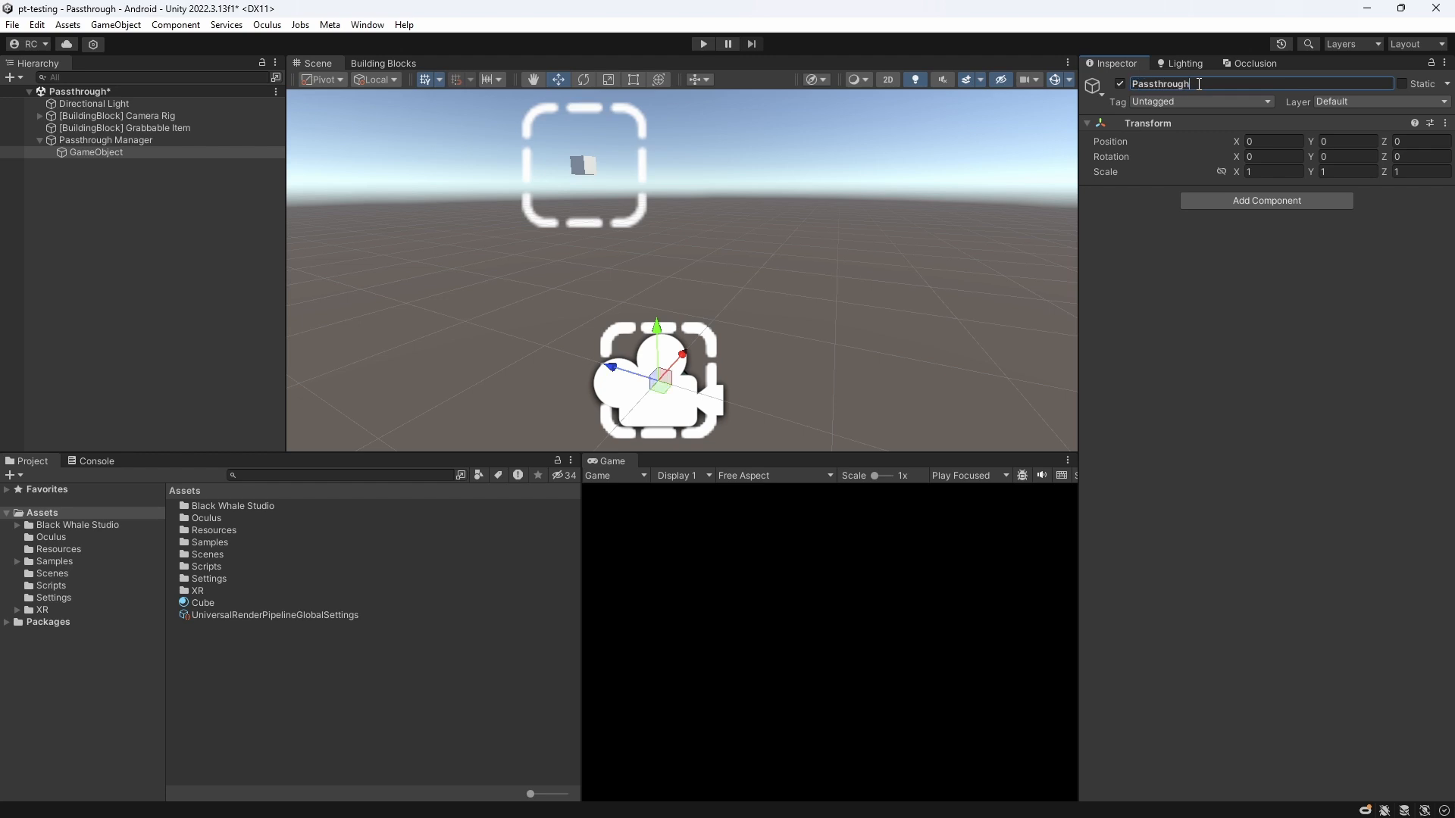
pyautogui.write('Passthrough Layer 1')
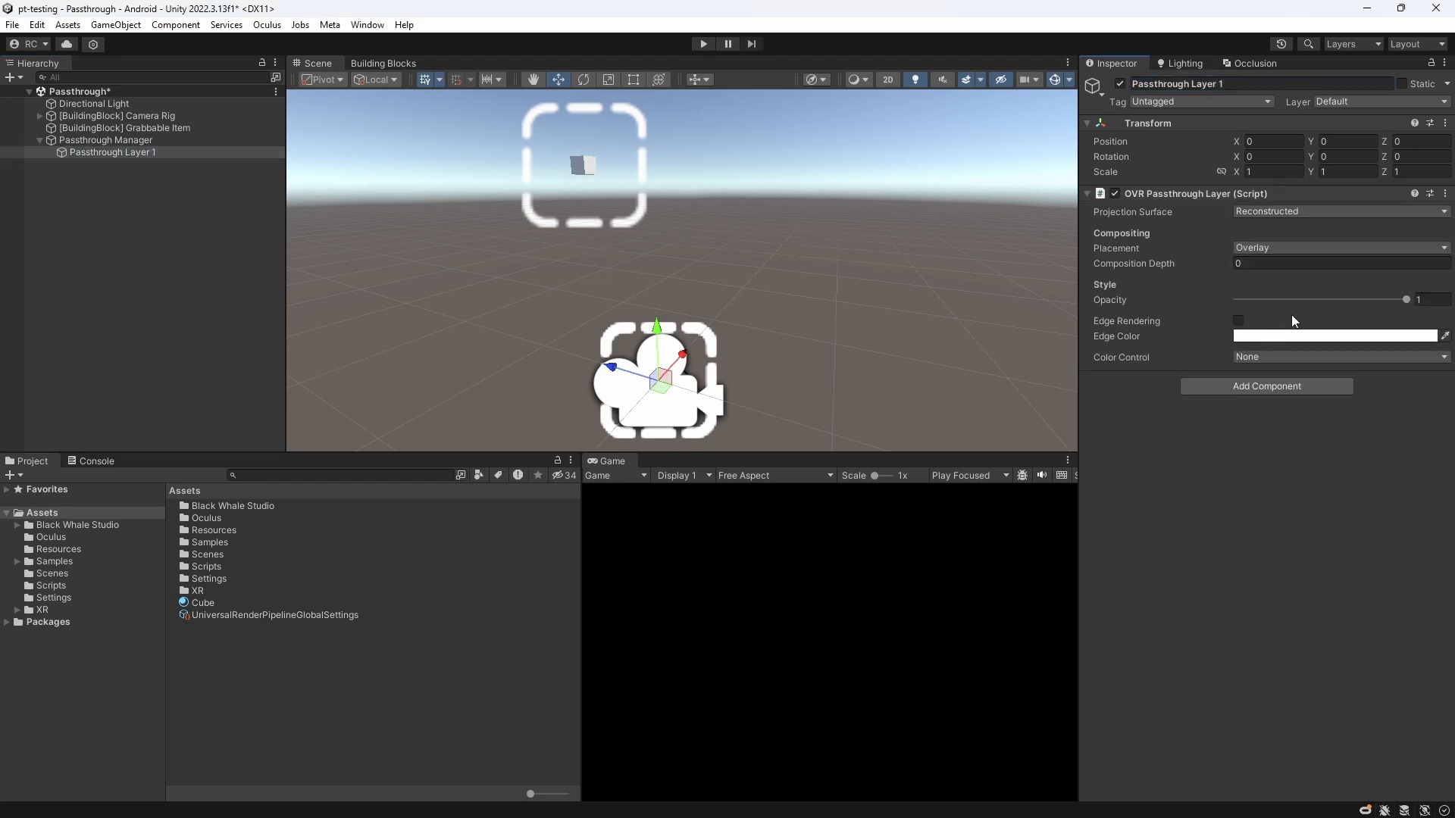
# Give Passthrough Layer 1 an OVR Passthrough Layer as overlay with edge rendering on.
pyautogui.click(1238, 321)
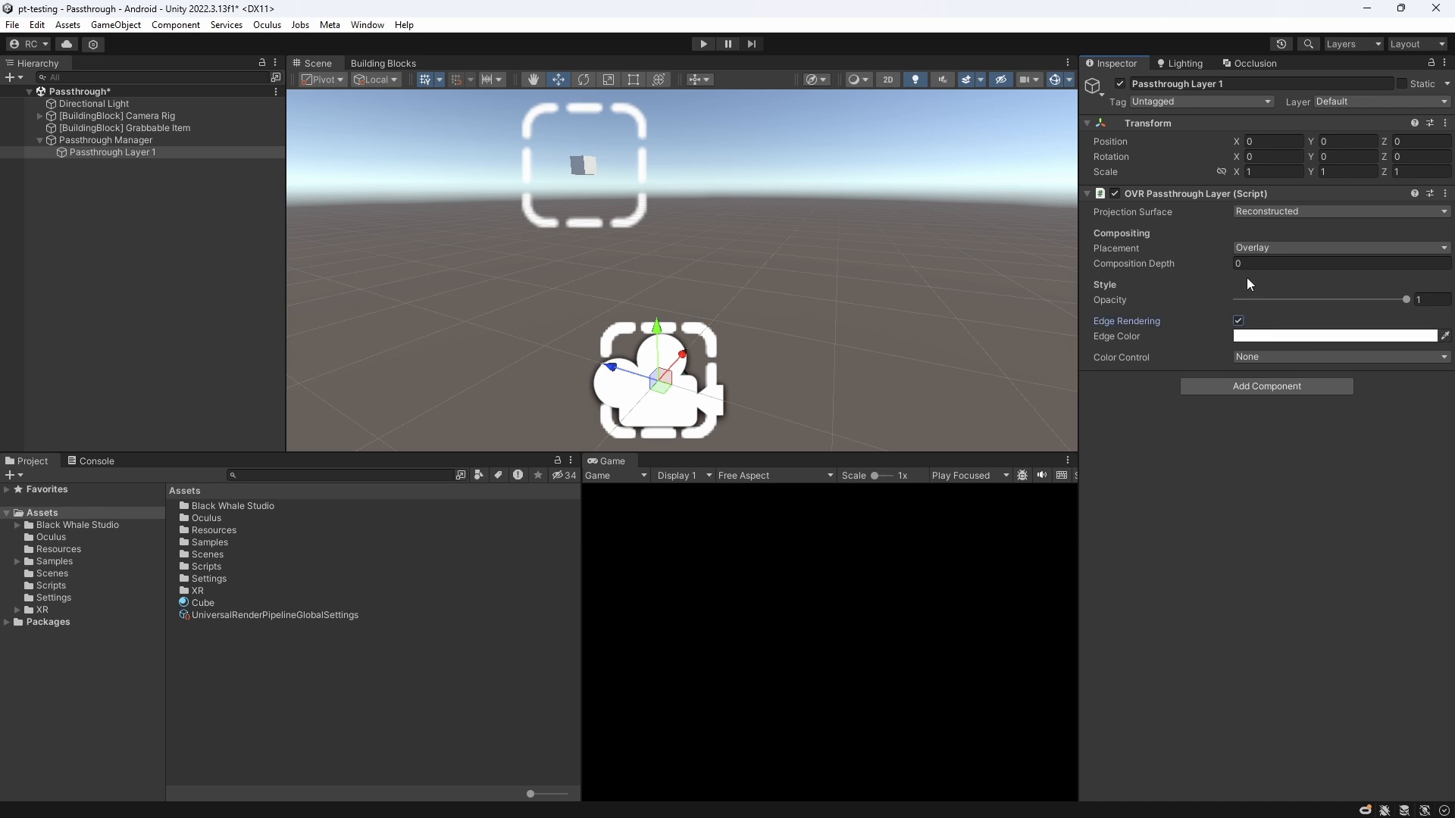
pyautogui.click(1339, 248)
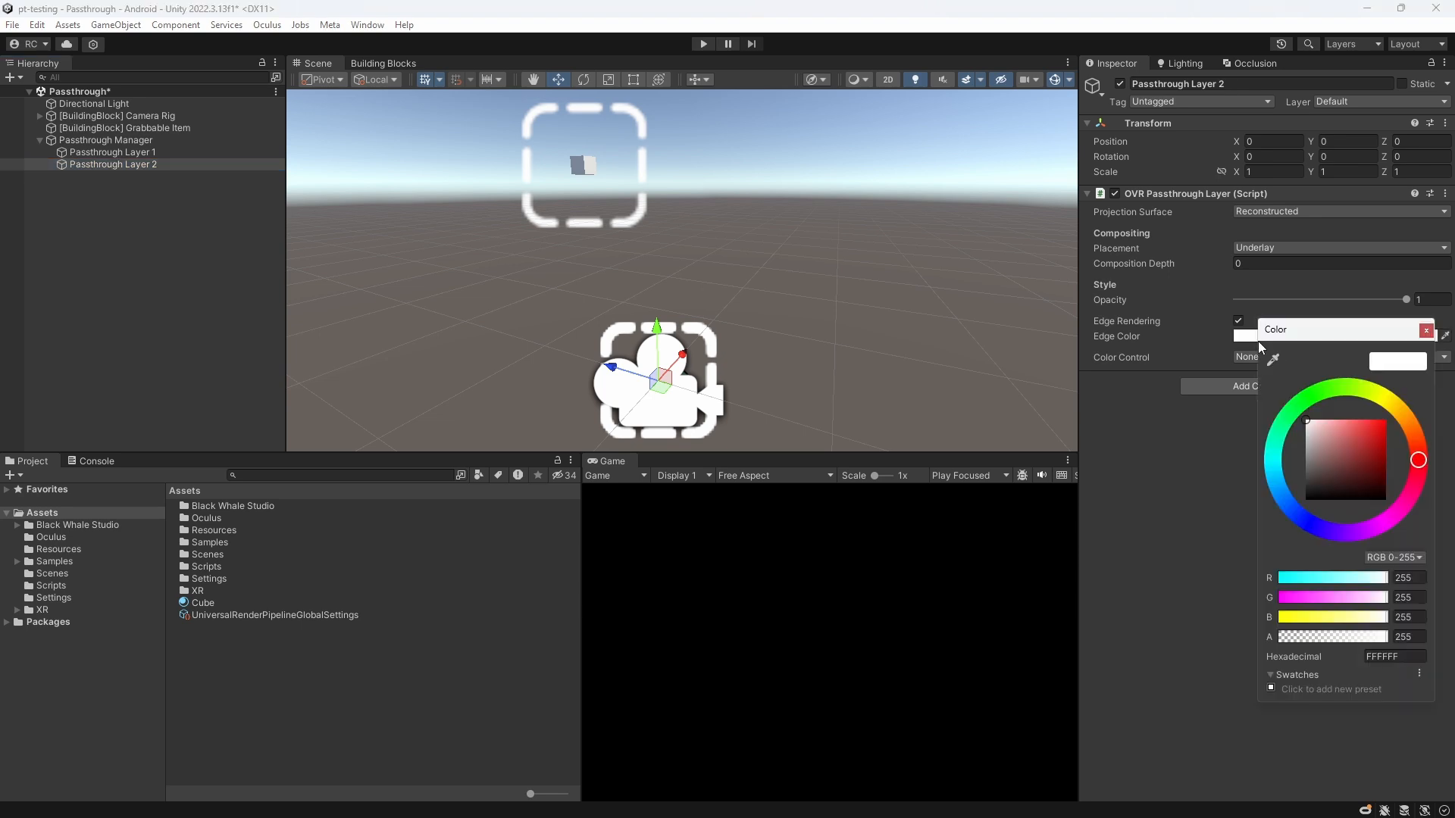
# Give Passthrough Layer 2 green edges and the Grayscale to Color mode with a green gradient.
pyautogui.click(1426, 330)
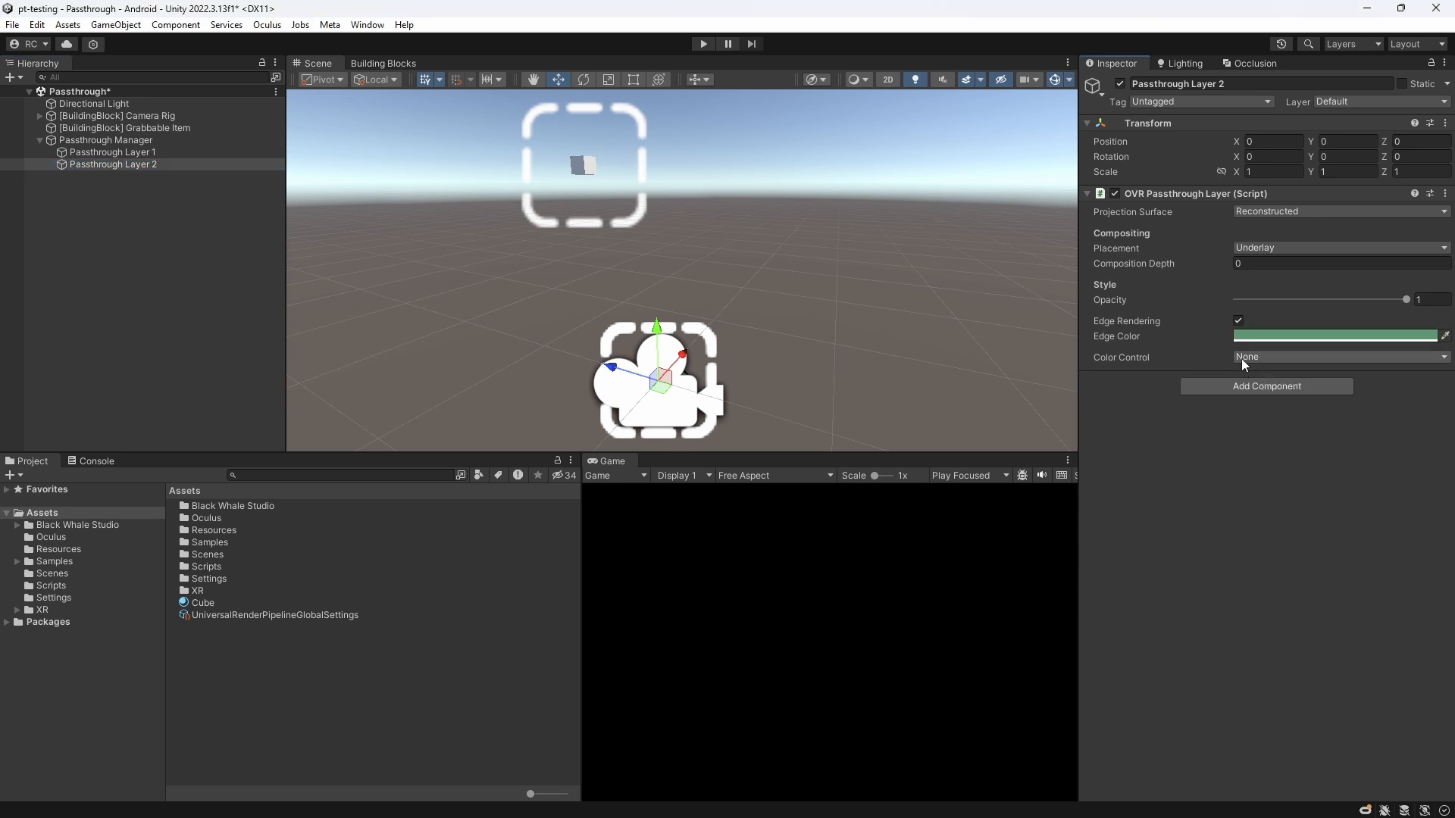
pyautogui.click(1340, 357)
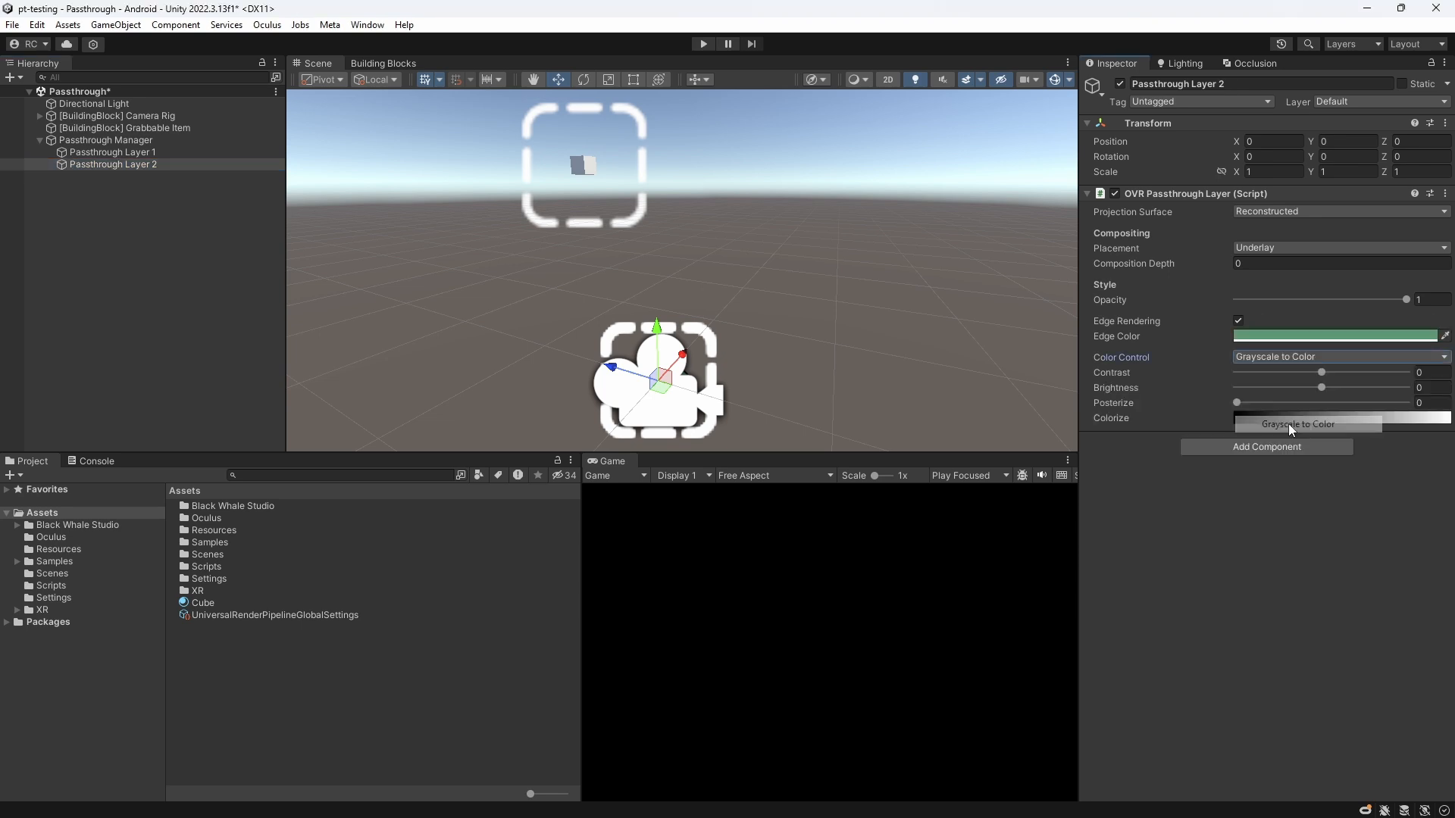
pyautogui.click(1337, 335)
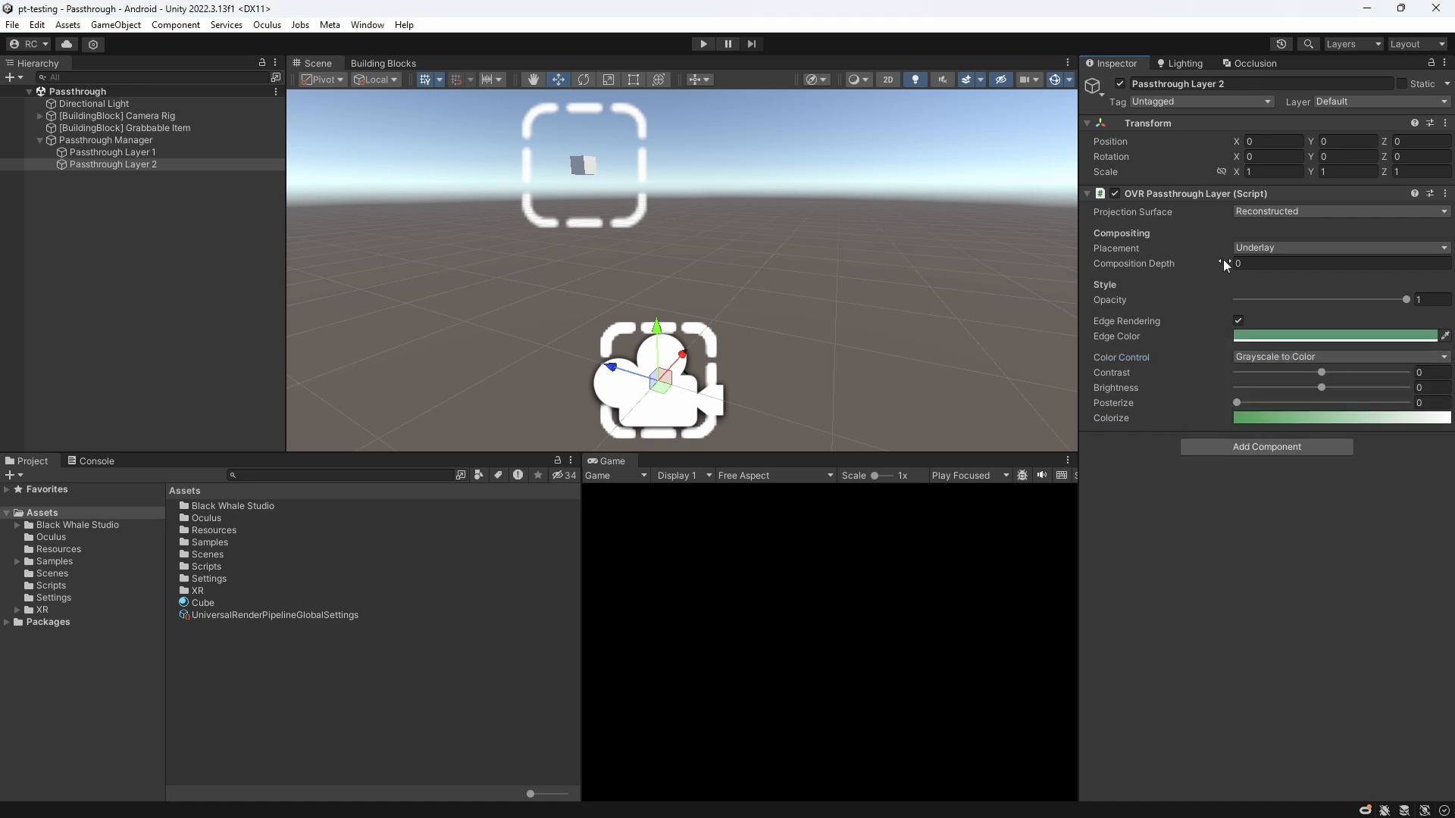
pyautogui.click(113, 151)
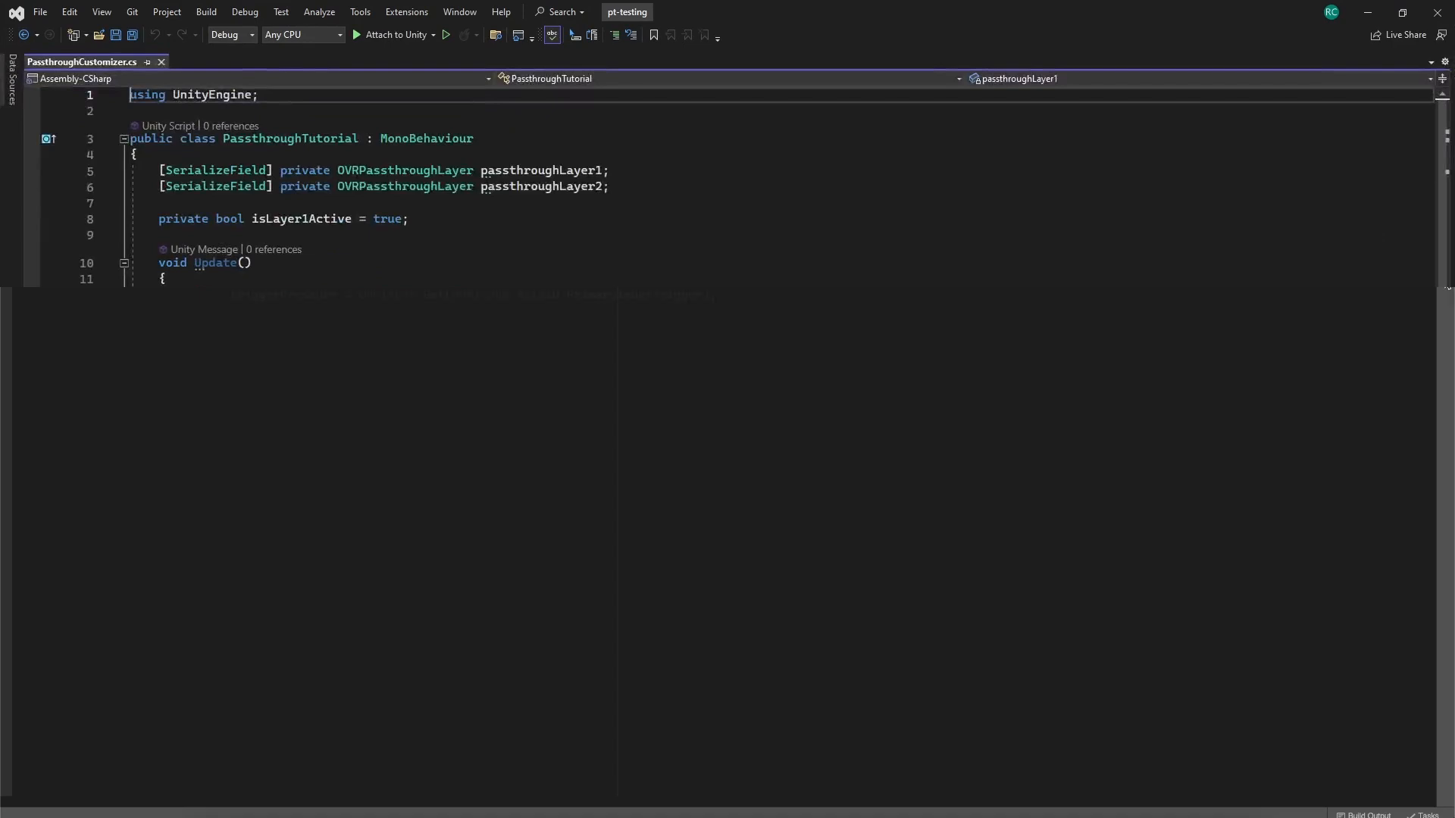
# Read PrimaryIndexTrigger into layer brightness and call ToggleCompositionDepth on Button.One.
pyautogui.write('float triggerPressure = OVRInput.Get(OVRInput.Axis1D.PrimaryIndexTrigger);')
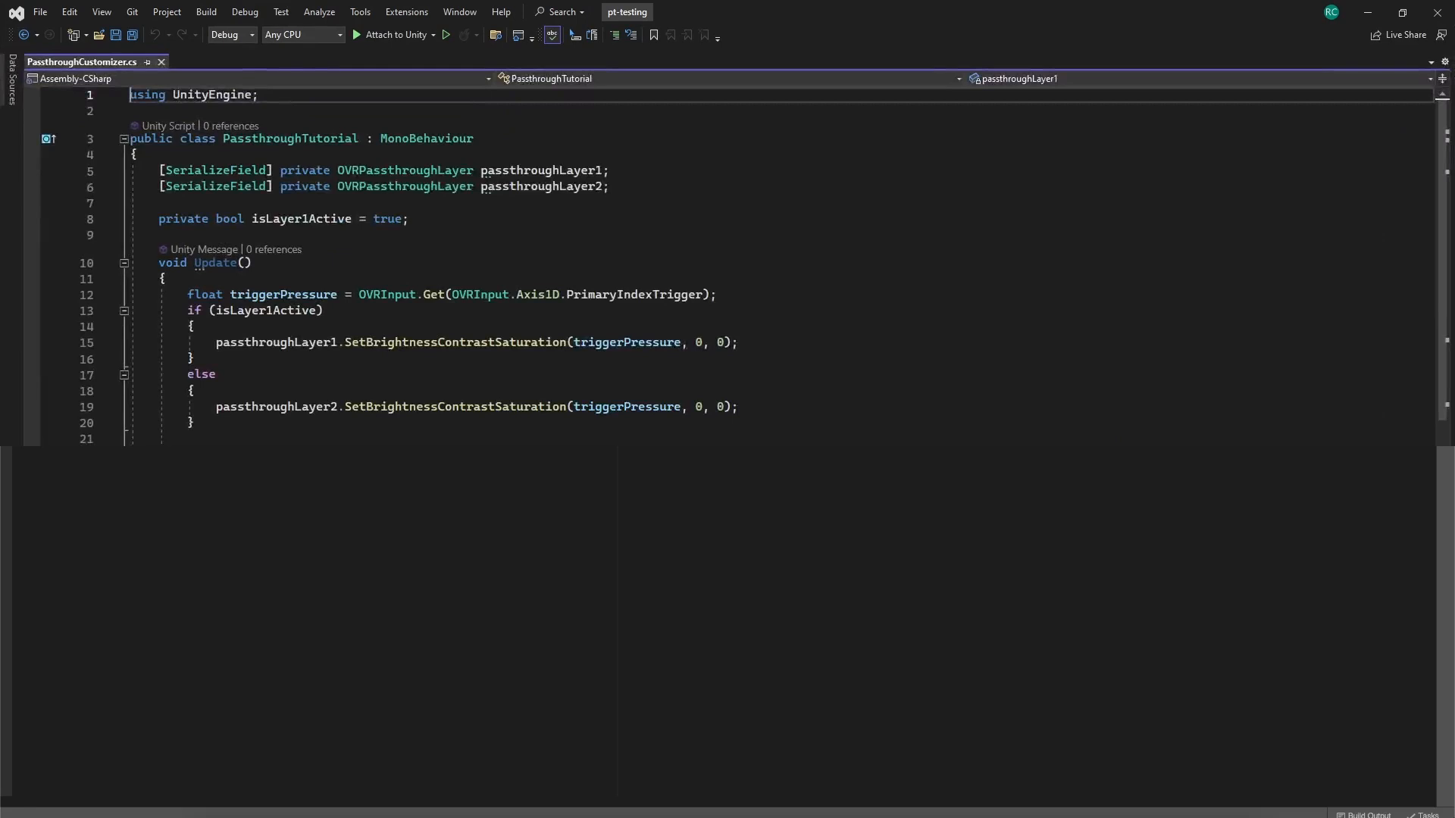
pyautogui.write('if (OVRInput.GetDown(OVRInput.Button.One))')
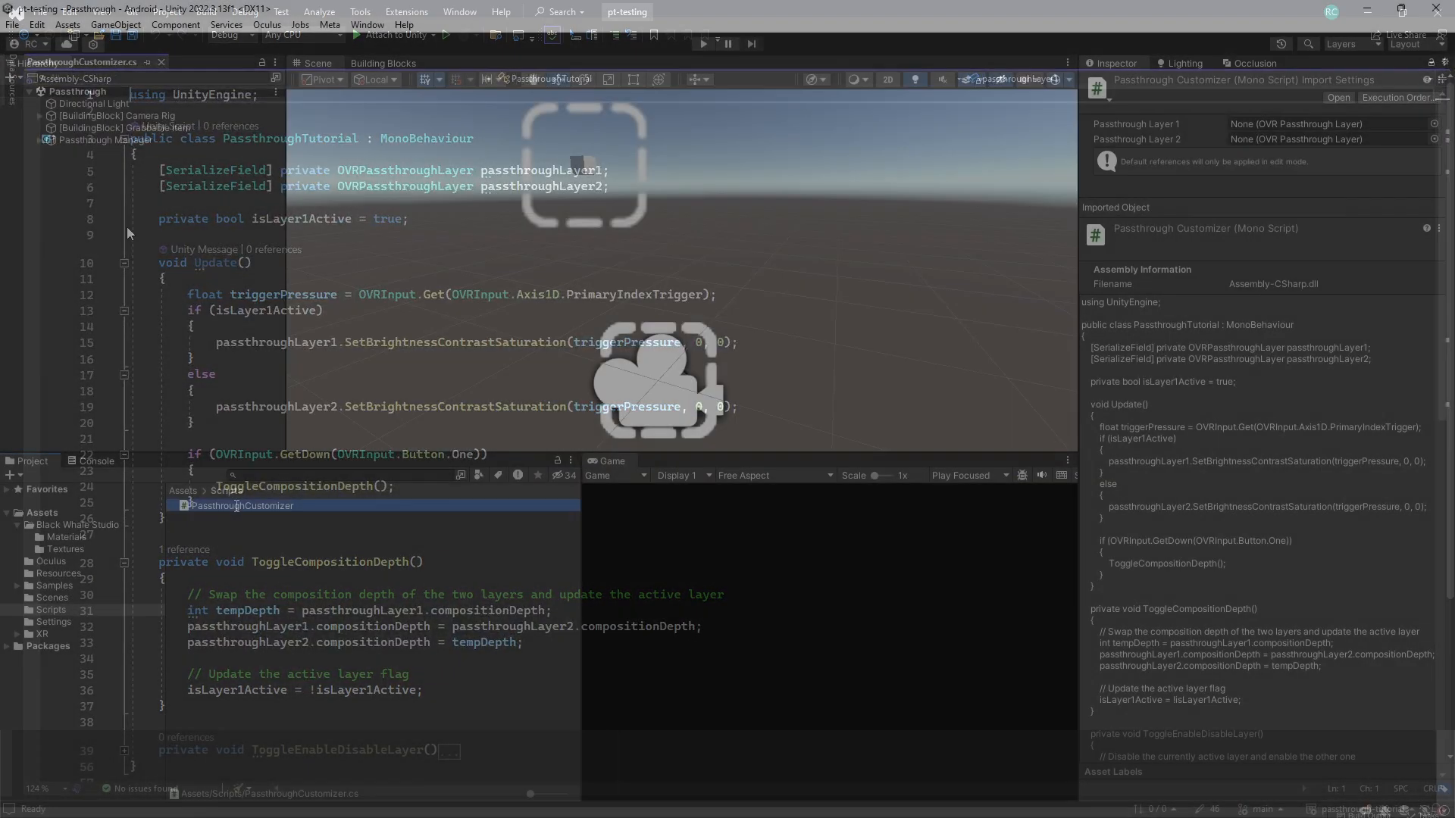
# Set Passthrough Layer 2's composition depth to 2 and switch it off.
pyautogui.click(105, 139)
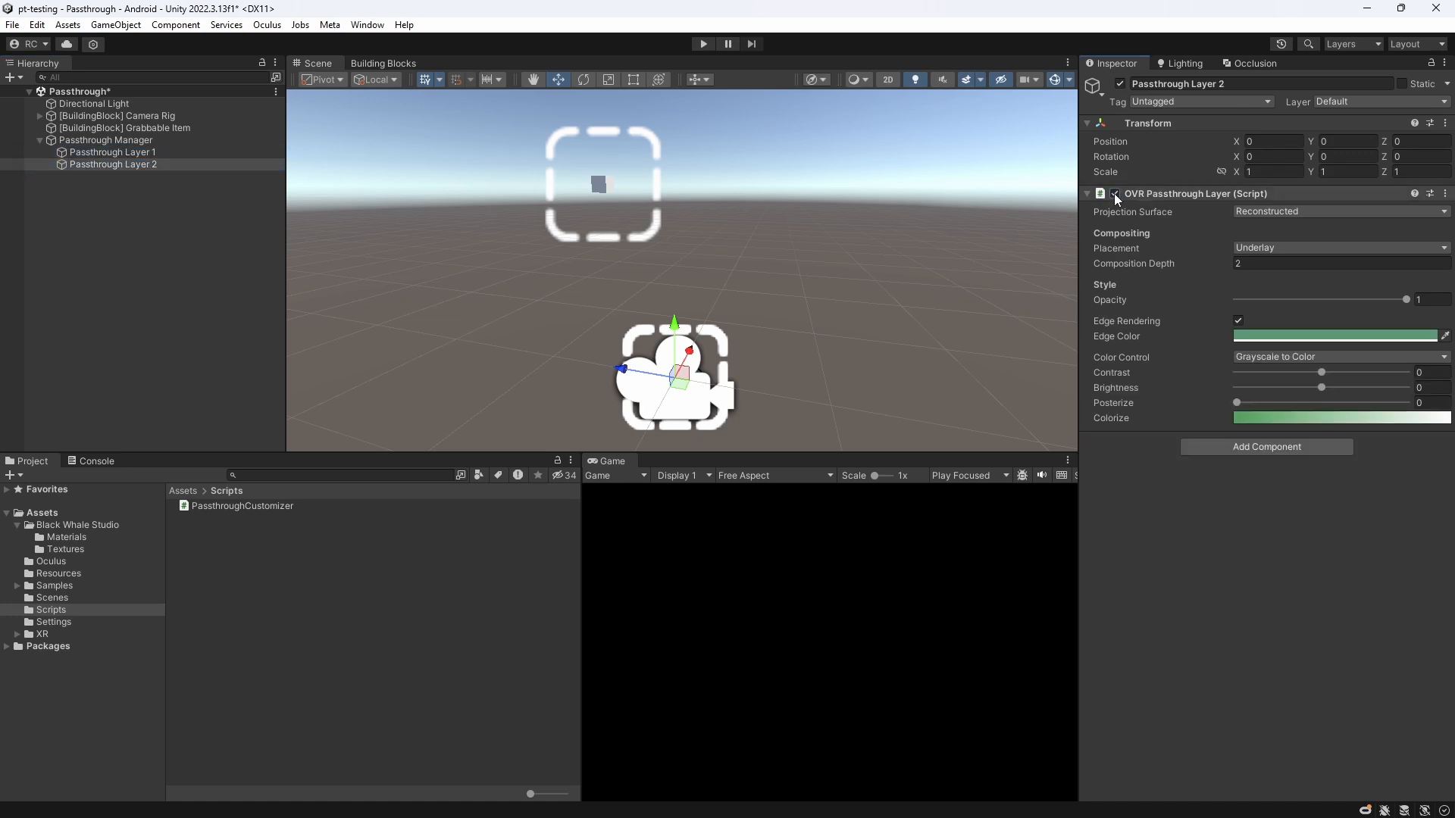
pyautogui.click(114, 151)
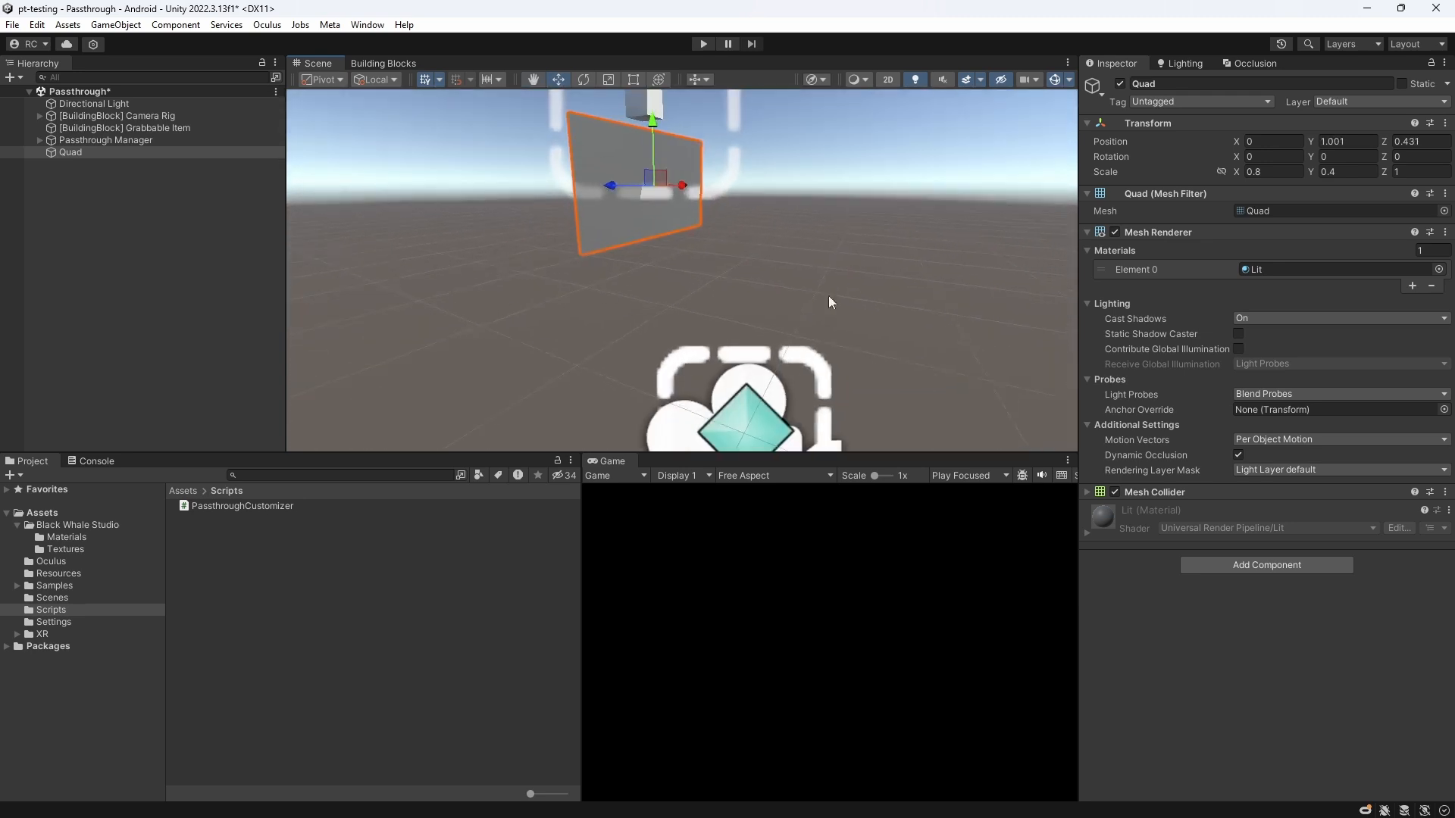
# Hide the Quad's mesh renderer and replace its collider with a Box Collider.
pyautogui.click(1114, 232)
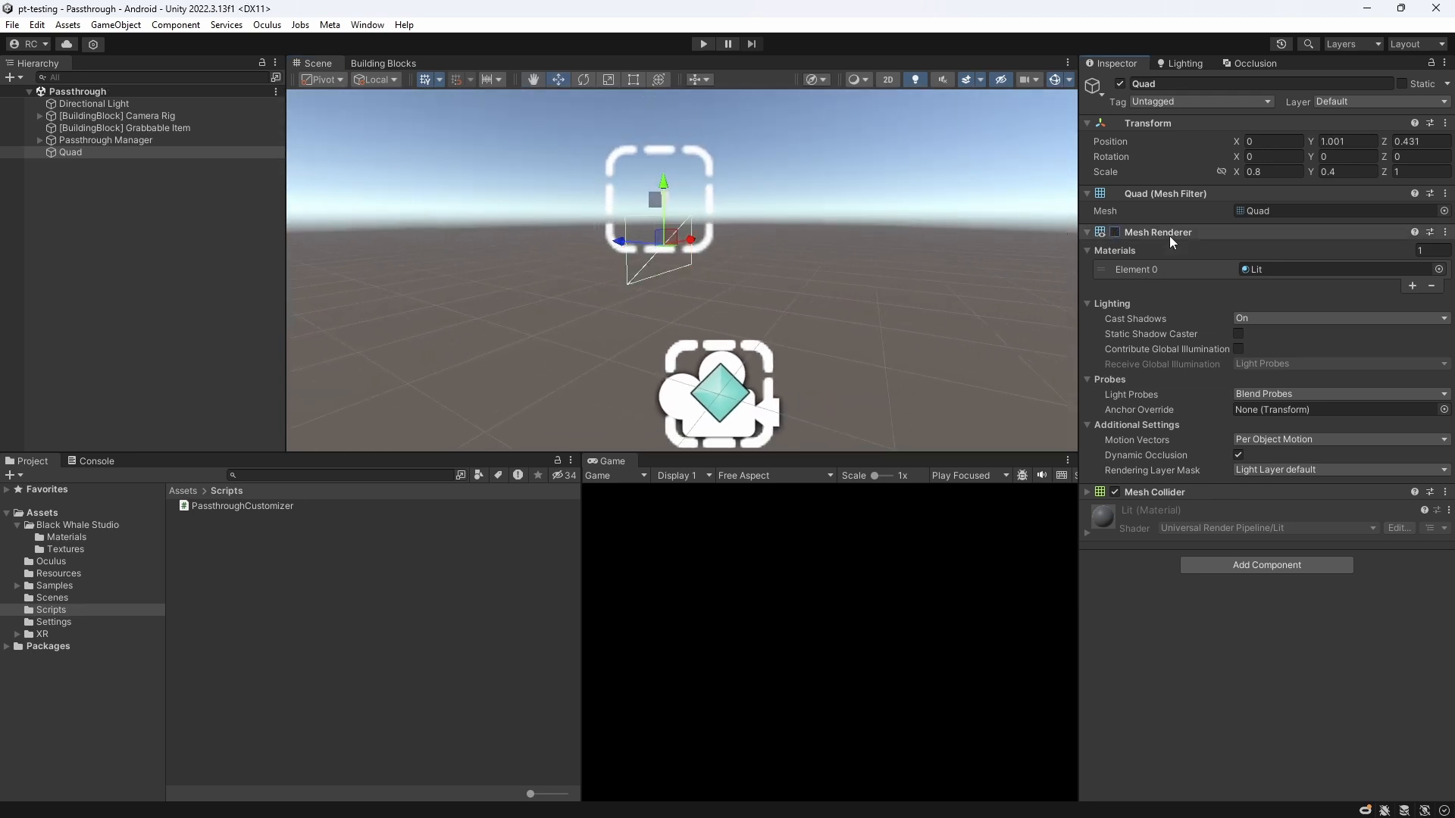
pyautogui.write('box')
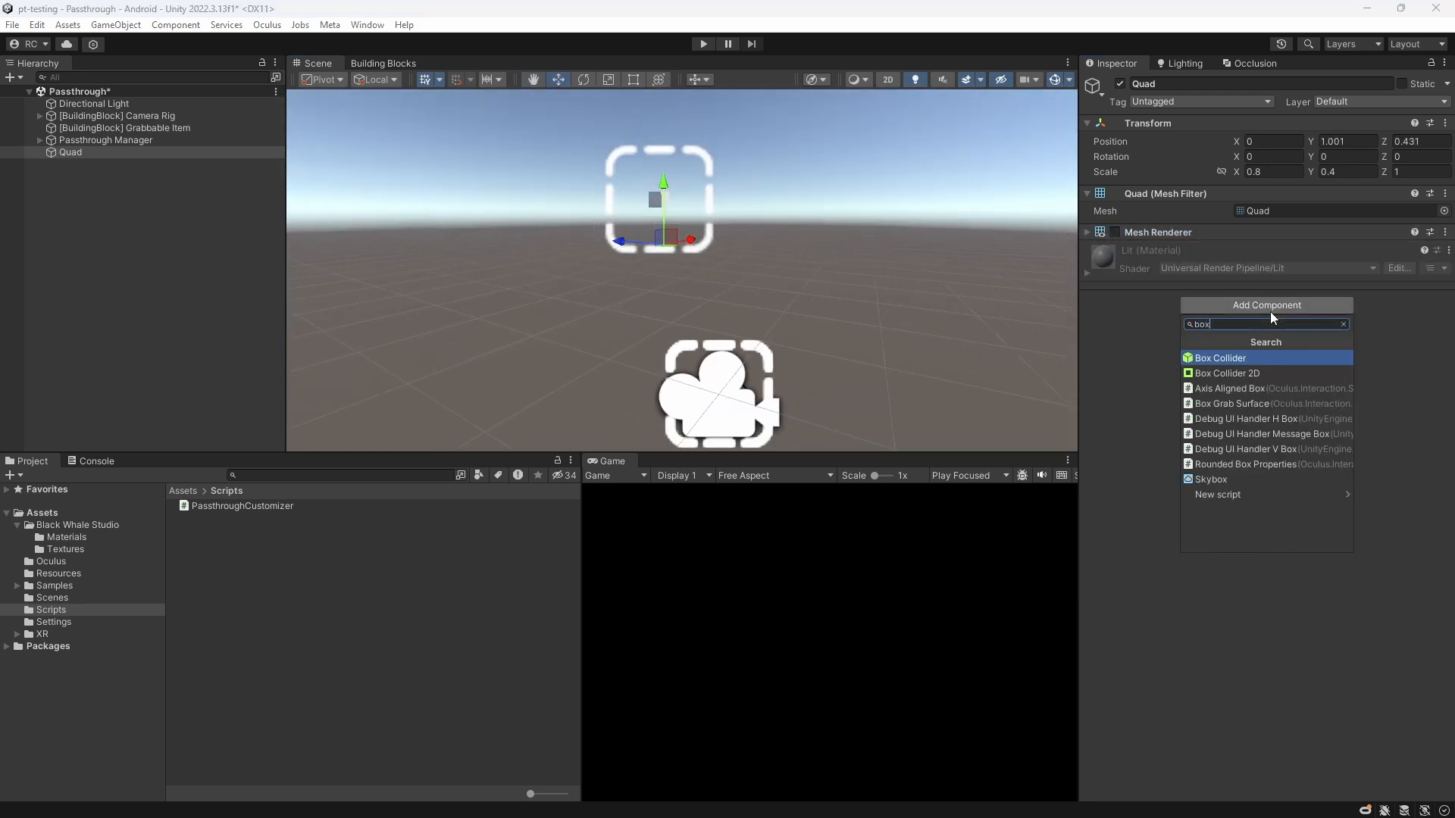
pyautogui.click(1218, 358)
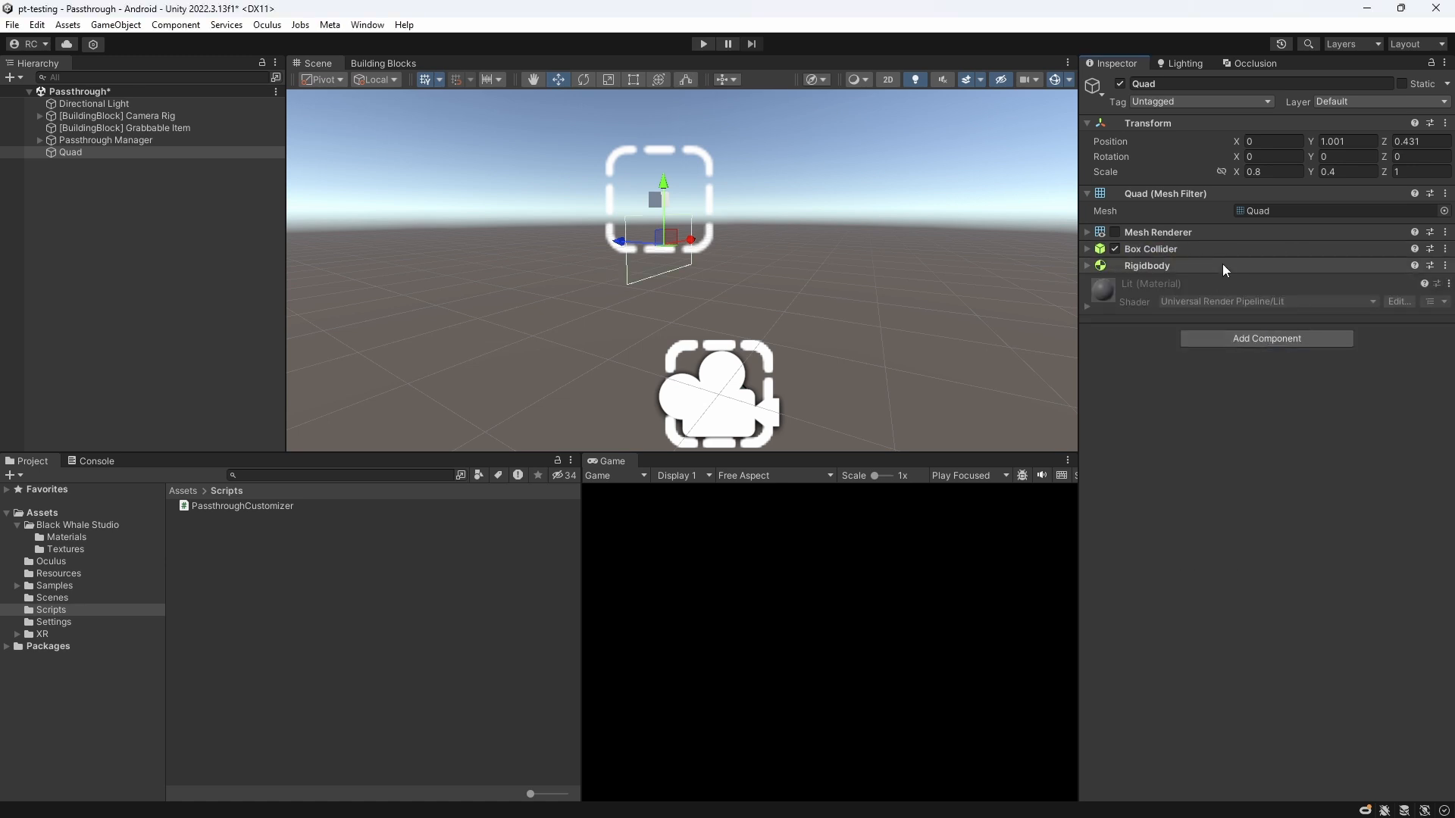
# Add Rigidbody, Grabbable and Hand Grab Interactable to the Quad.
pyautogui.click(1265, 338)
pyautogui.write('hand grab')
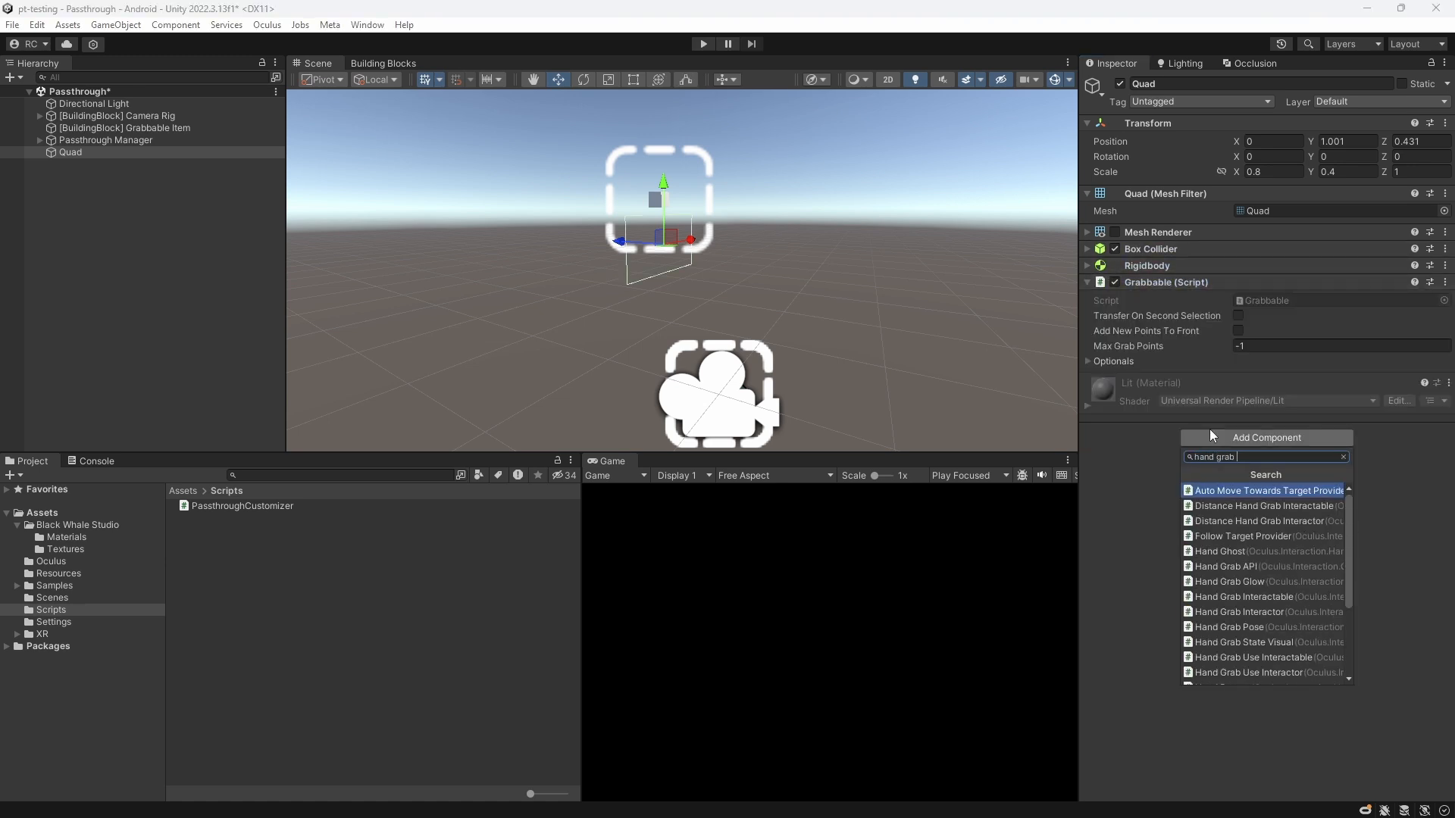
pyautogui.click(1244, 597)
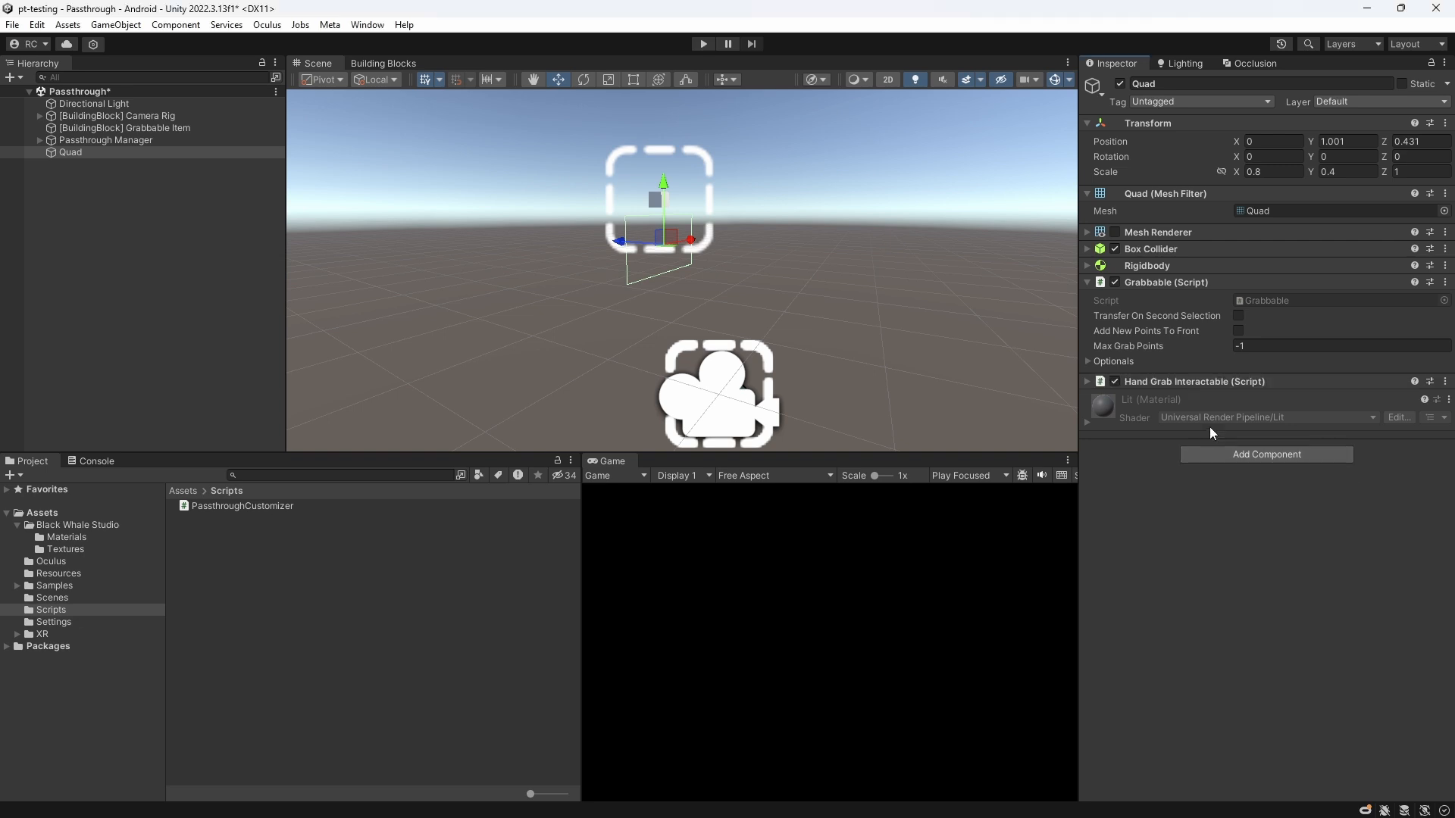
pyautogui.click(115, 152)
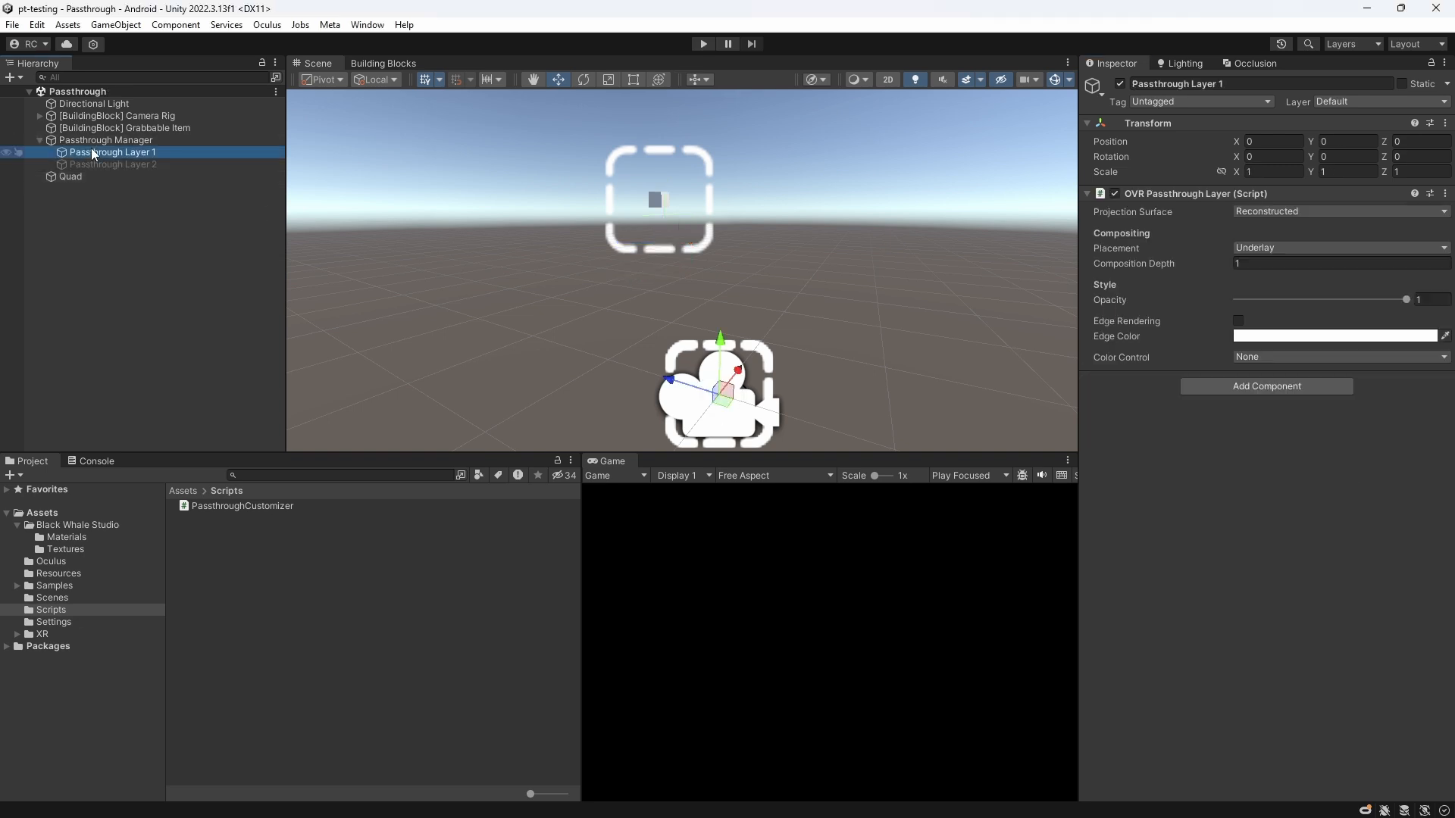
# Set Passthrough Layer 1's Projection Surface to User Defined.
pyautogui.click(1340, 211)
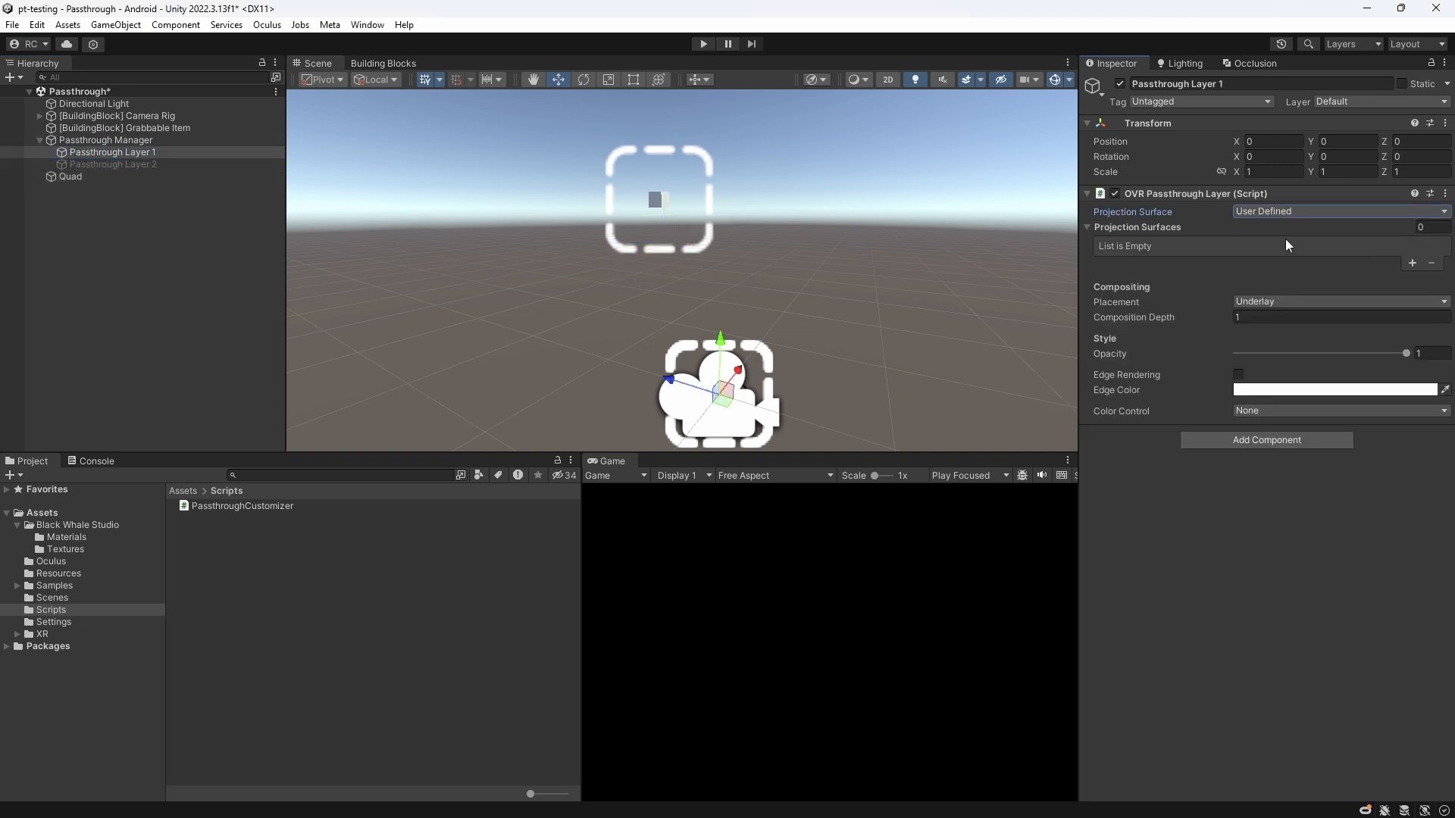
pyautogui.click(1413, 264)
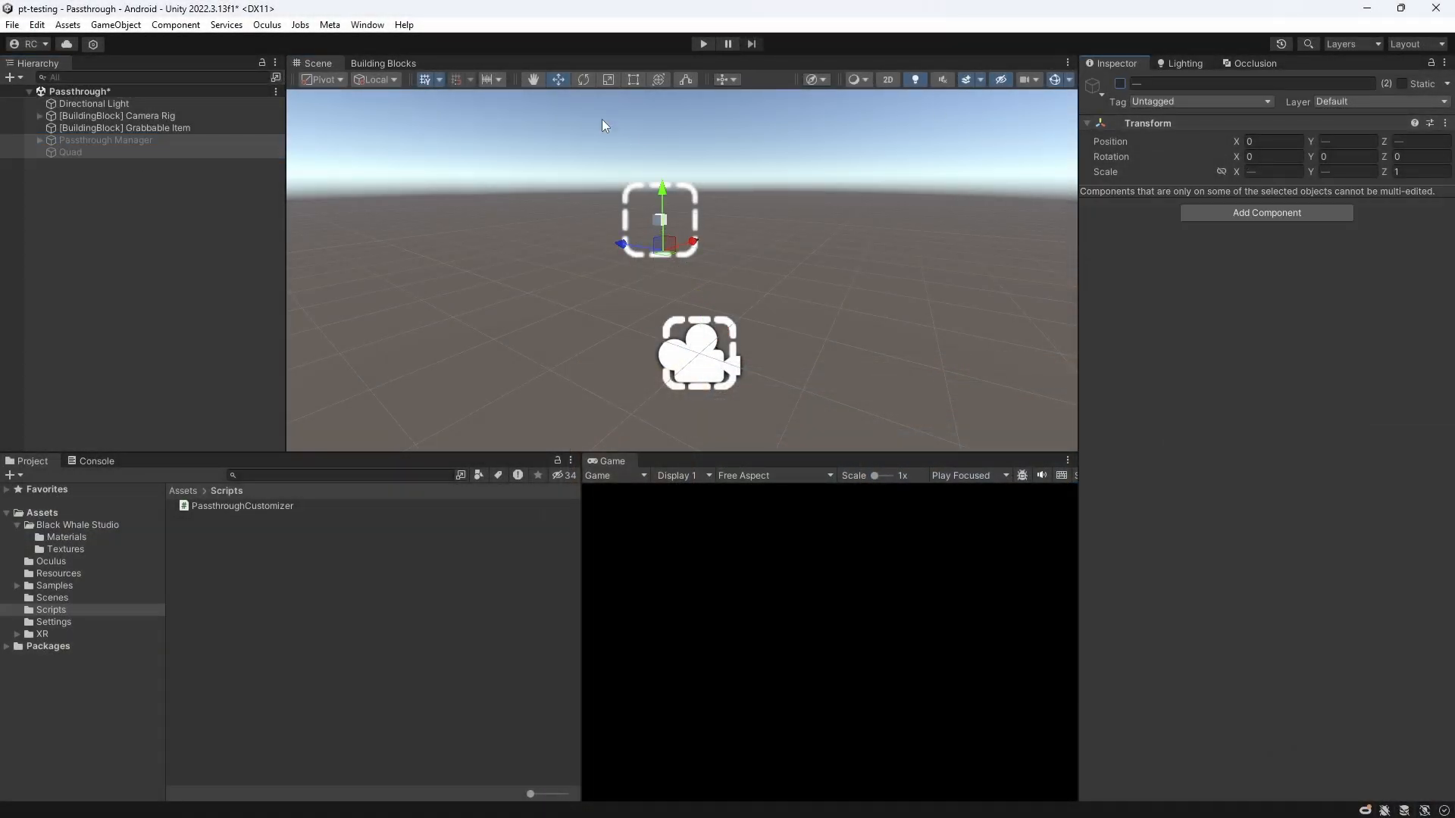
# Add the Passthrough Window building block from the XR Building Blocks collection into the scene.
pyautogui.click(384, 63)
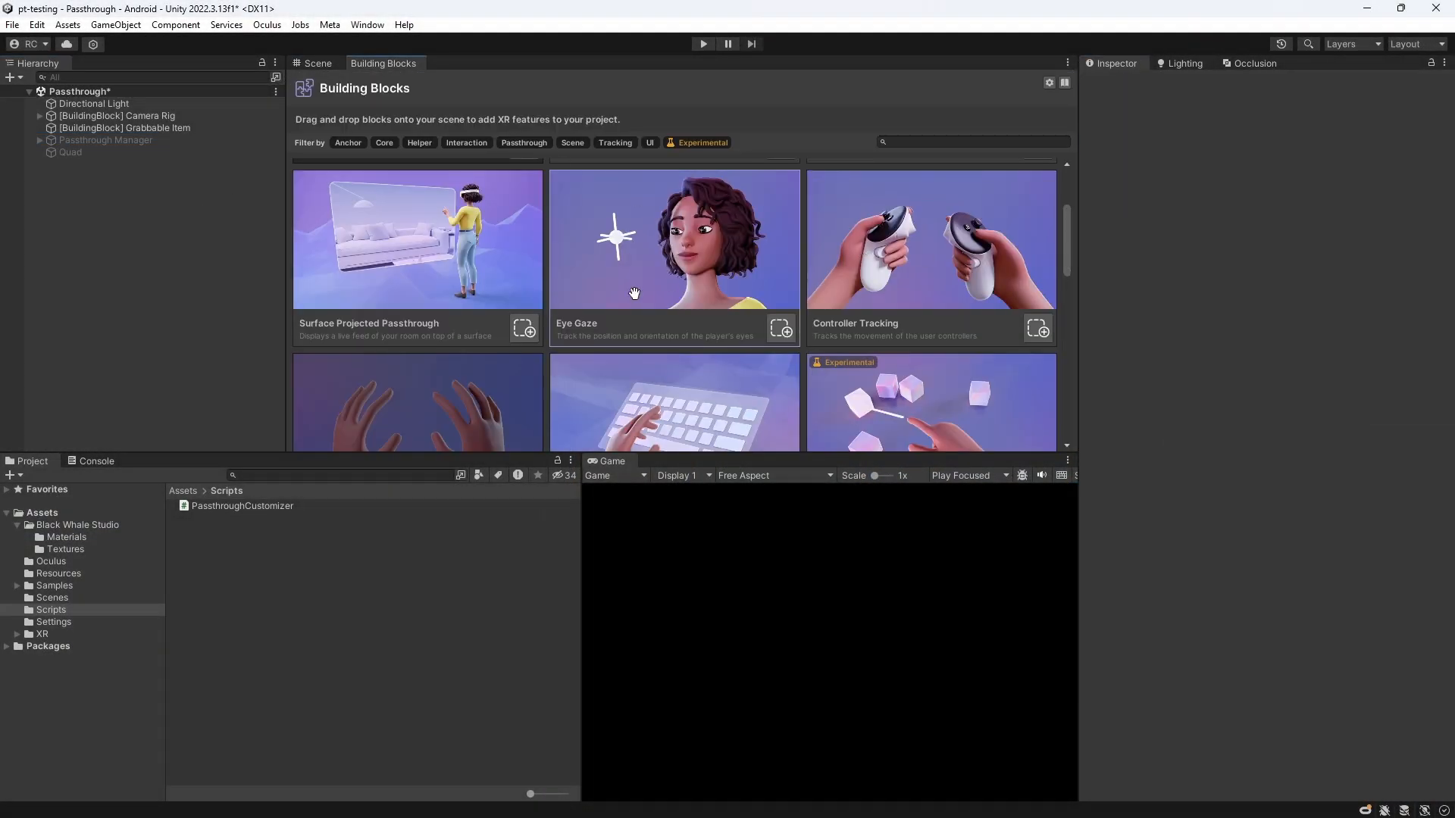
pyautogui.click(524, 327)
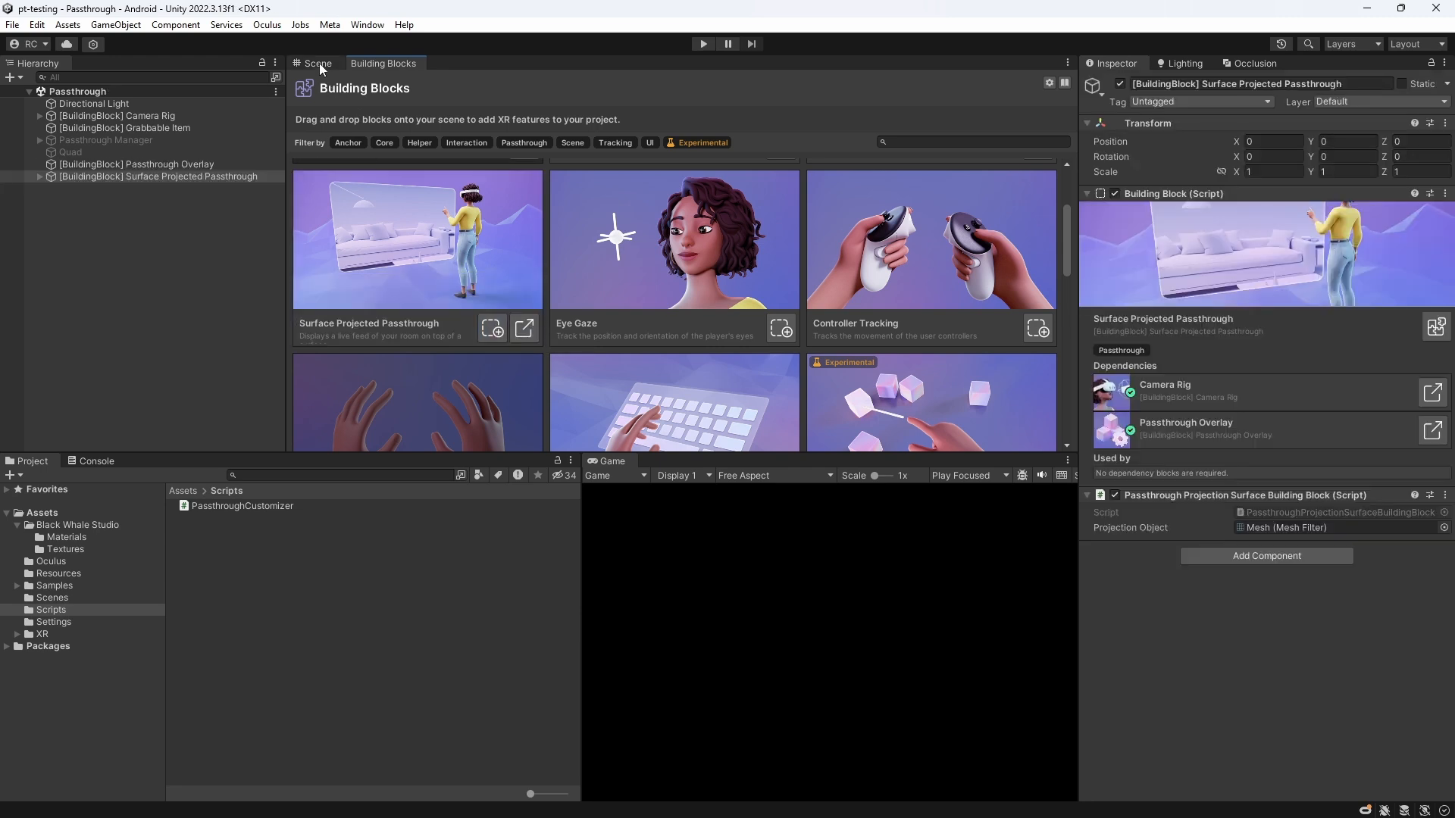
pyautogui.click(318, 64)
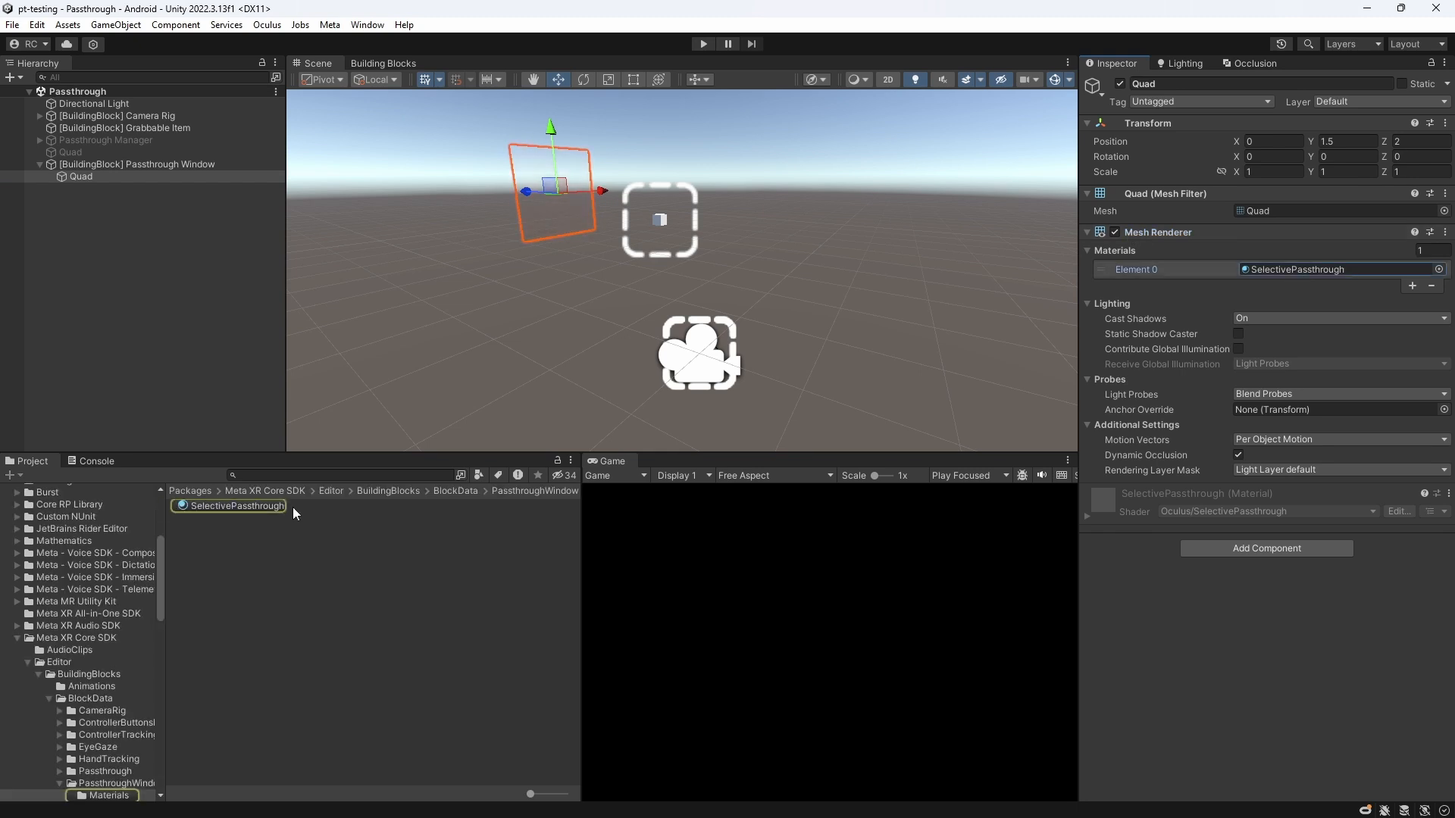
# Inspect the SelectivePassthrough material, then browse to the Assets/Scenes folder.
pyautogui.click(235, 506)
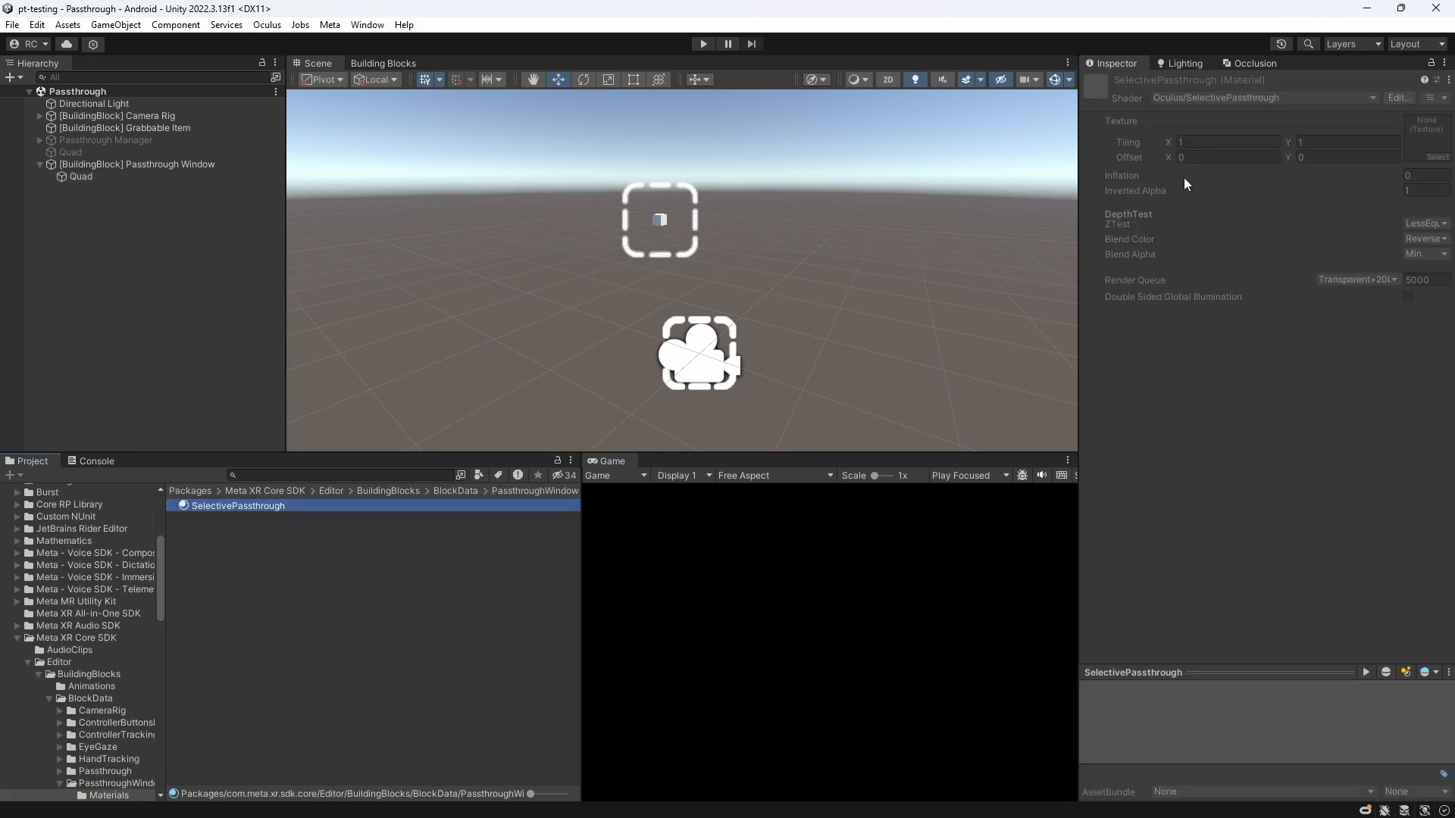
pyautogui.click(43, 512)
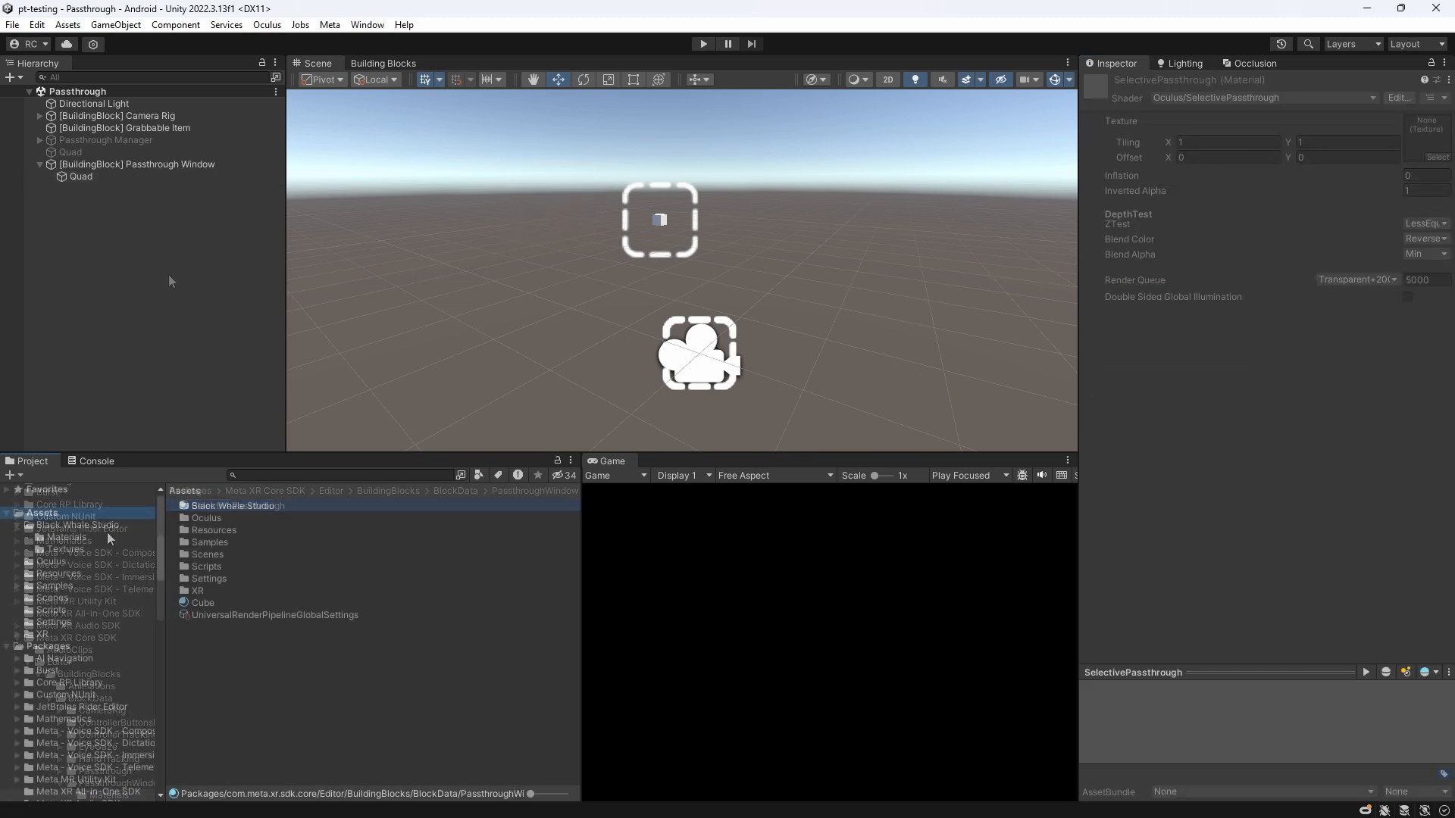
pyautogui.click(51, 597)
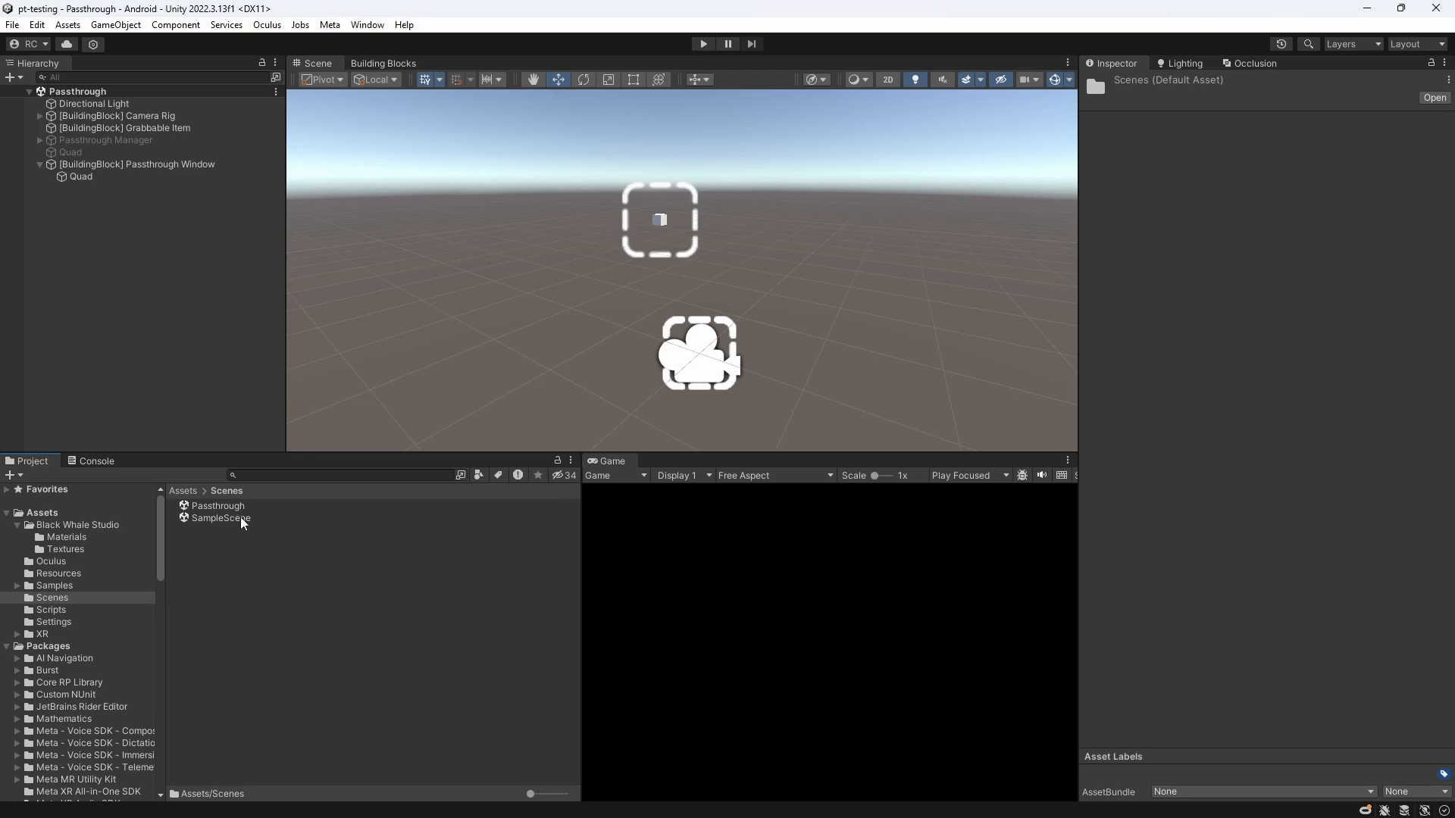
# Run SampleScene's MRUK VR Window demo showing a seascape window on the wall, then stop Play.
pyautogui.doubleClick(220, 518)
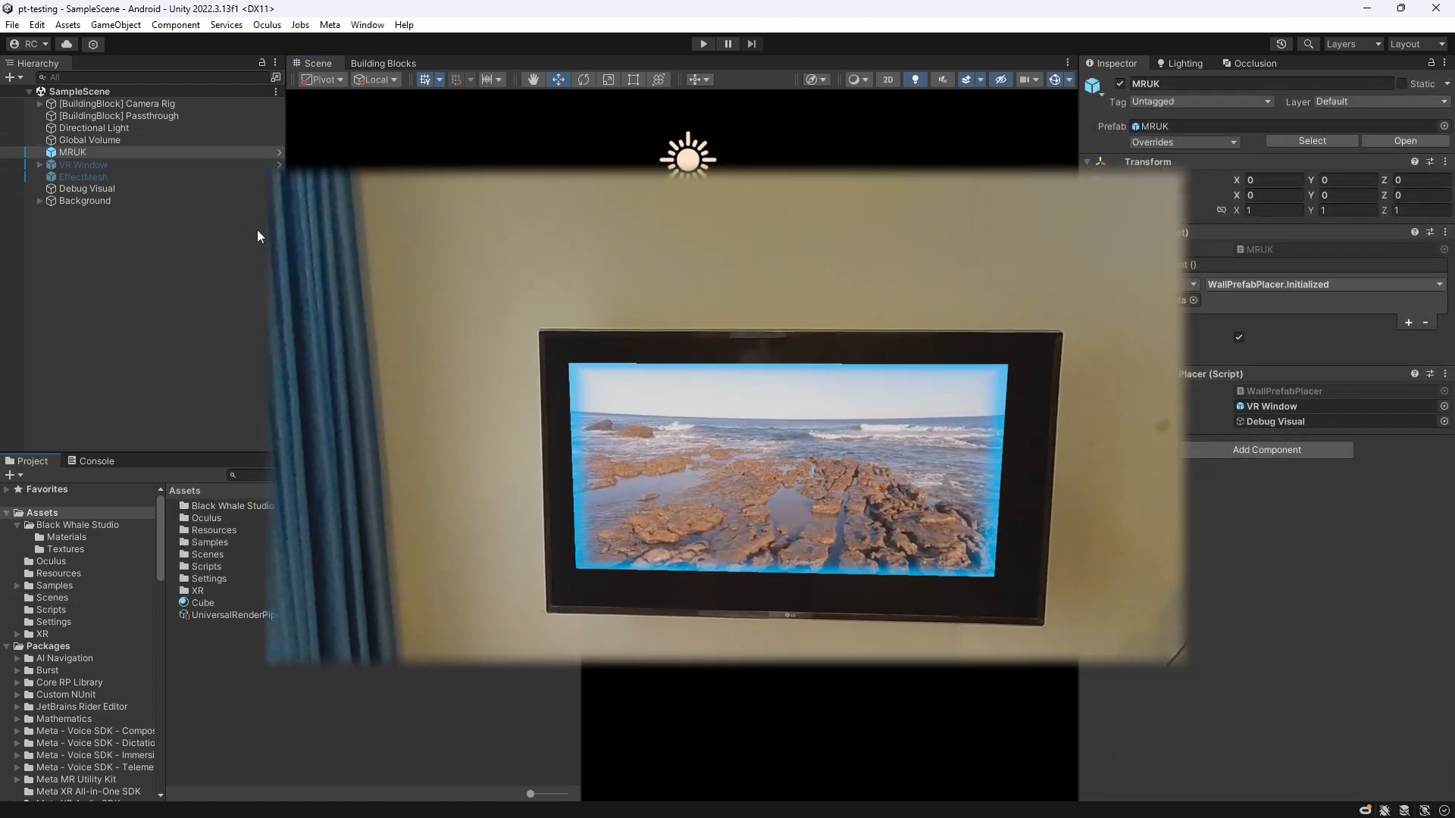
pyautogui.click(703, 42)
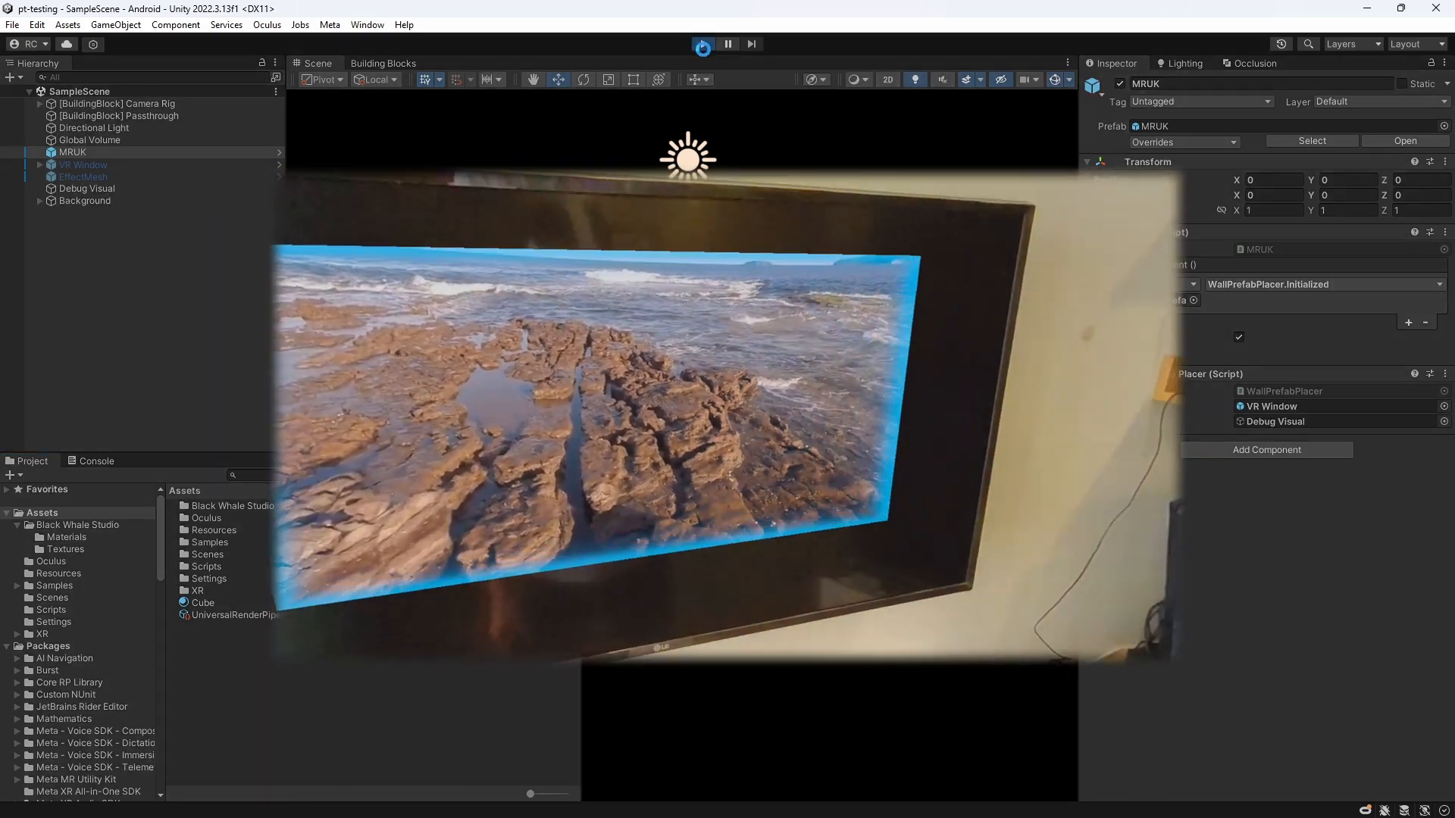